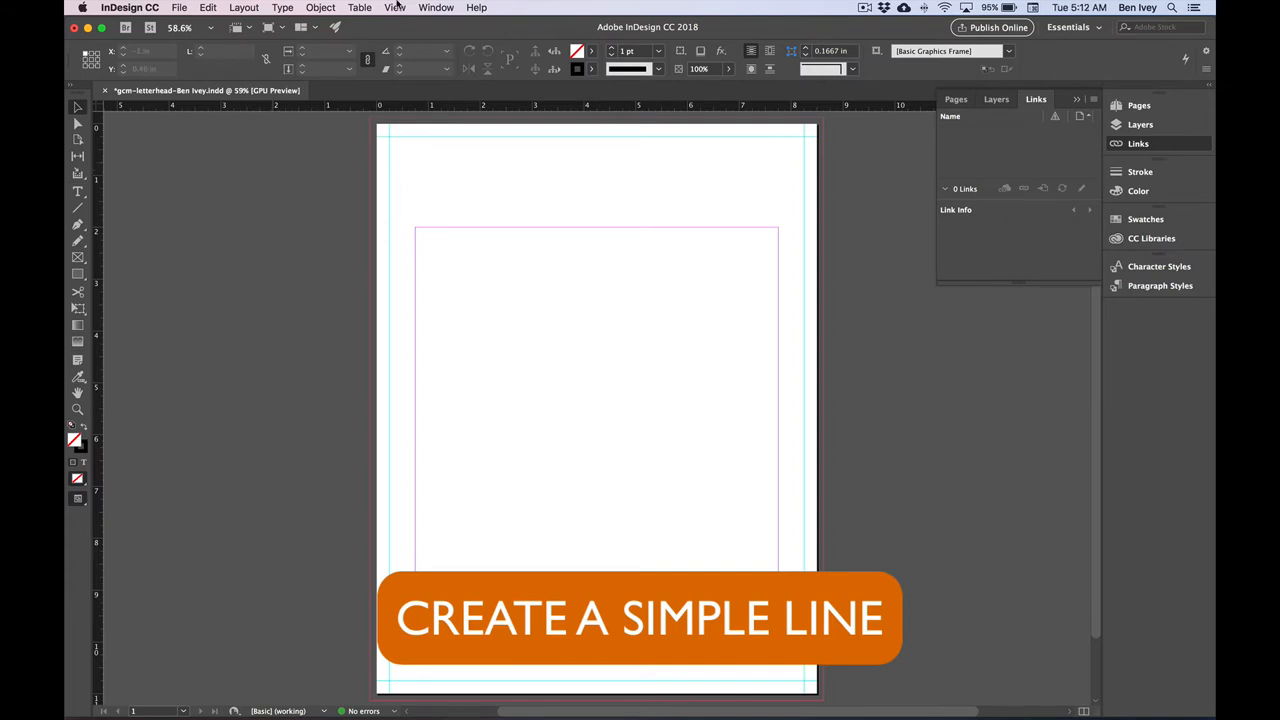
Lock the page guides via the View menu's Grids & Guides options
click(396, 8)
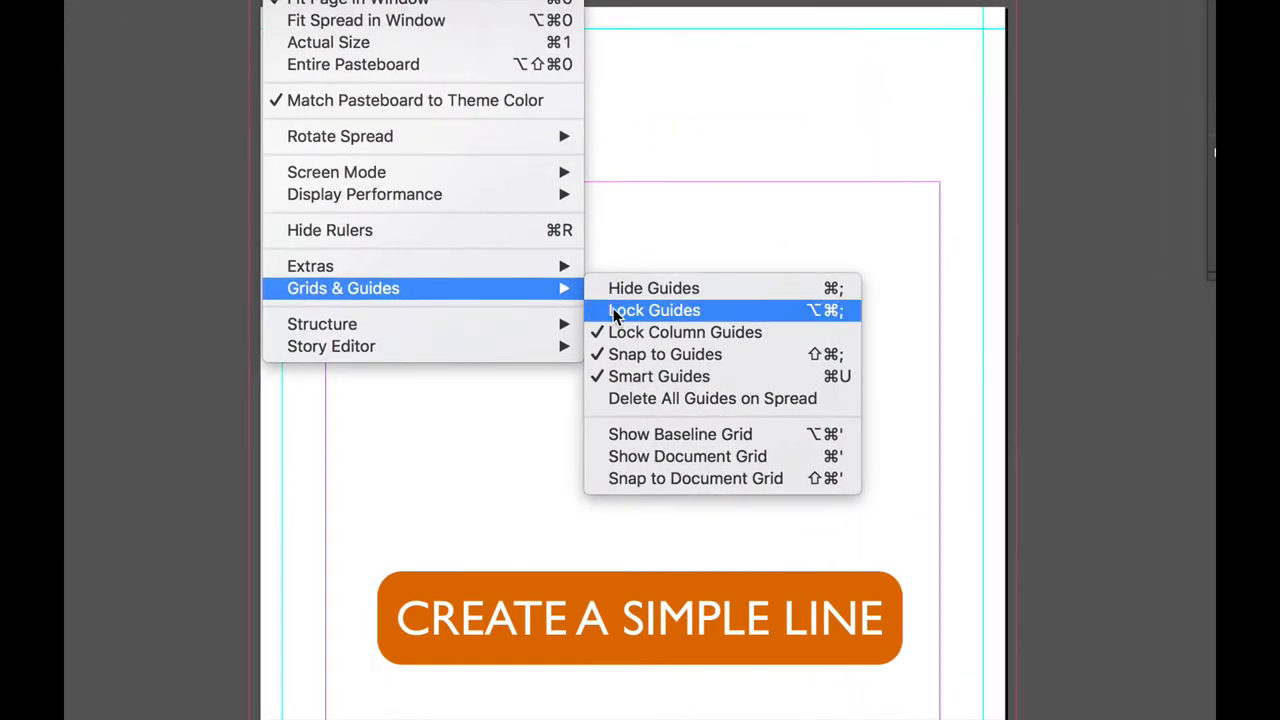
mouse_move(712, 398)
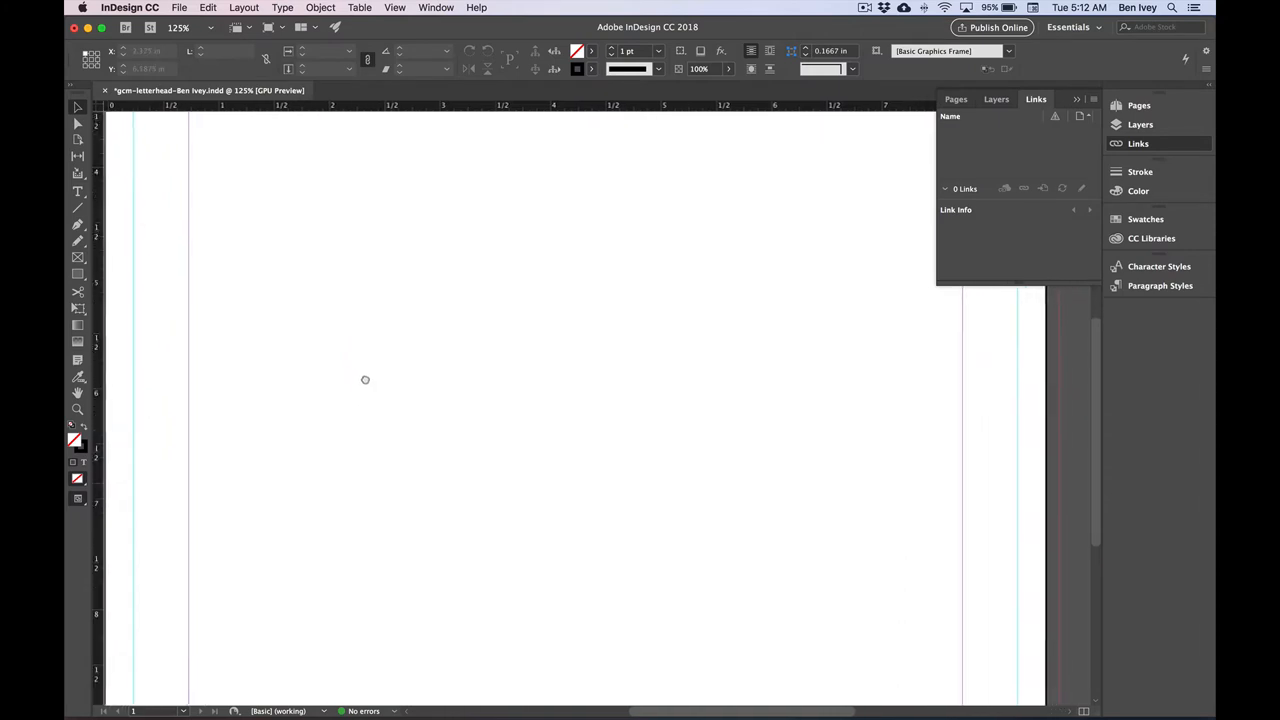
Scroll down so the bottom edge of the letterhead page is in view
scroll(down, 3)
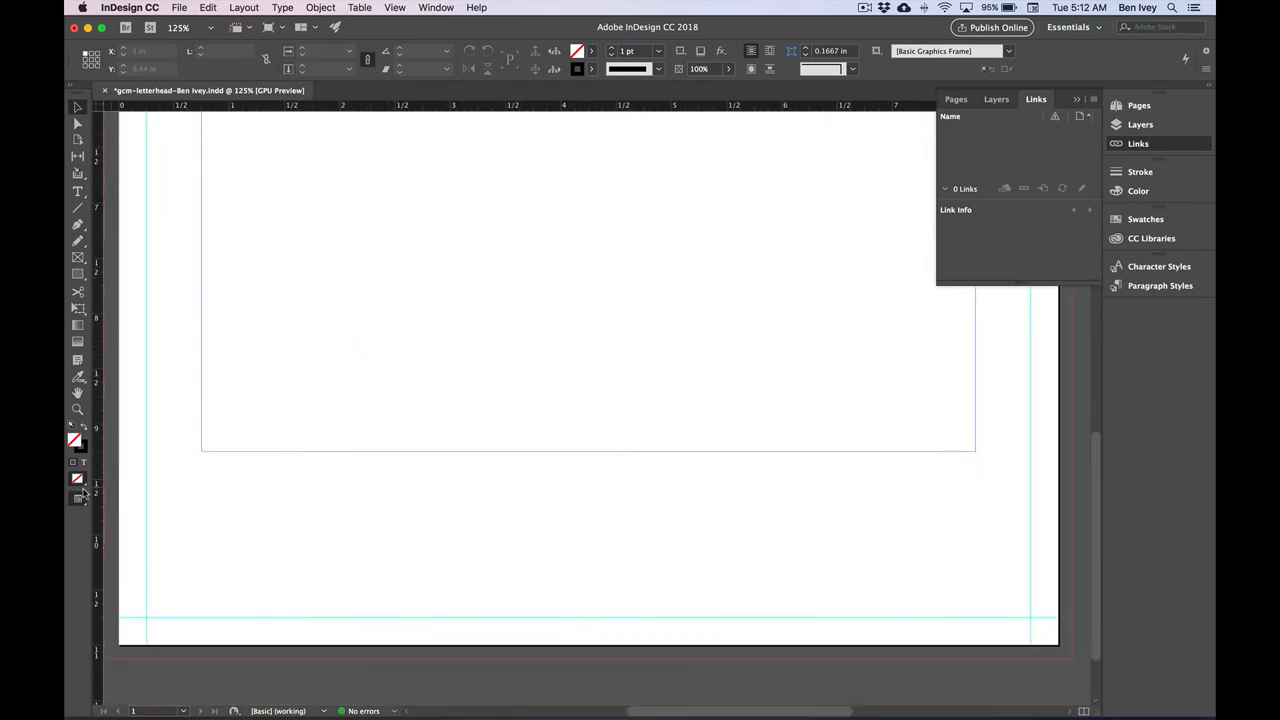
mouse_move(308, 272)
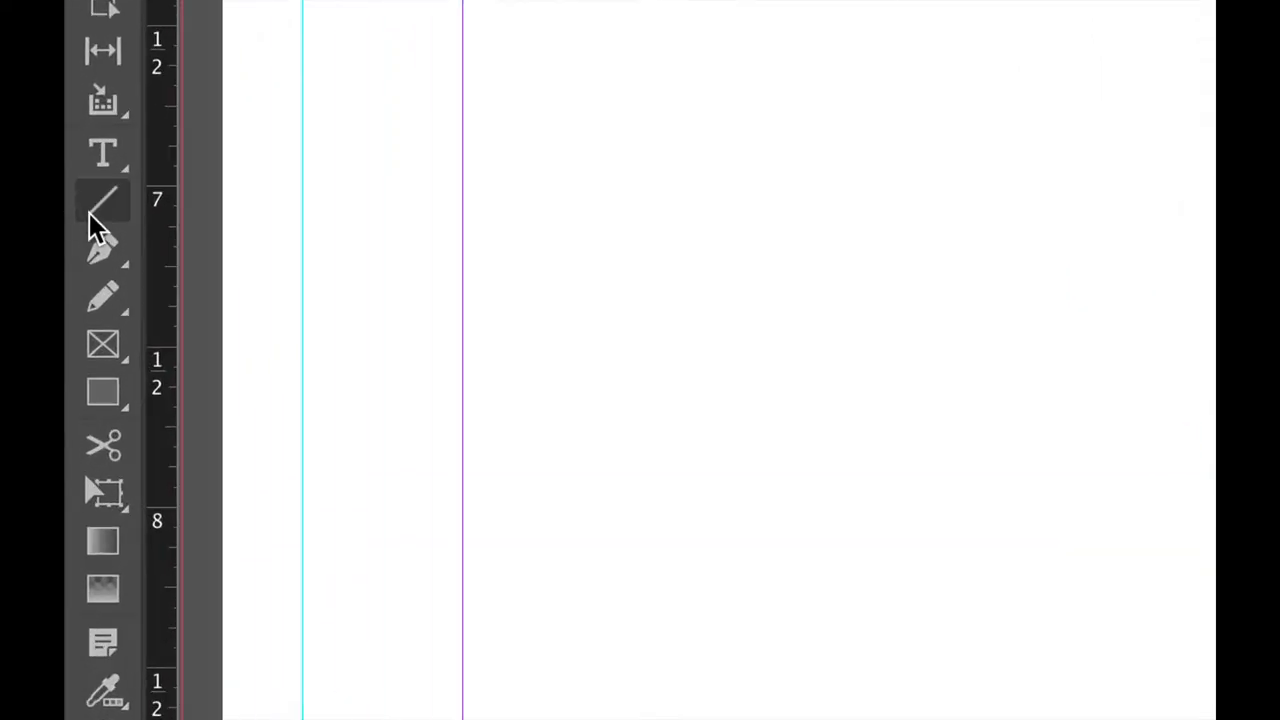
mouse_move(108, 204)
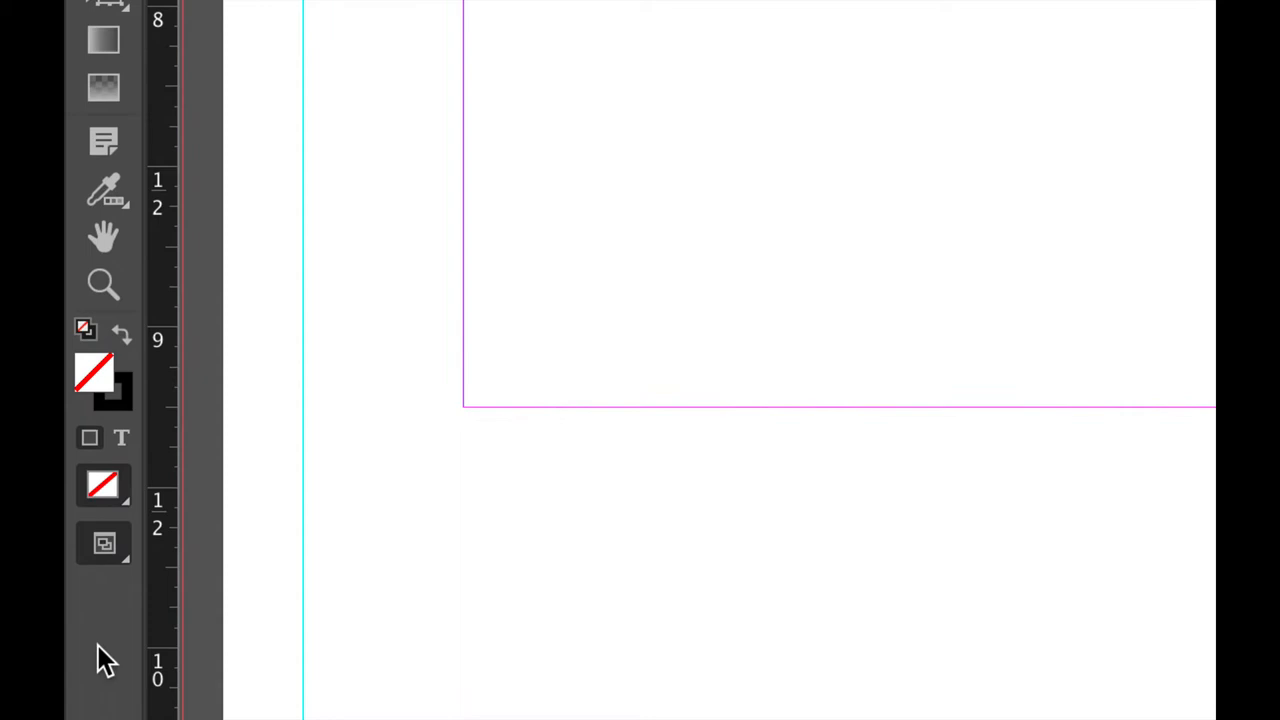
mouse_move(84, 330)
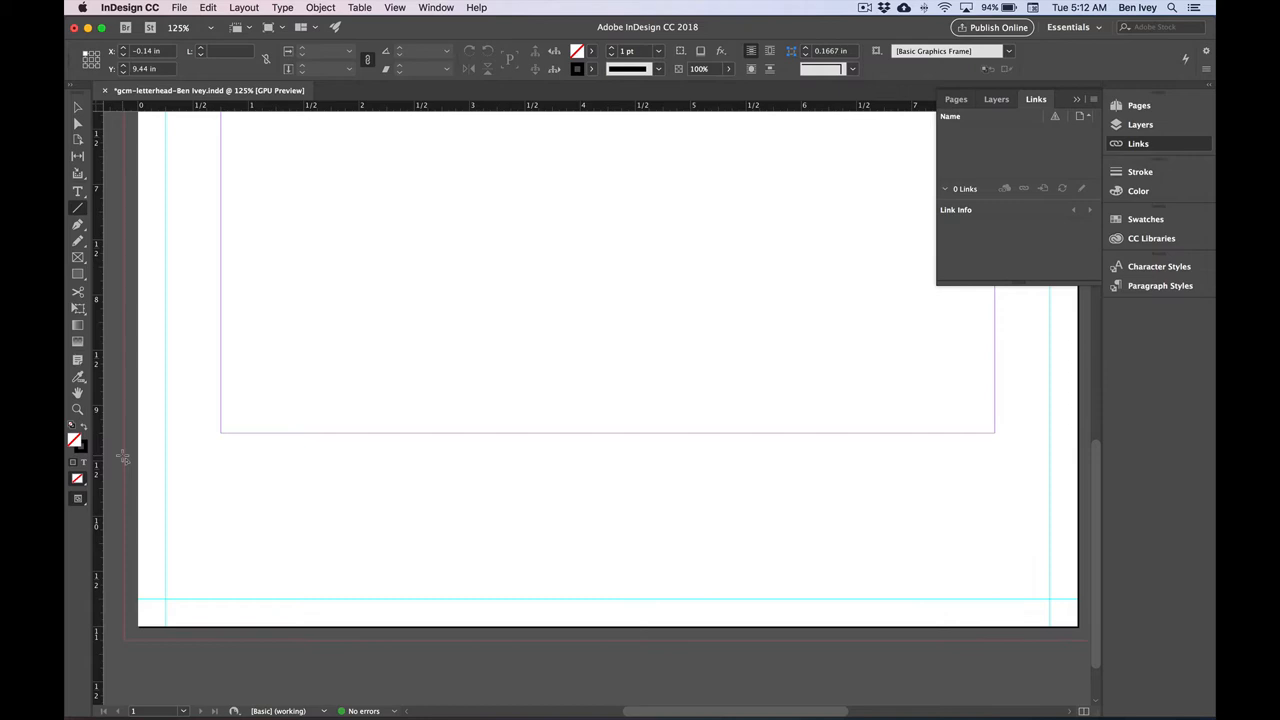
Draw a level horizontal line from the left page edge to the right edge near the bottom
drag(124, 456, 398, 486)
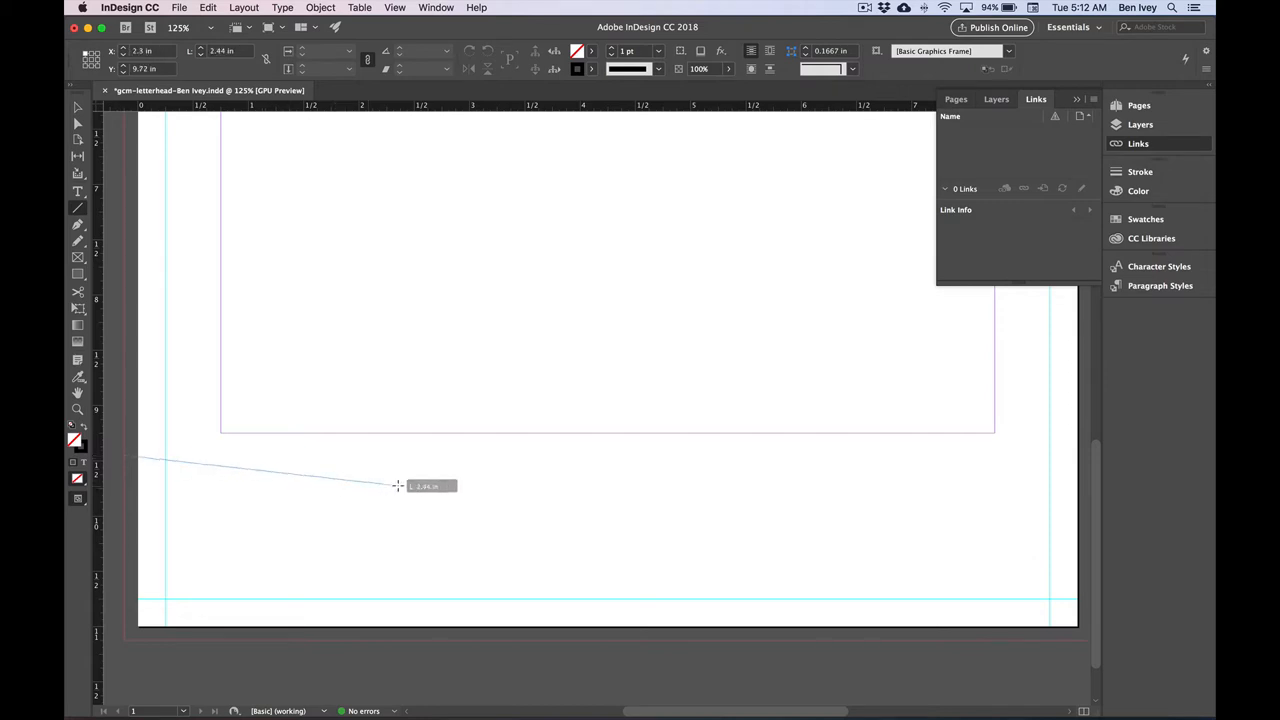
drag(398, 486, 728, 500)
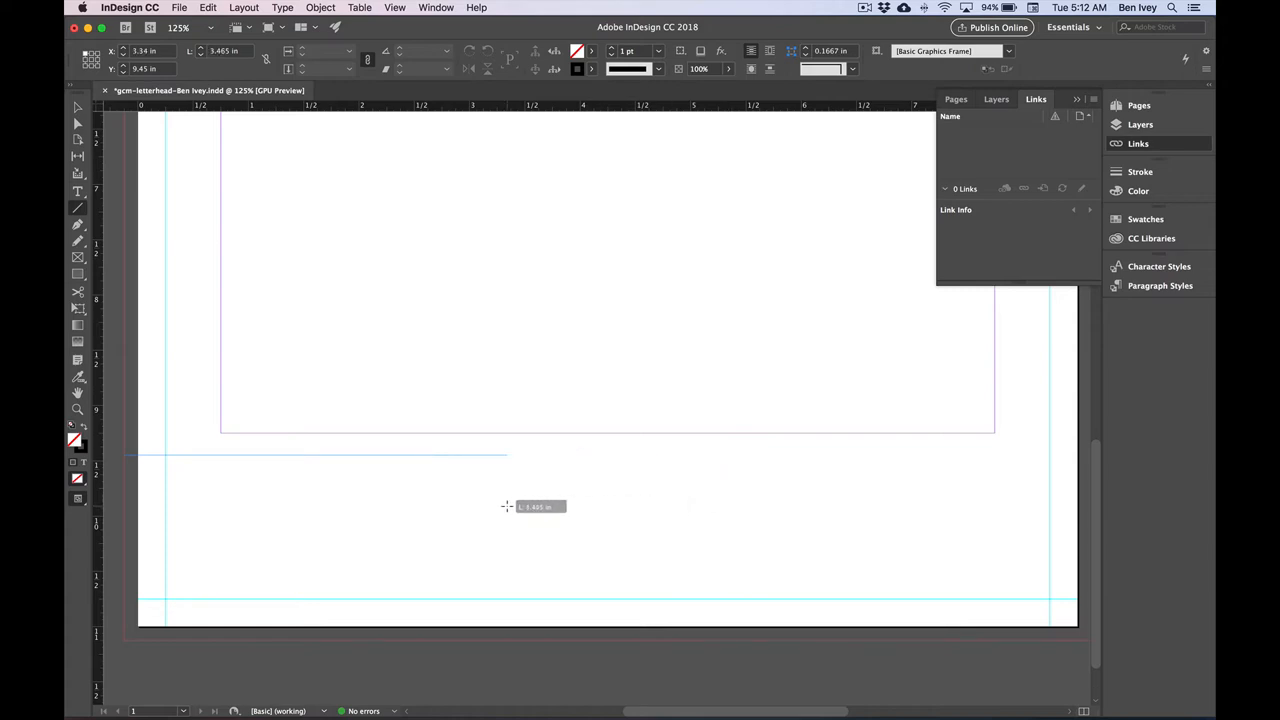
drag(508, 506, 1004, 512)
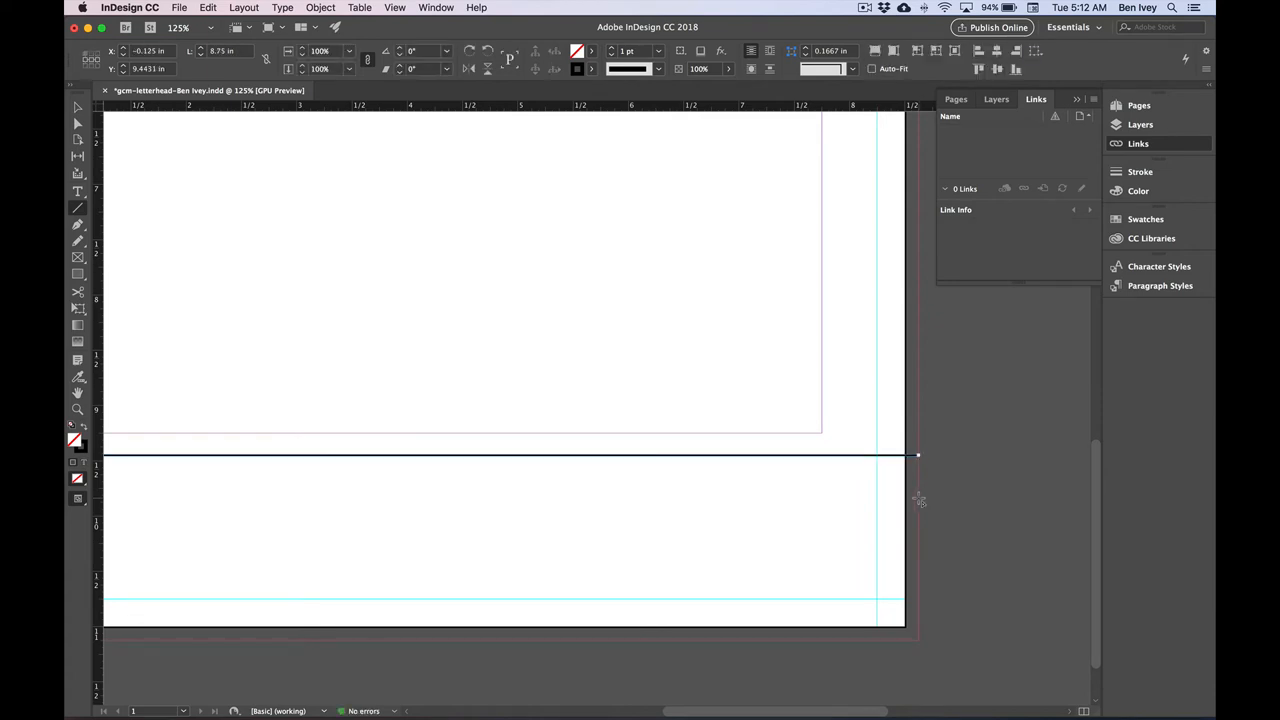
mouse_move(888, 500)
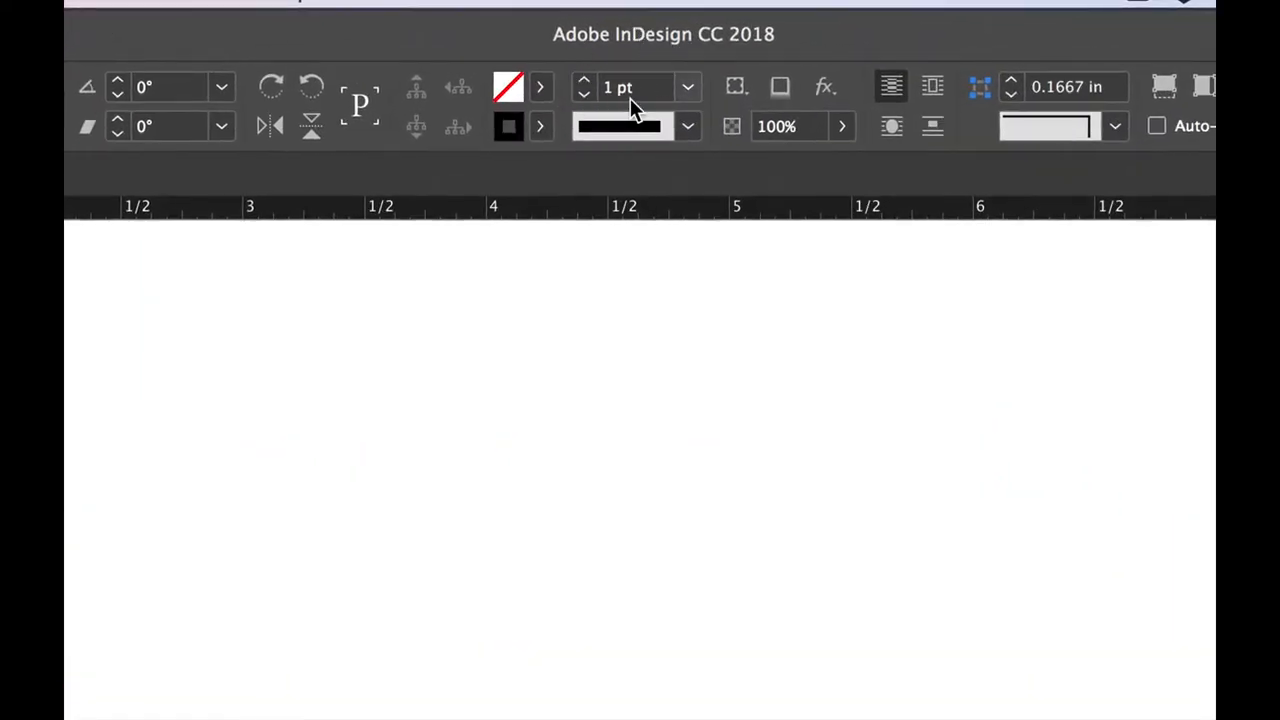
Give the line a 2 pt stroke and set its Y position to 9 near the page bottom
click(584, 80)
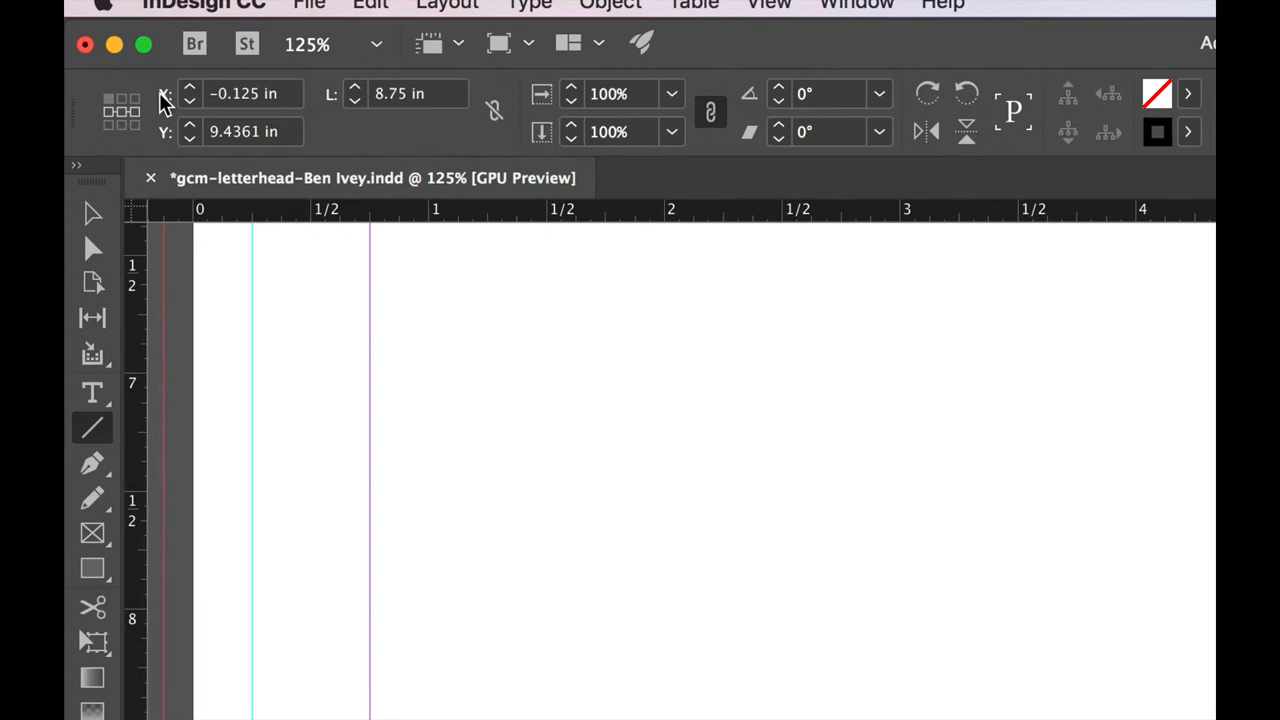
mouse_move(180, 136)
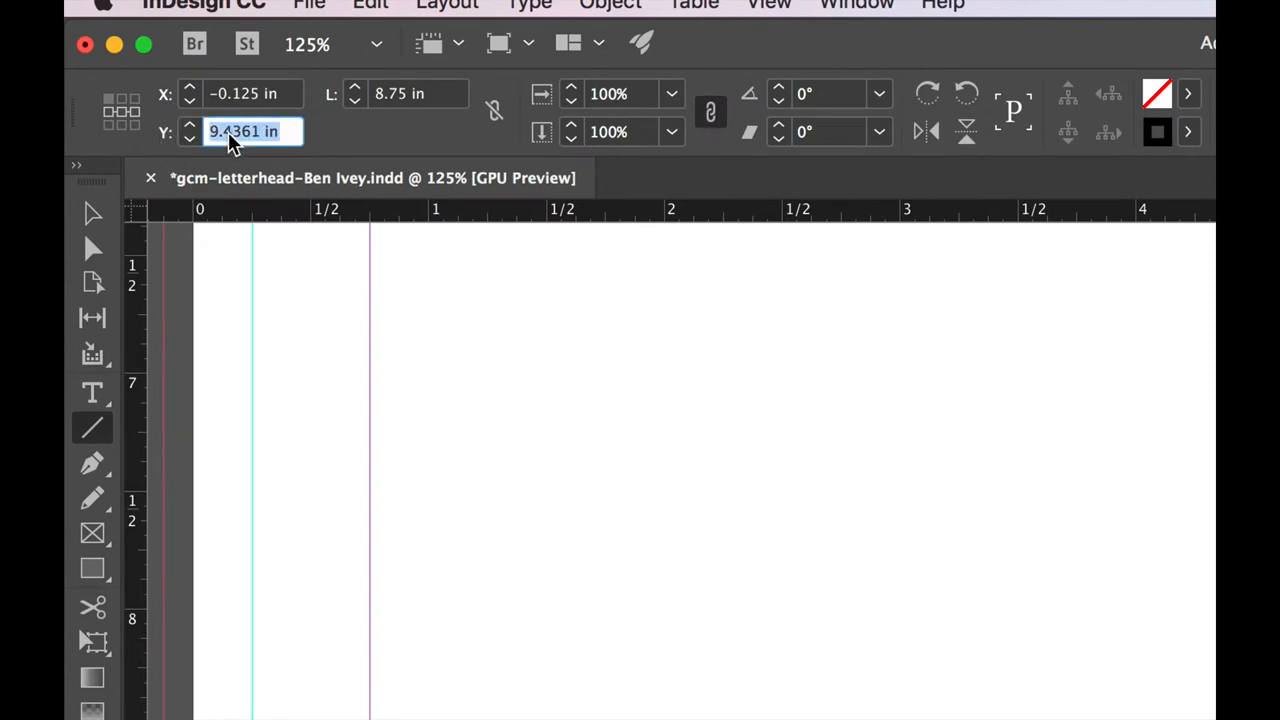
text(9)
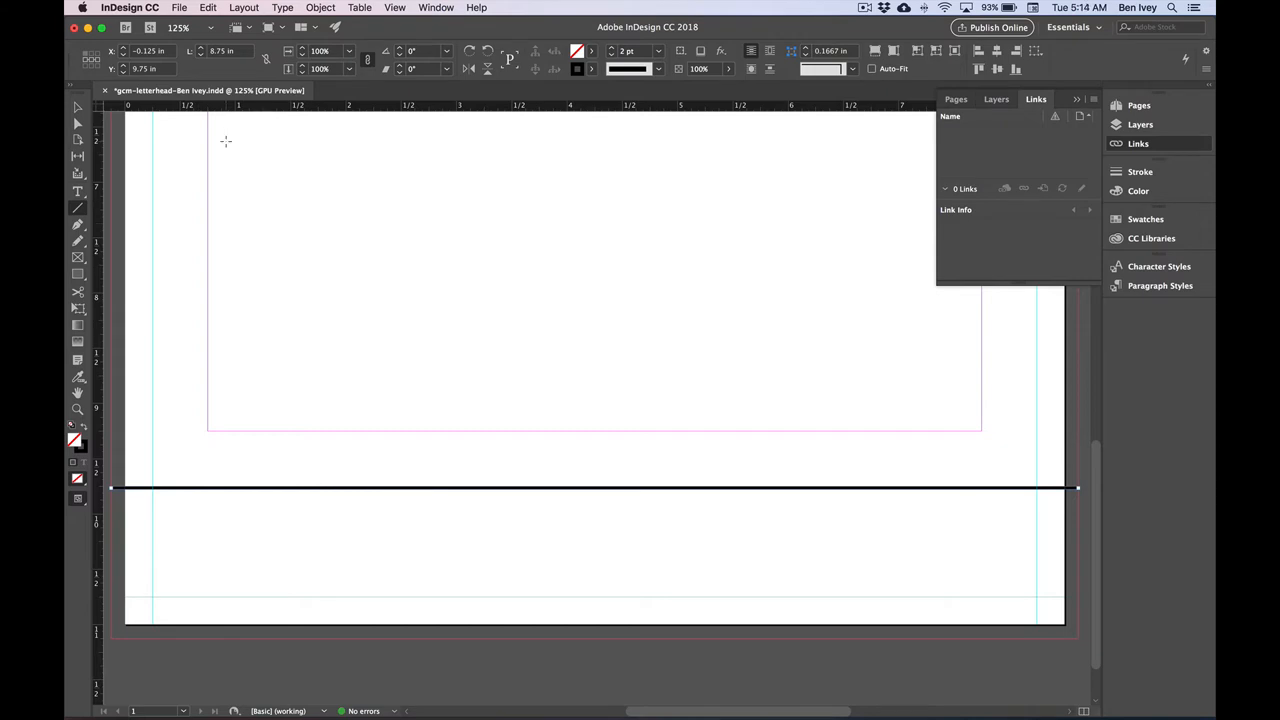
mouse_move(236, 144)
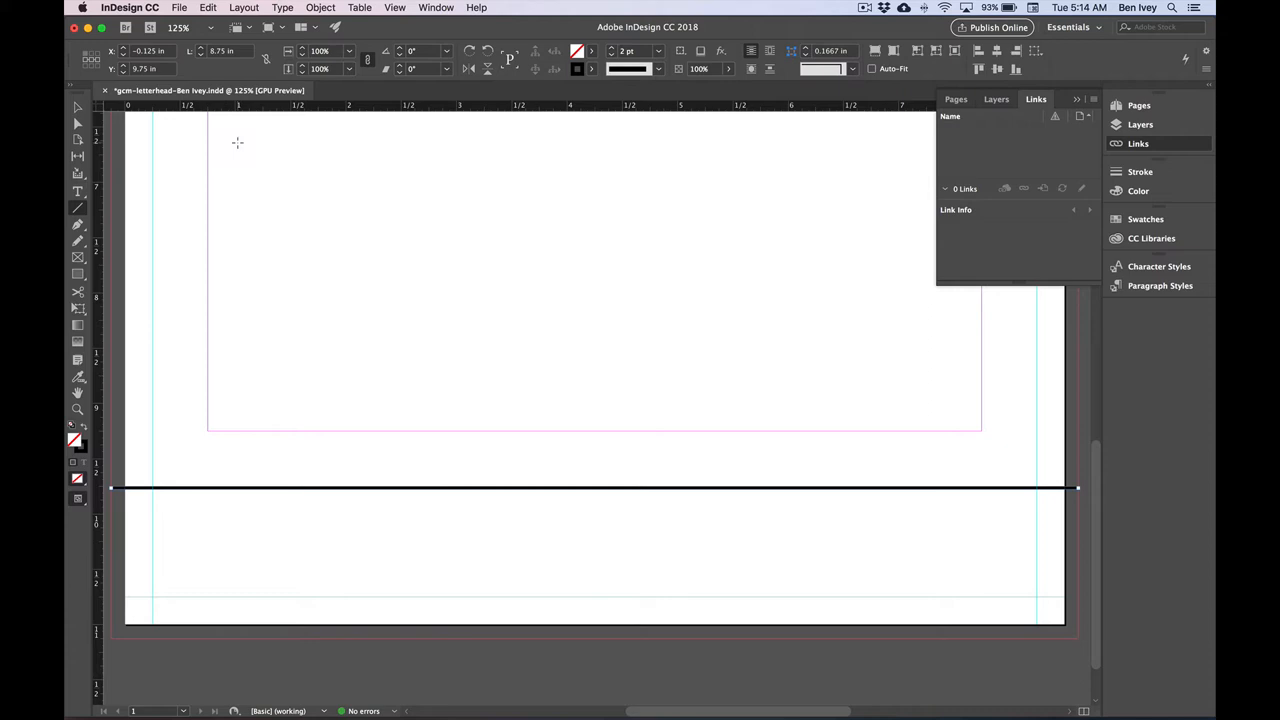
Switch to the Add Anchor Point Tool to place extra points along the line
click(78, 224)
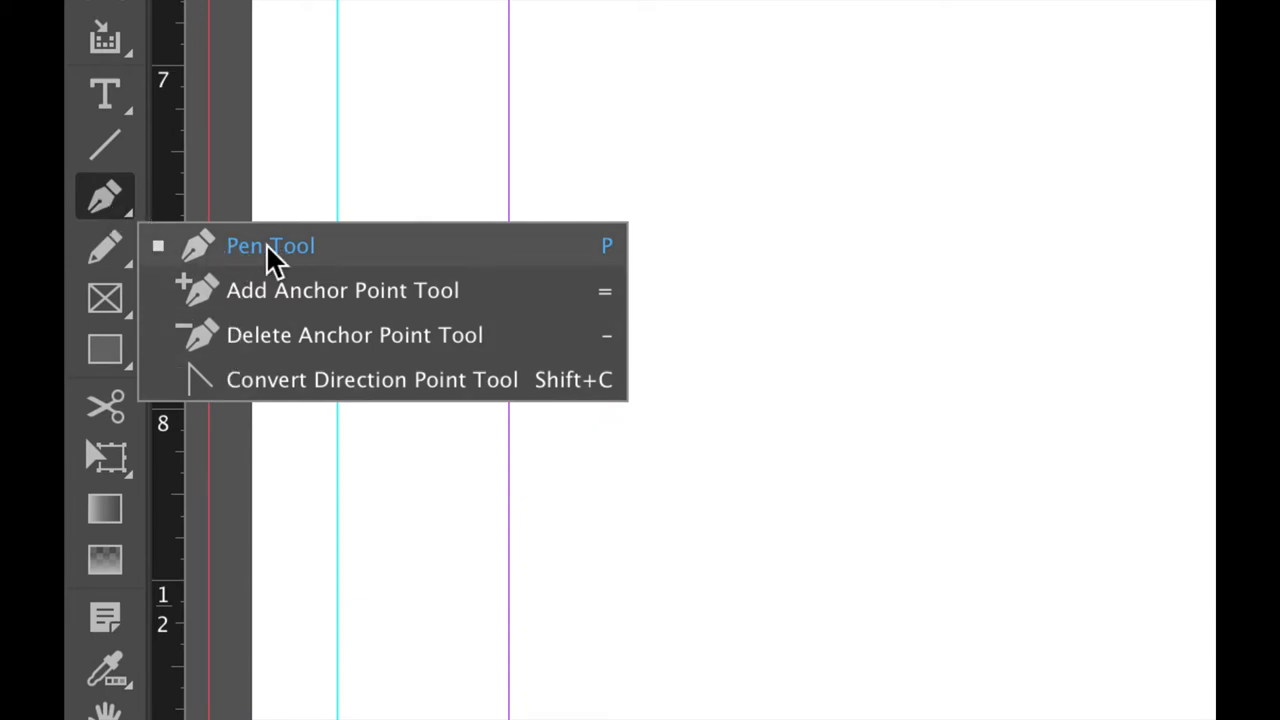
click(270, 244)
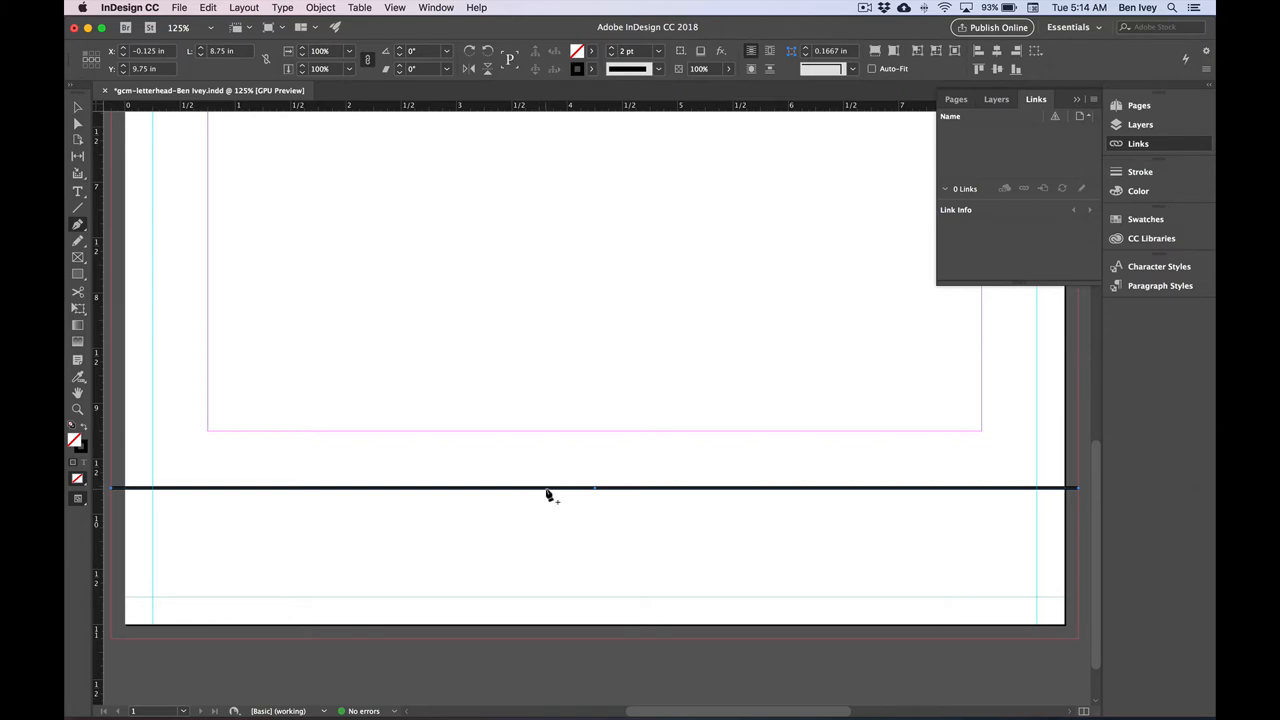
mouse_move(630, 498)
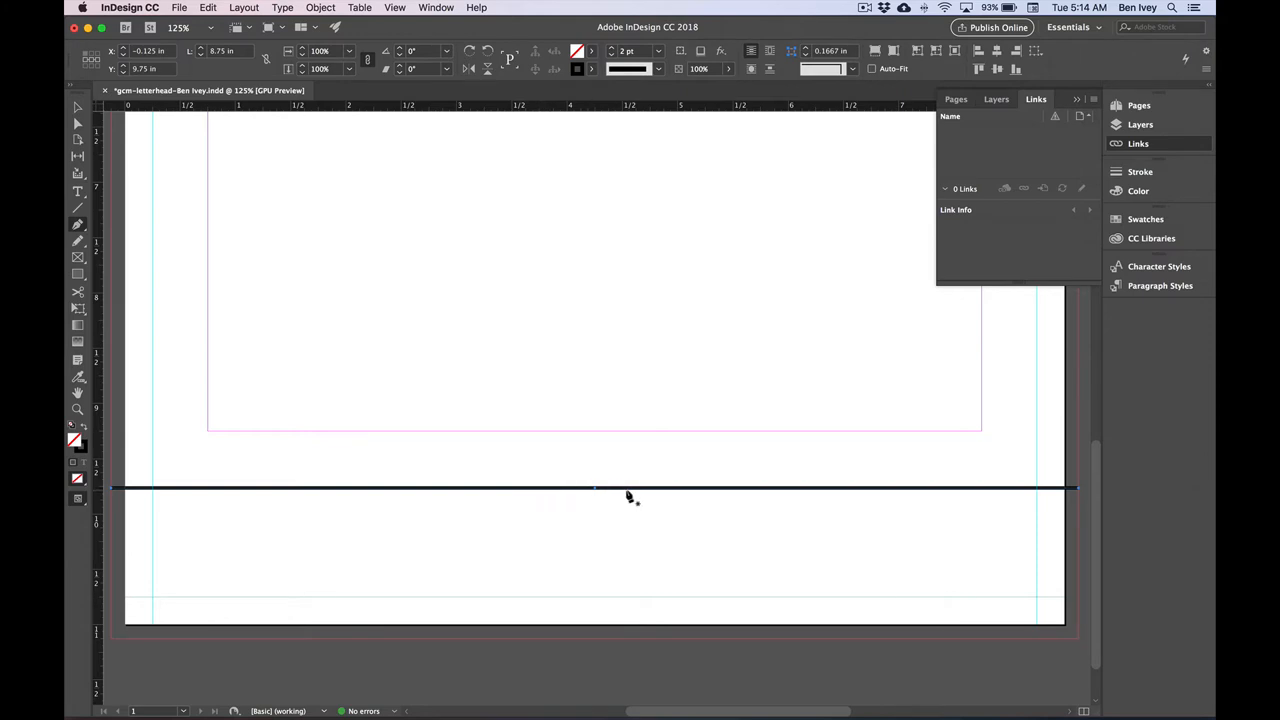
mouse_move(624, 498)
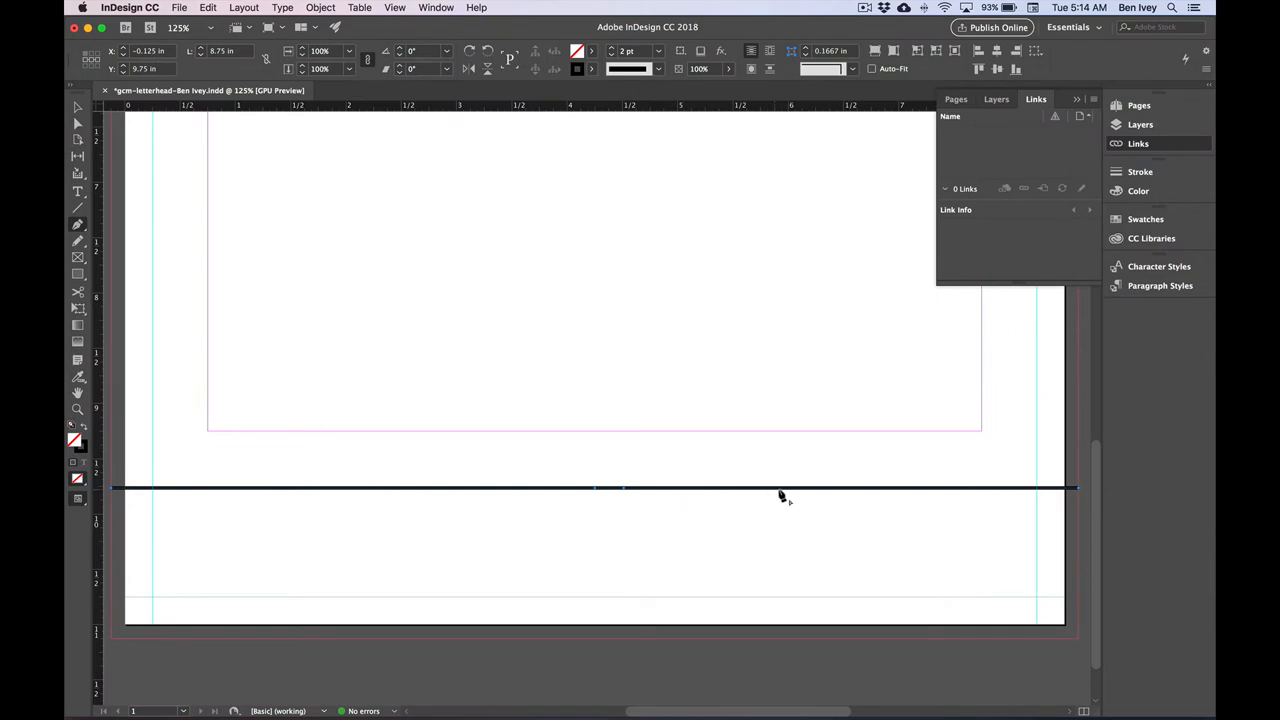
mouse_move(790, 498)
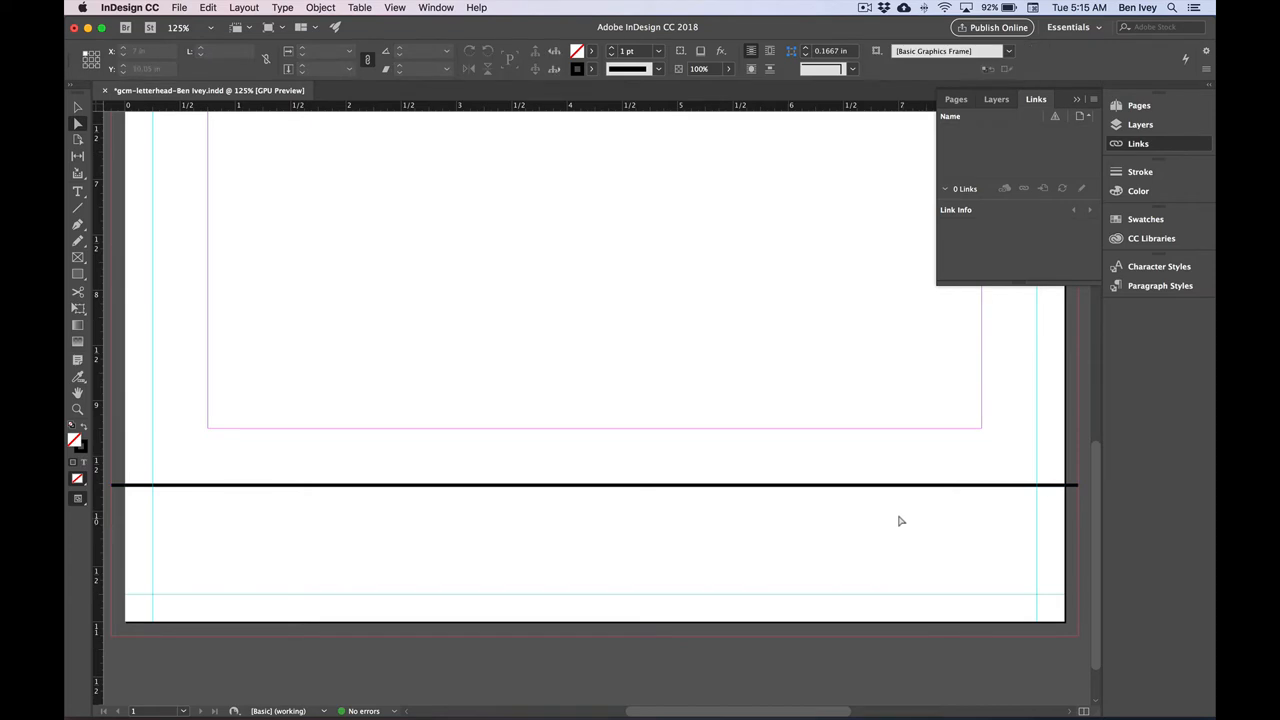
mouse_move(936, 488)
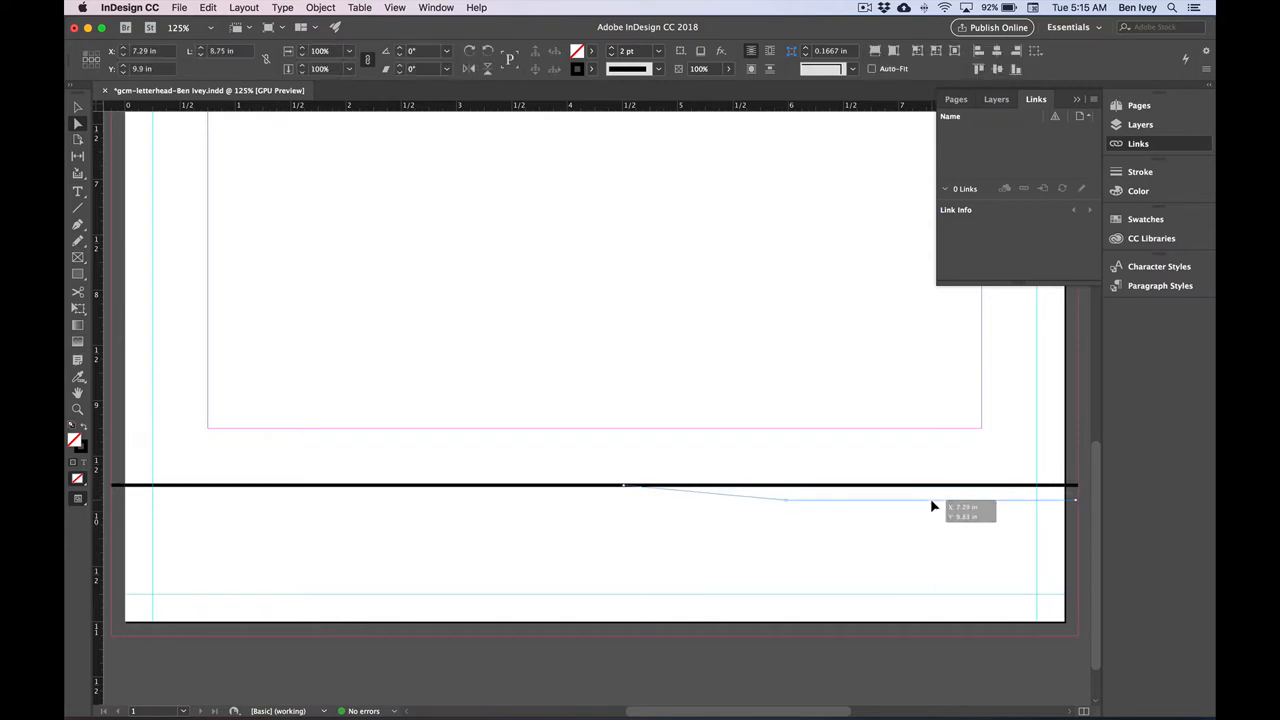
Pull the right-hand anchor points down so the line steps lower with a diagonal middle
drag(936, 504, 930, 550)
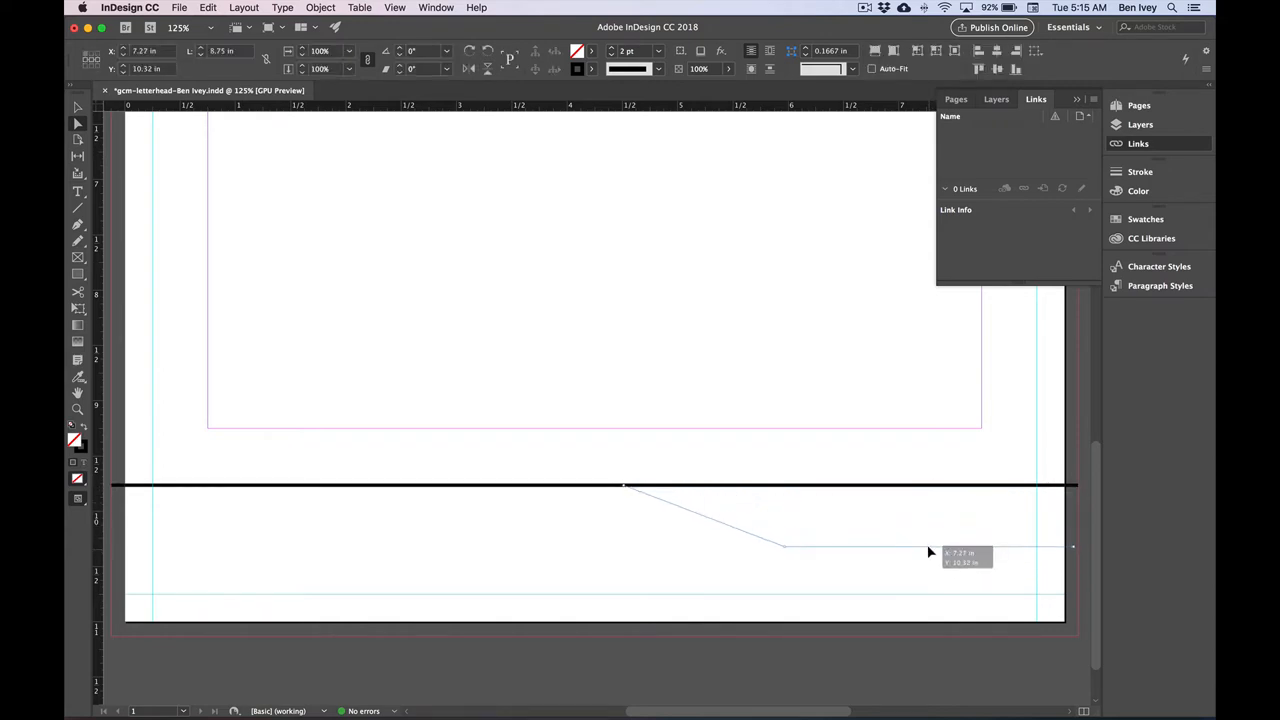
drag(784, 548, 784, 512)
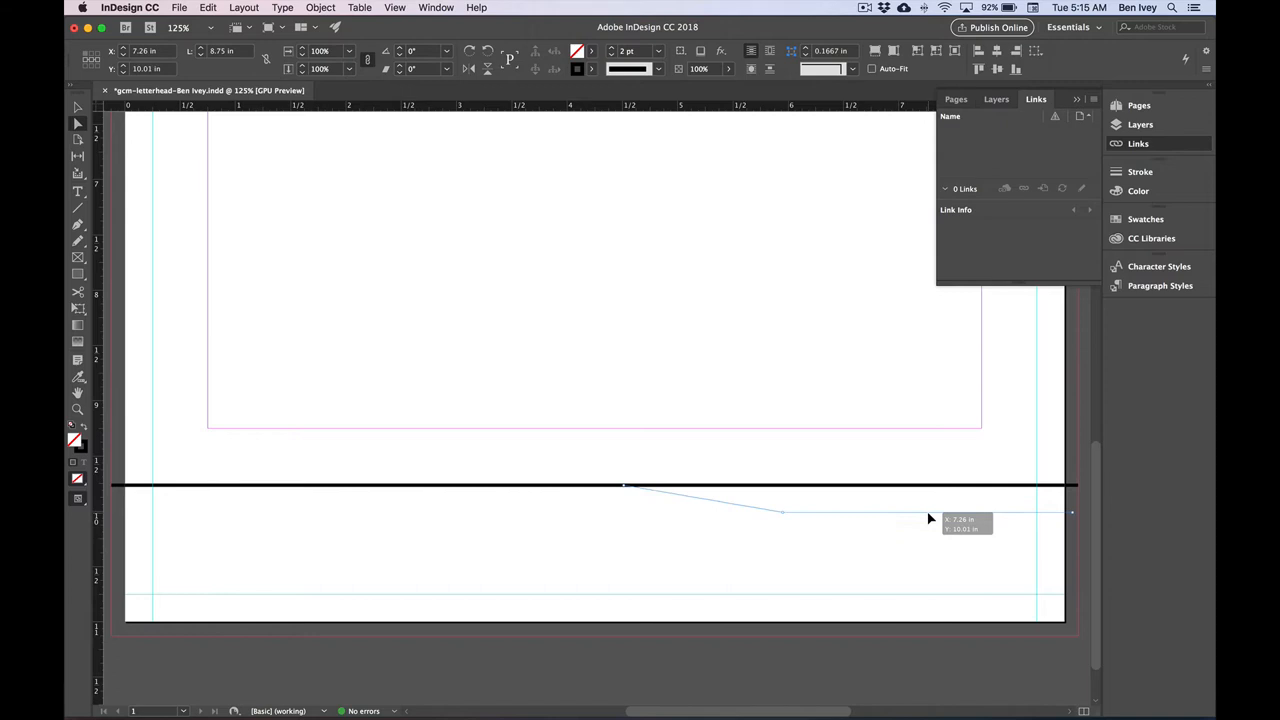
drag(1072, 512, 1076, 512)
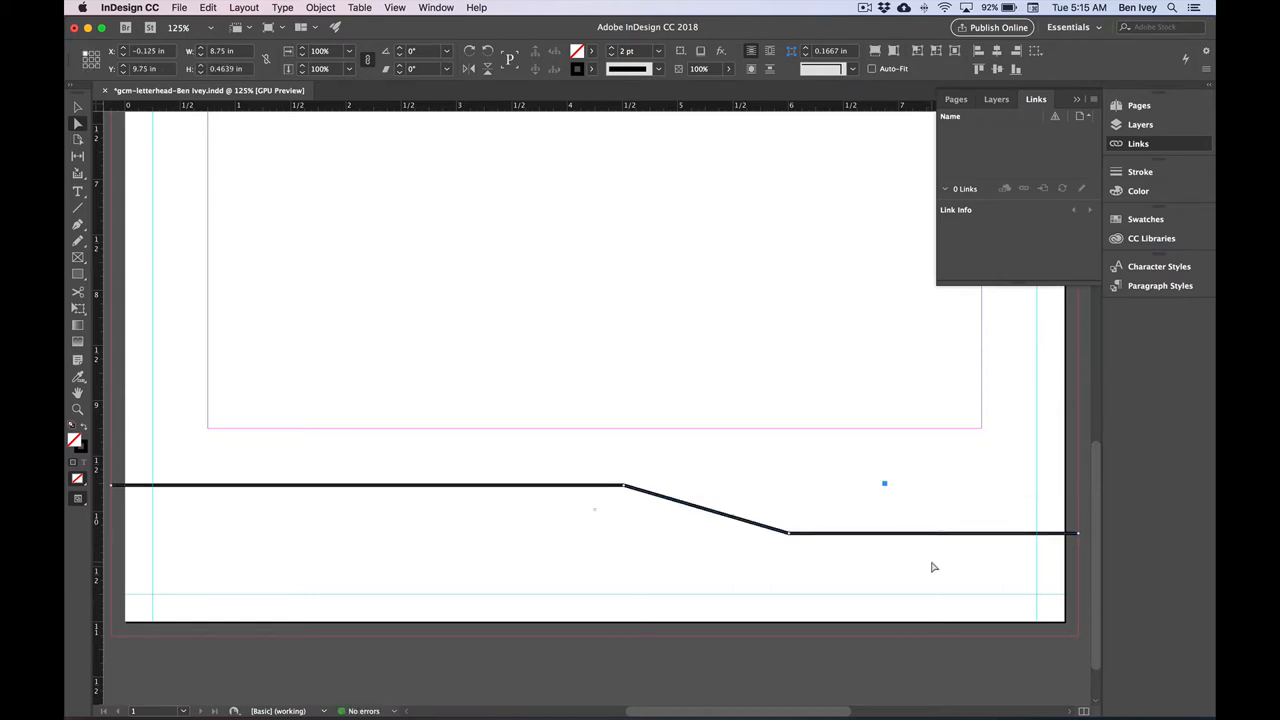
mouse_move(810, 548)
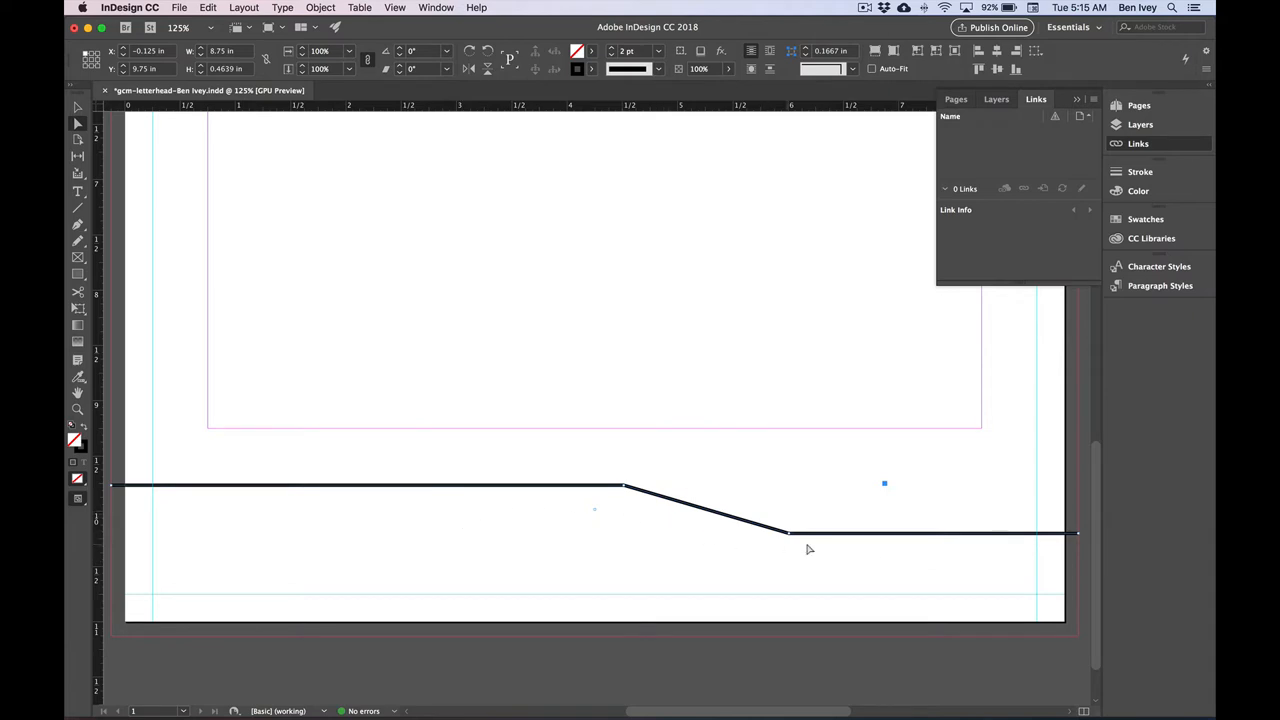
mouse_move(928, 556)
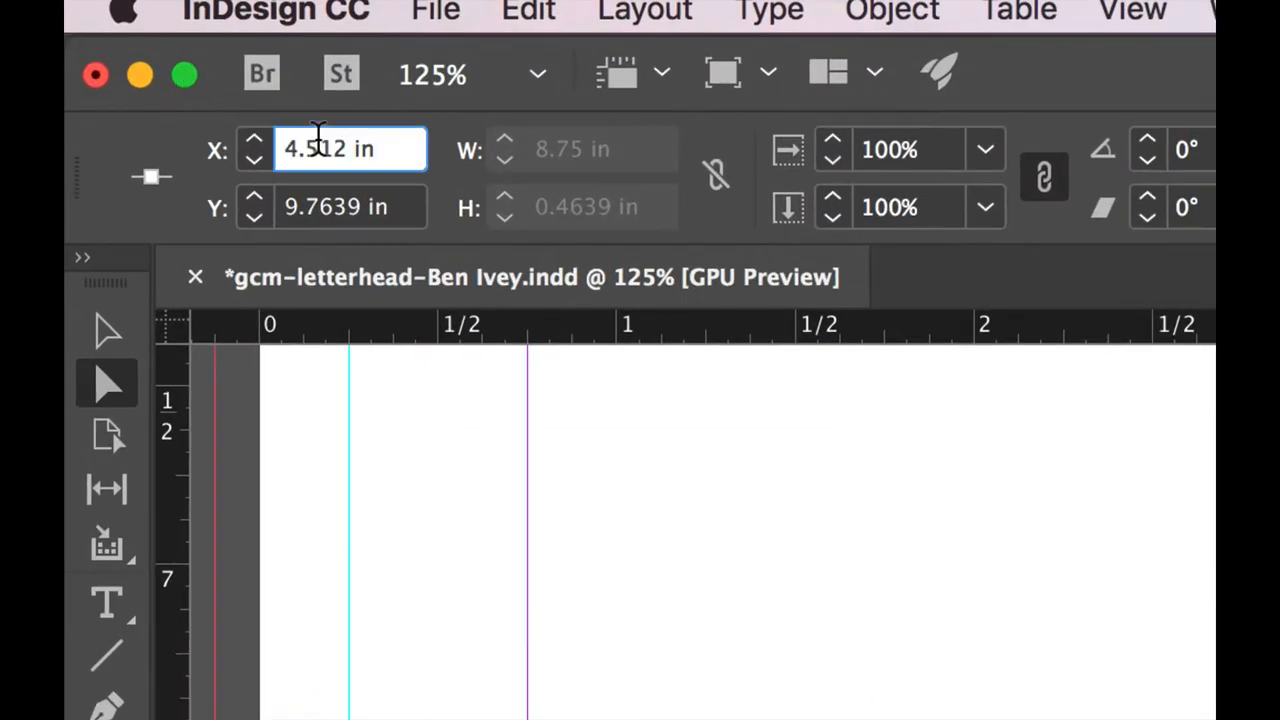
Move the upper bend anchor to X 4.87 in, then deselect the line
text(4)
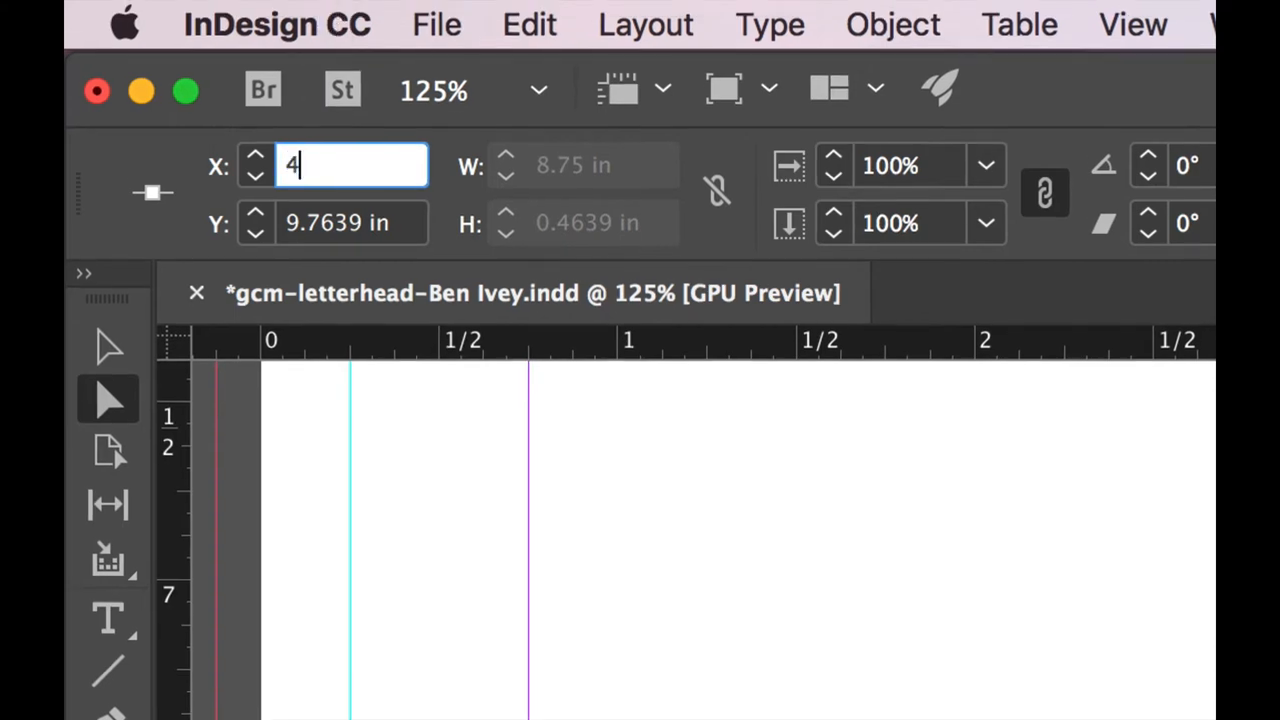
text(.875 in)
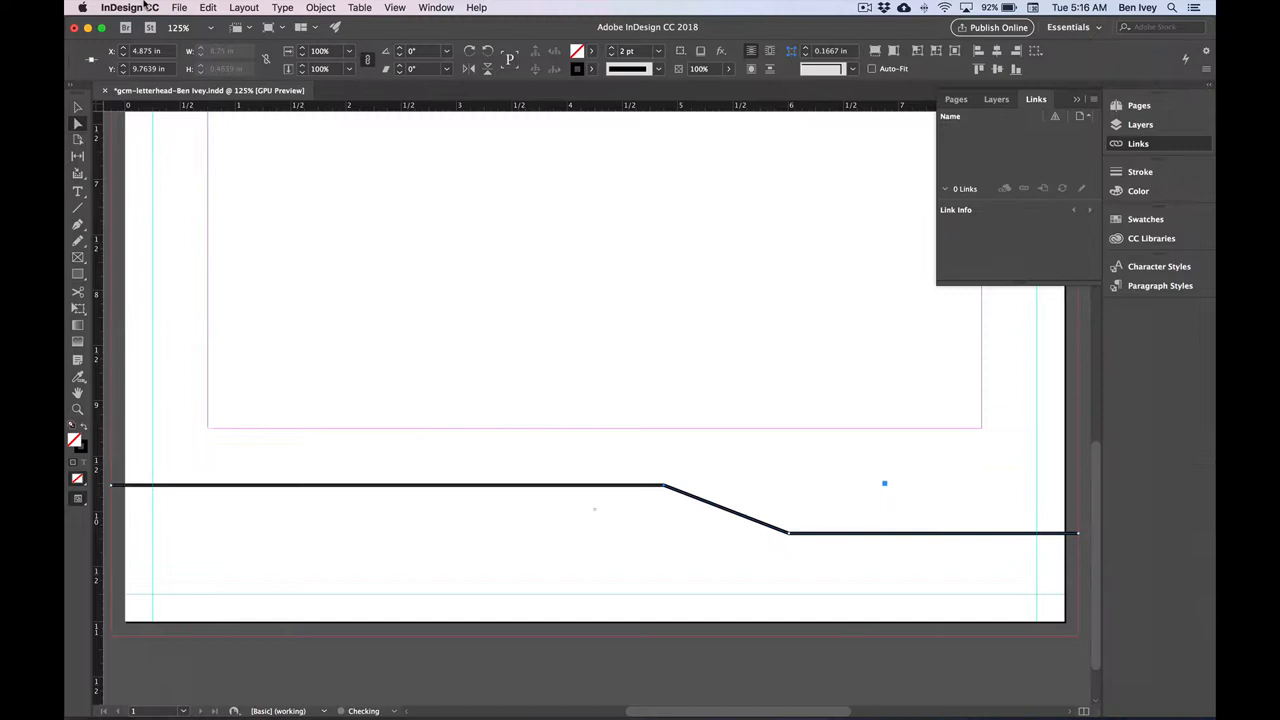
mouse_move(658, 476)
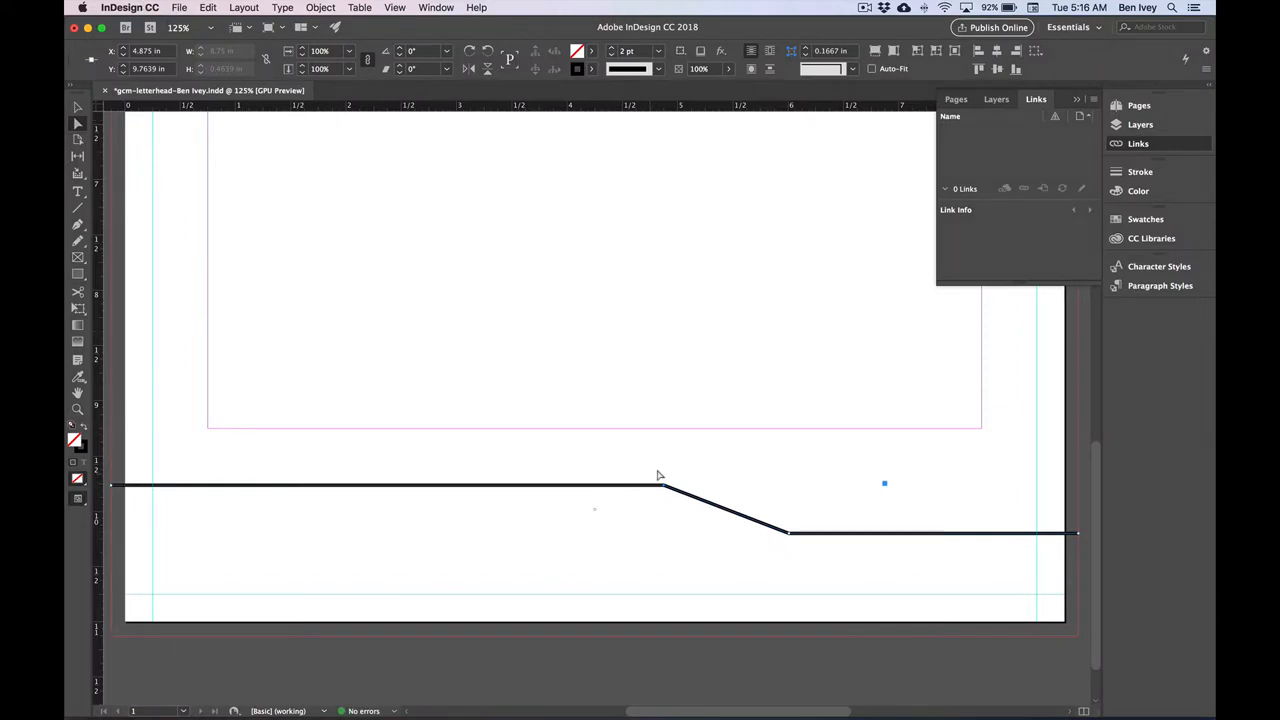
mouse_move(640, 446)
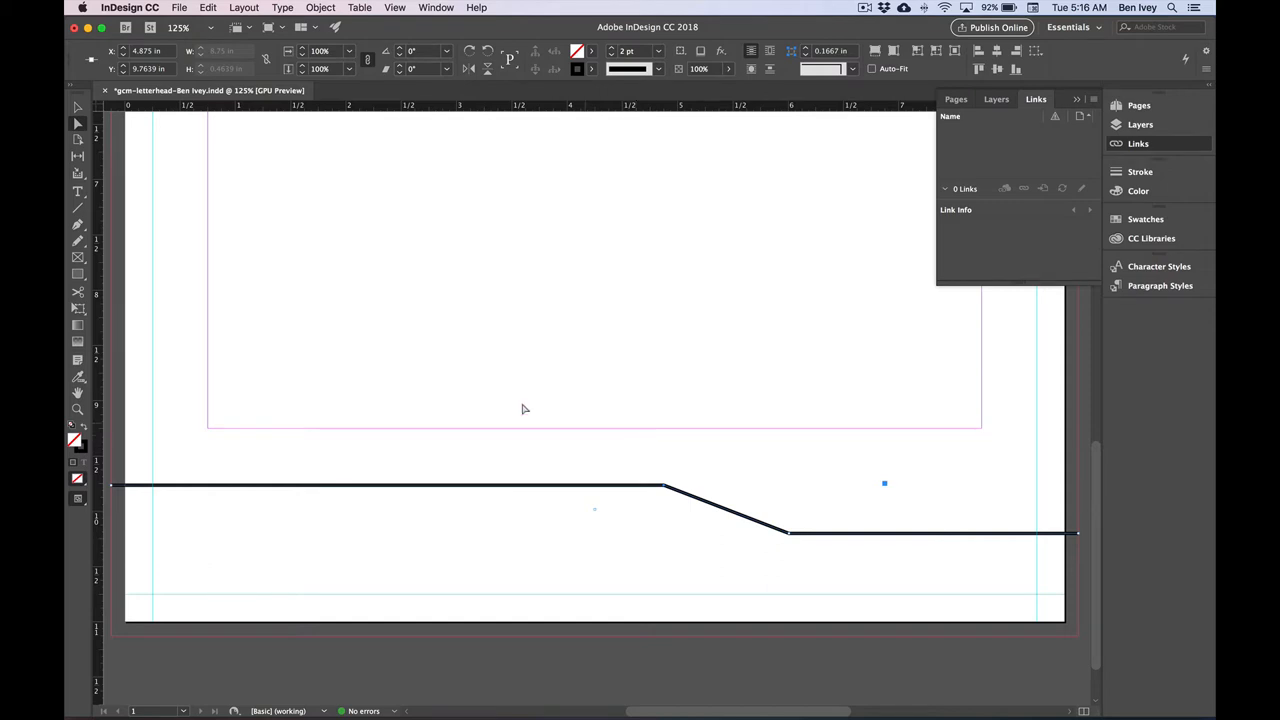
click(180, 8)
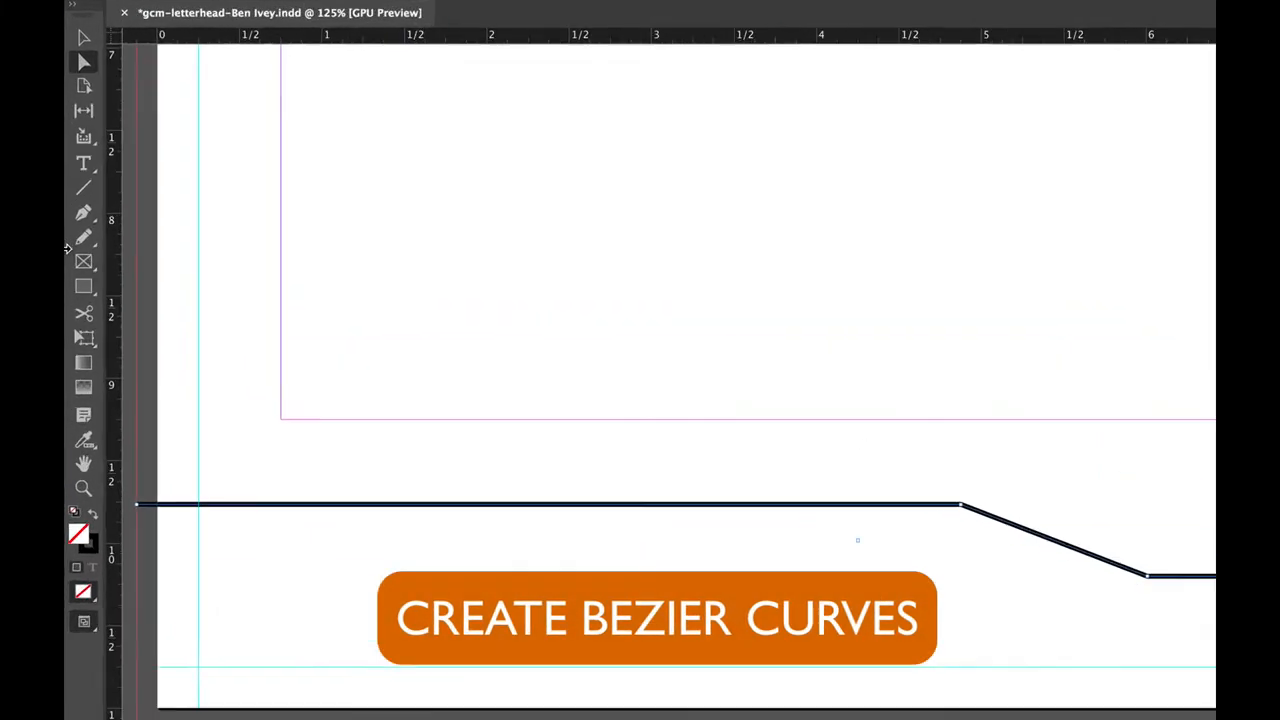
Bring out the Pen tool group to reach the Convert Direction Point Tool
click(84, 212)
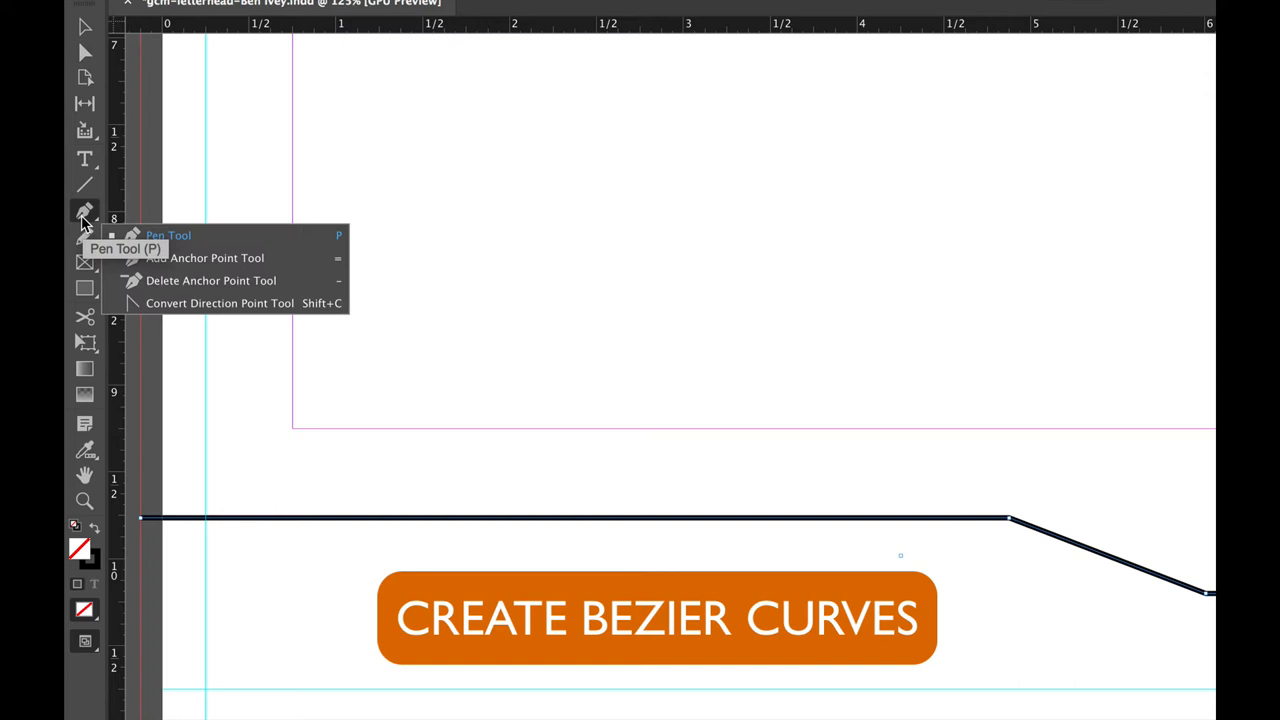
mouse_move(250, 304)
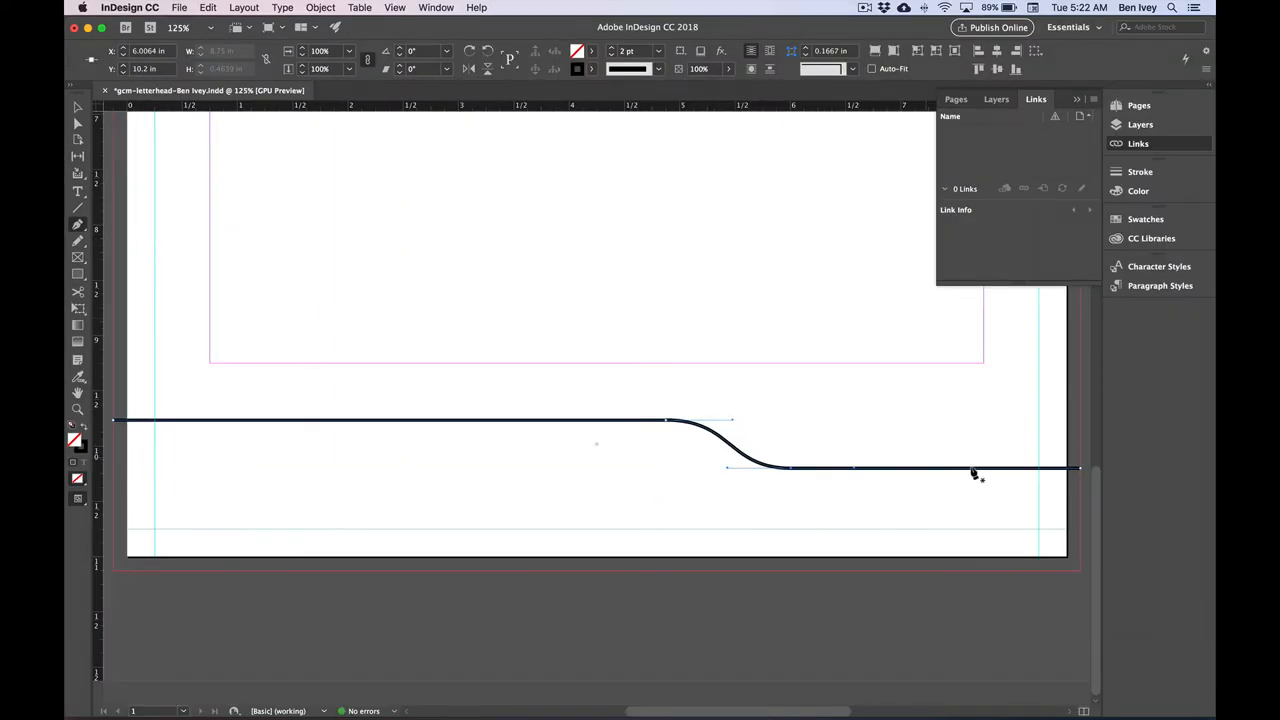
mouse_move(1100, 476)
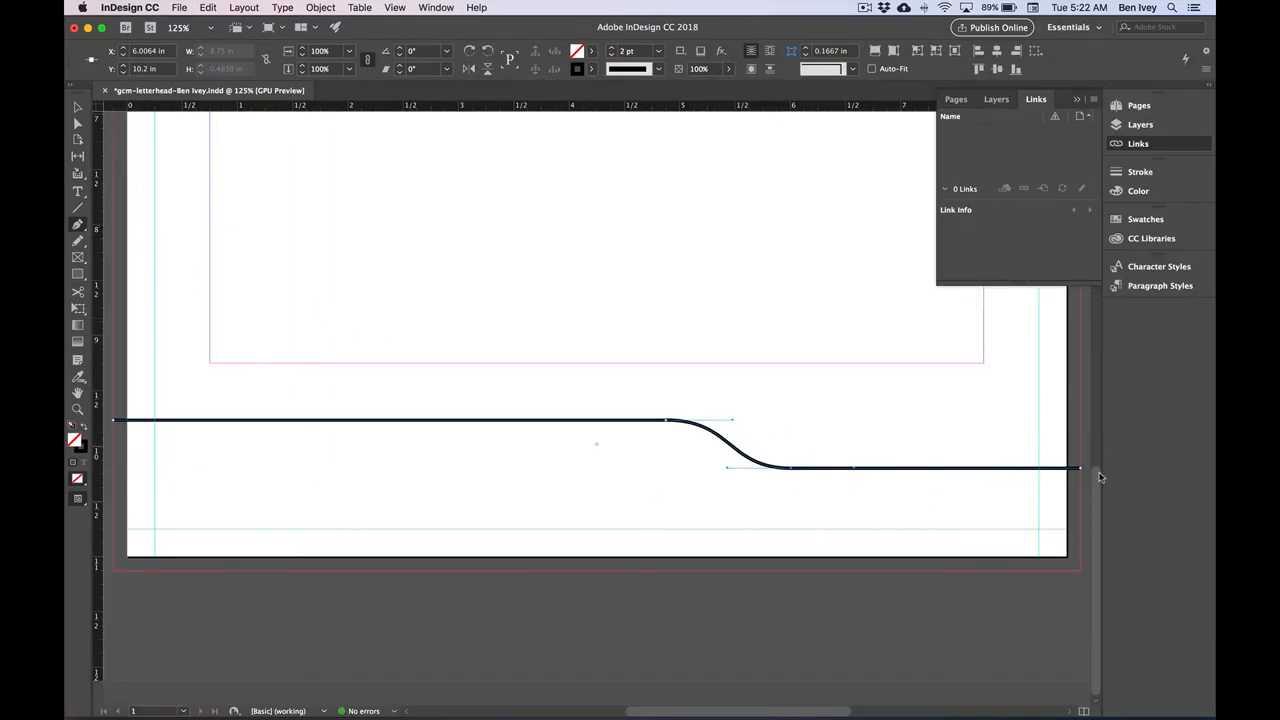
mouse_move(136, 432)
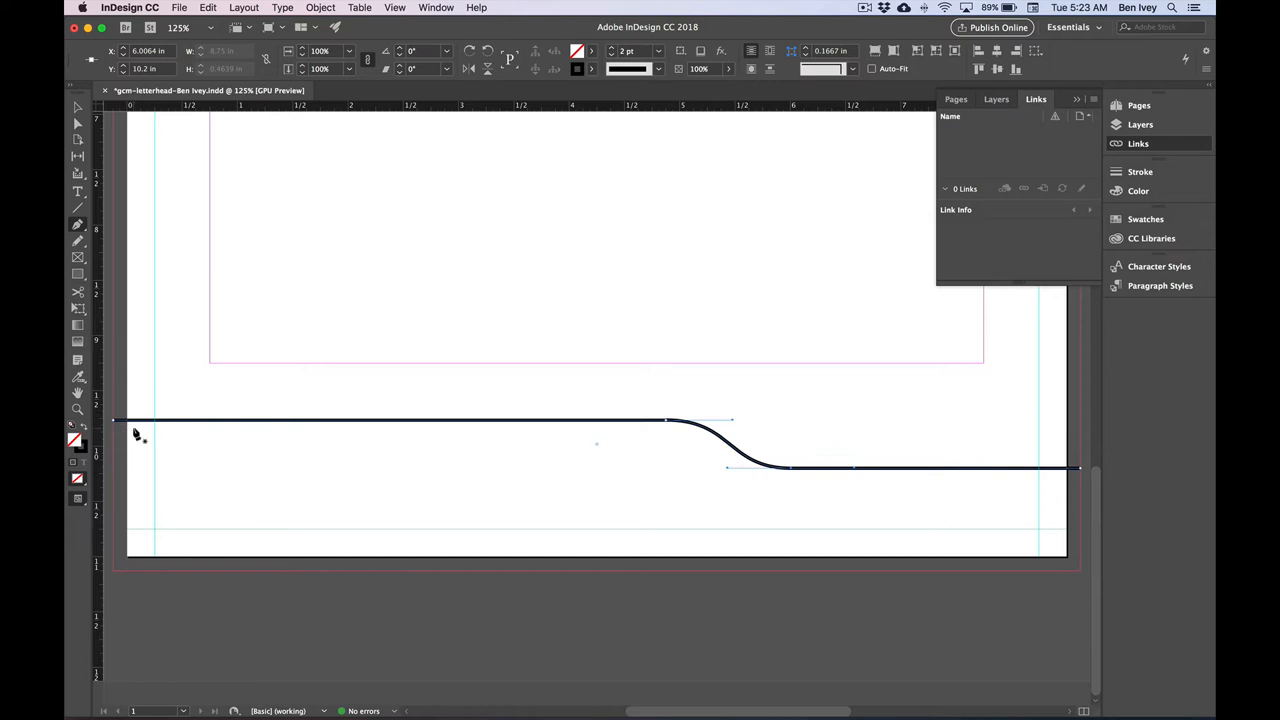
mouse_move(1000, 500)
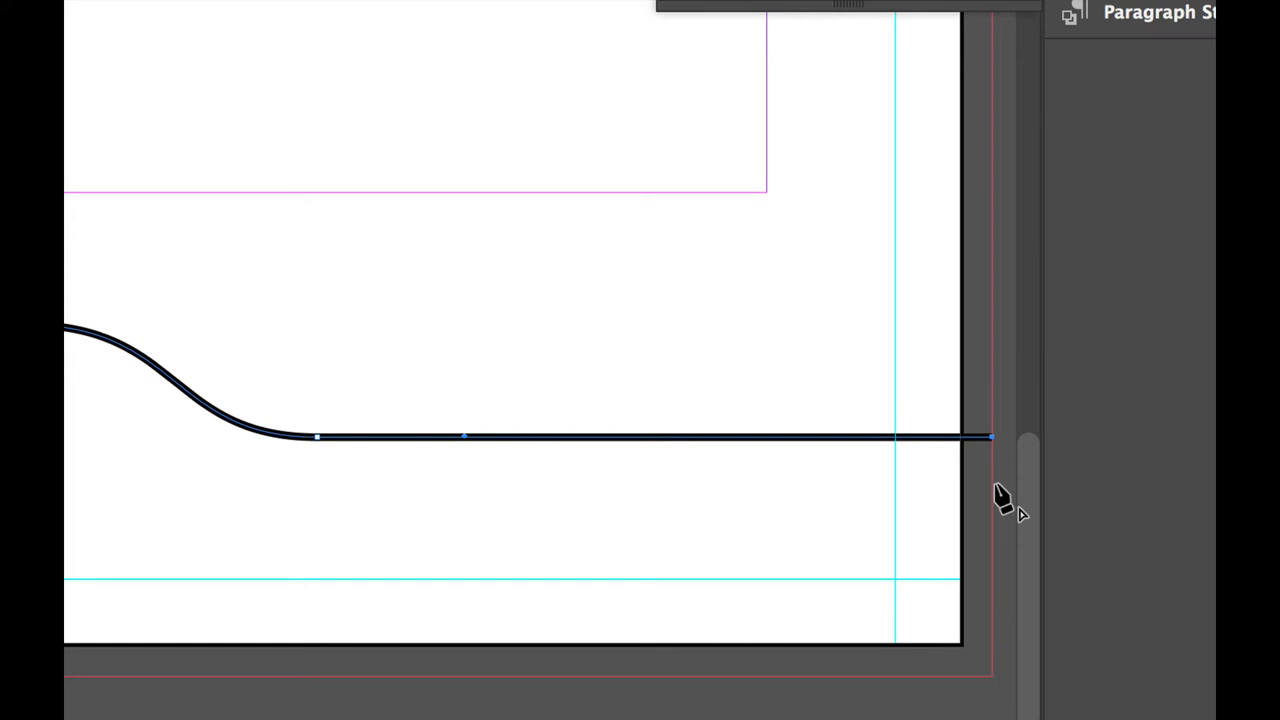
mouse_move(1000, 696)
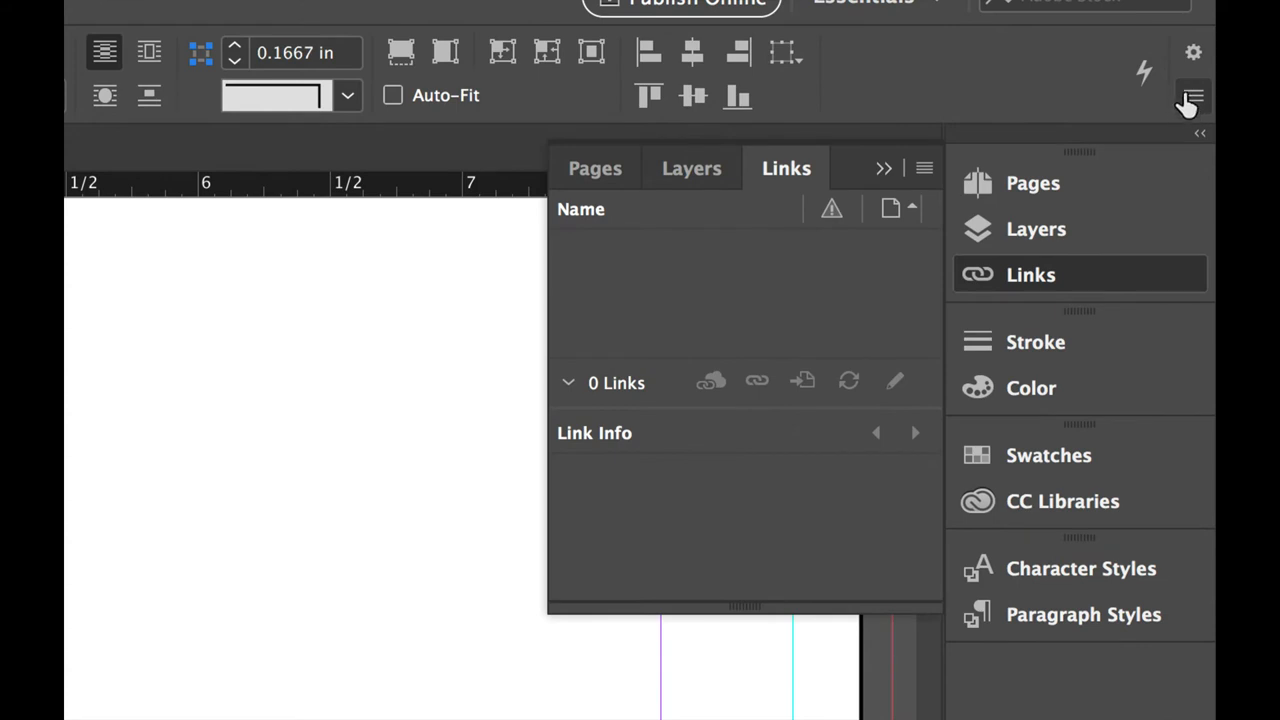
Uncheck Dimensions Include Stroke Weight in the Control panel menu
click(1192, 98)
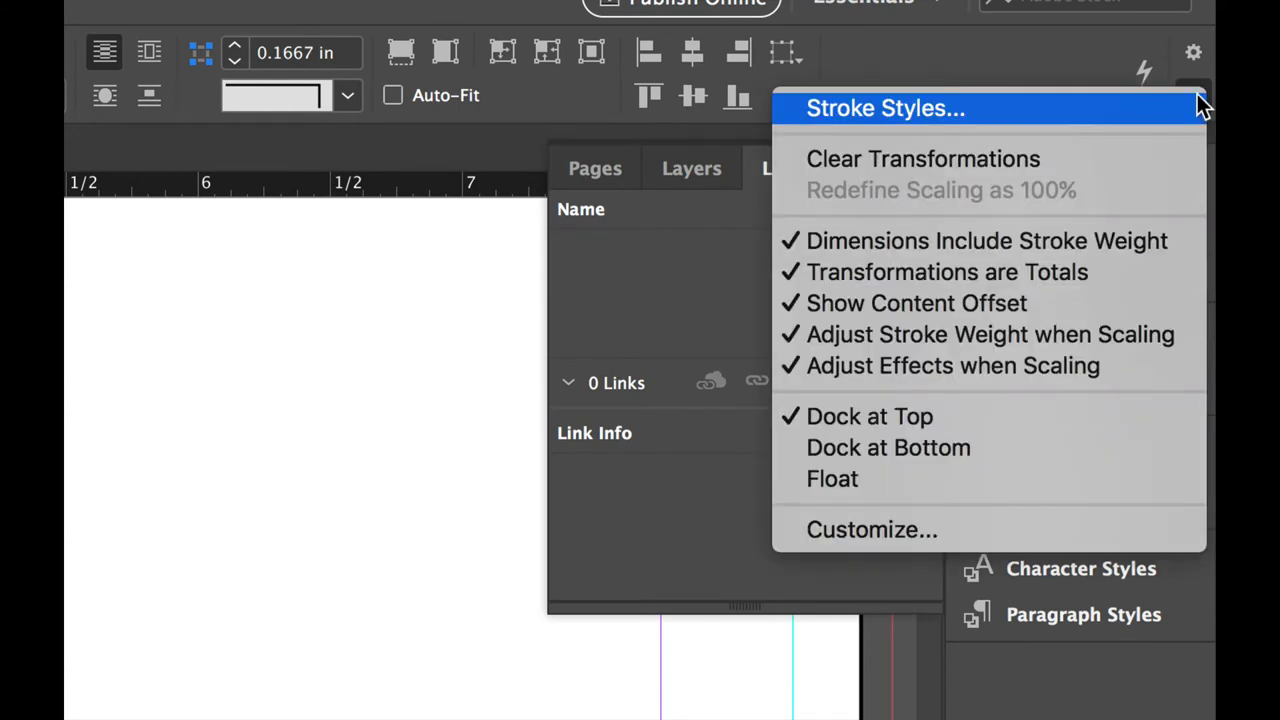
mouse_move(988, 240)
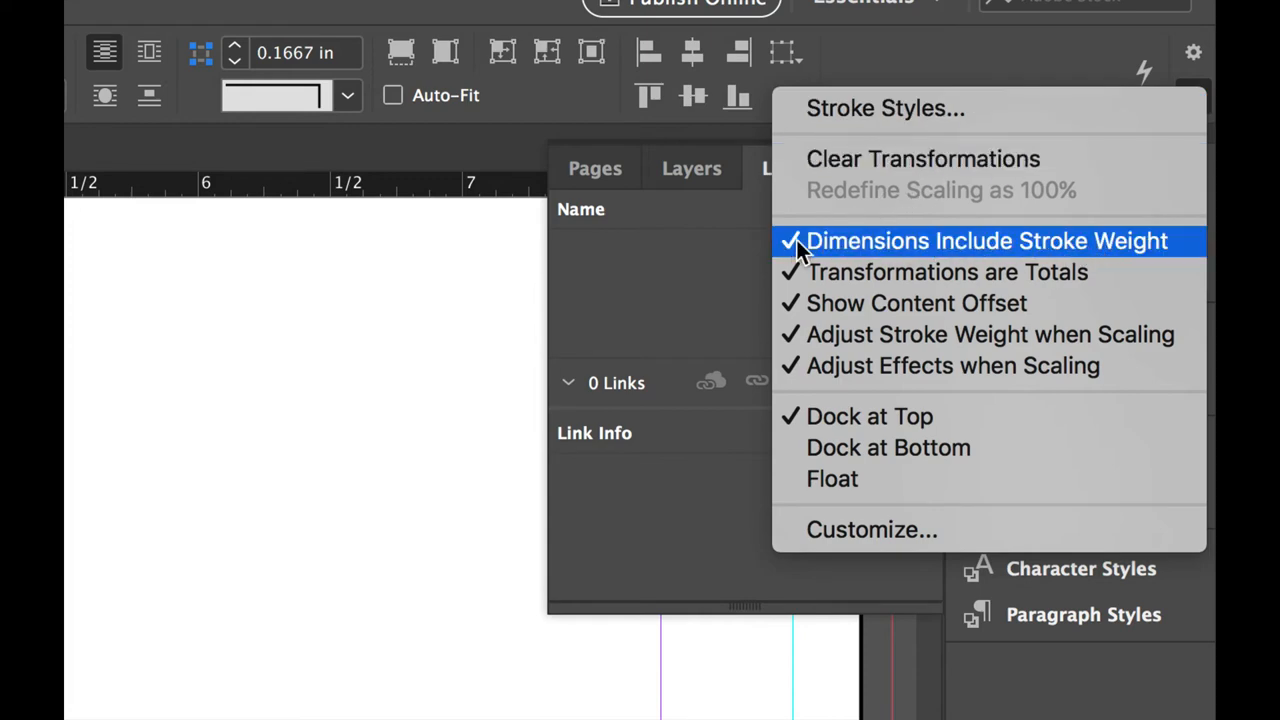
click(986, 240)
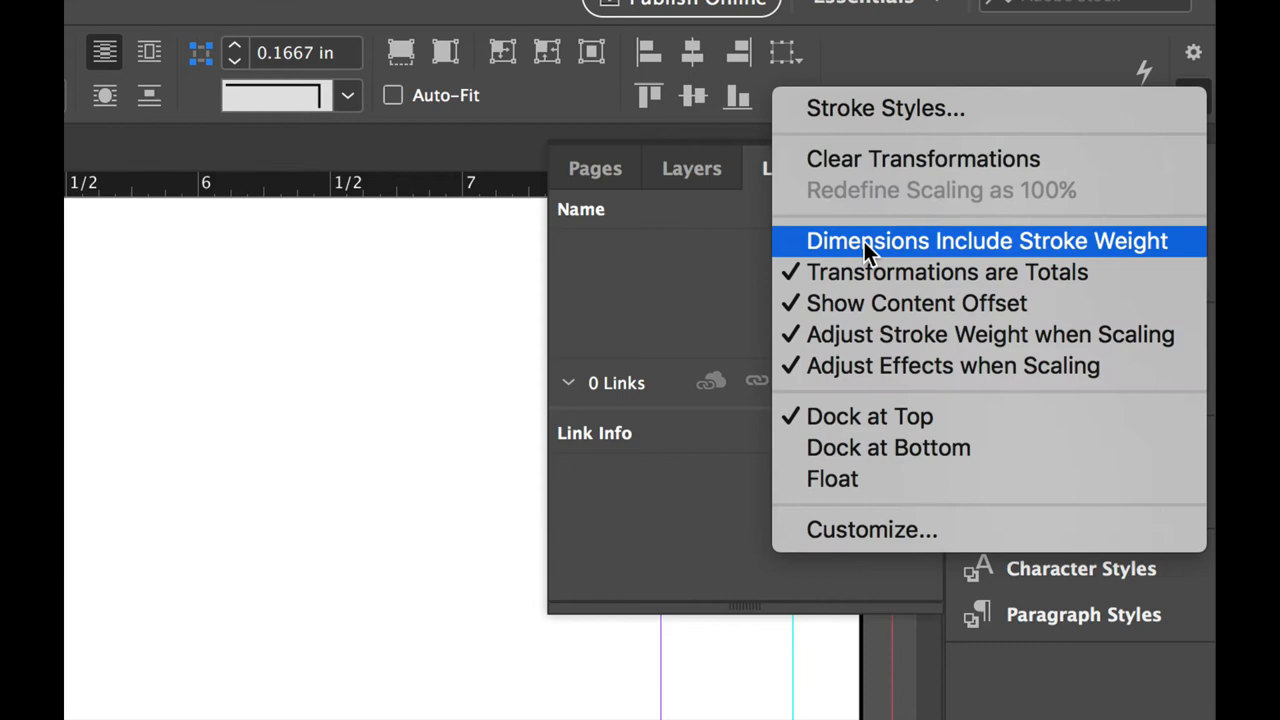
click(988, 240)
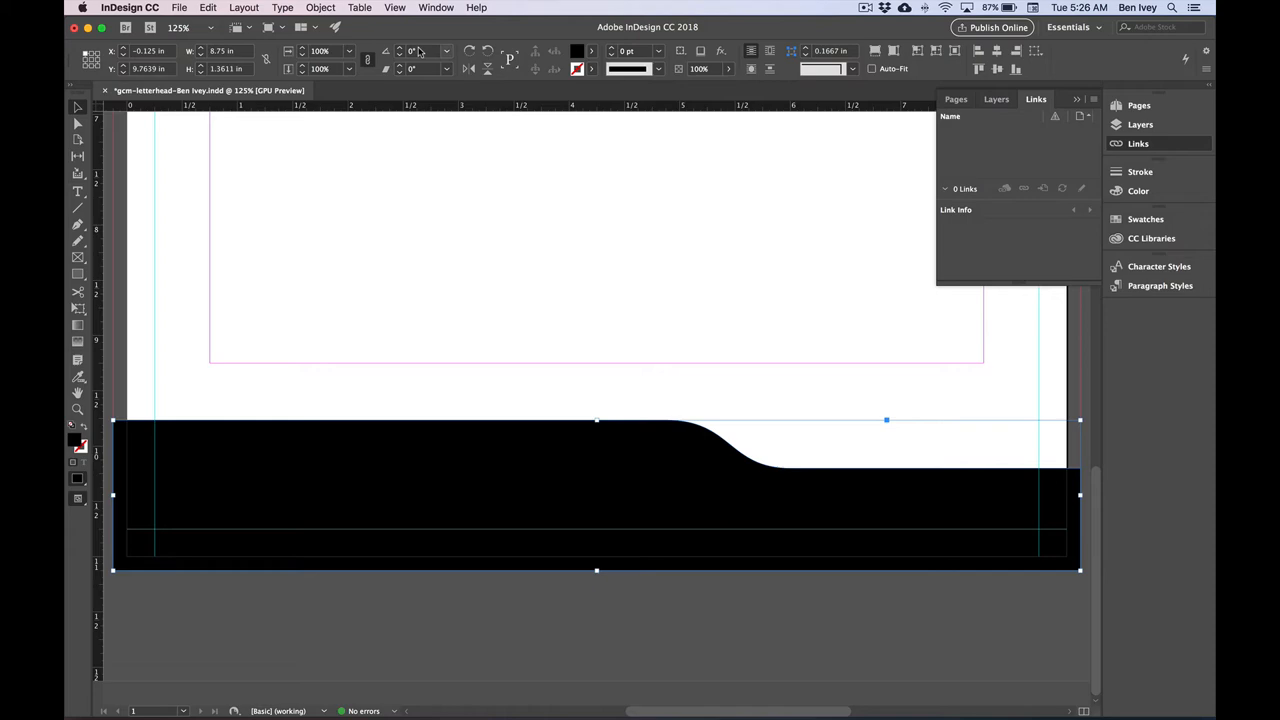
Show the Color panel from Window > Color for the black footer shape
click(436, 8)
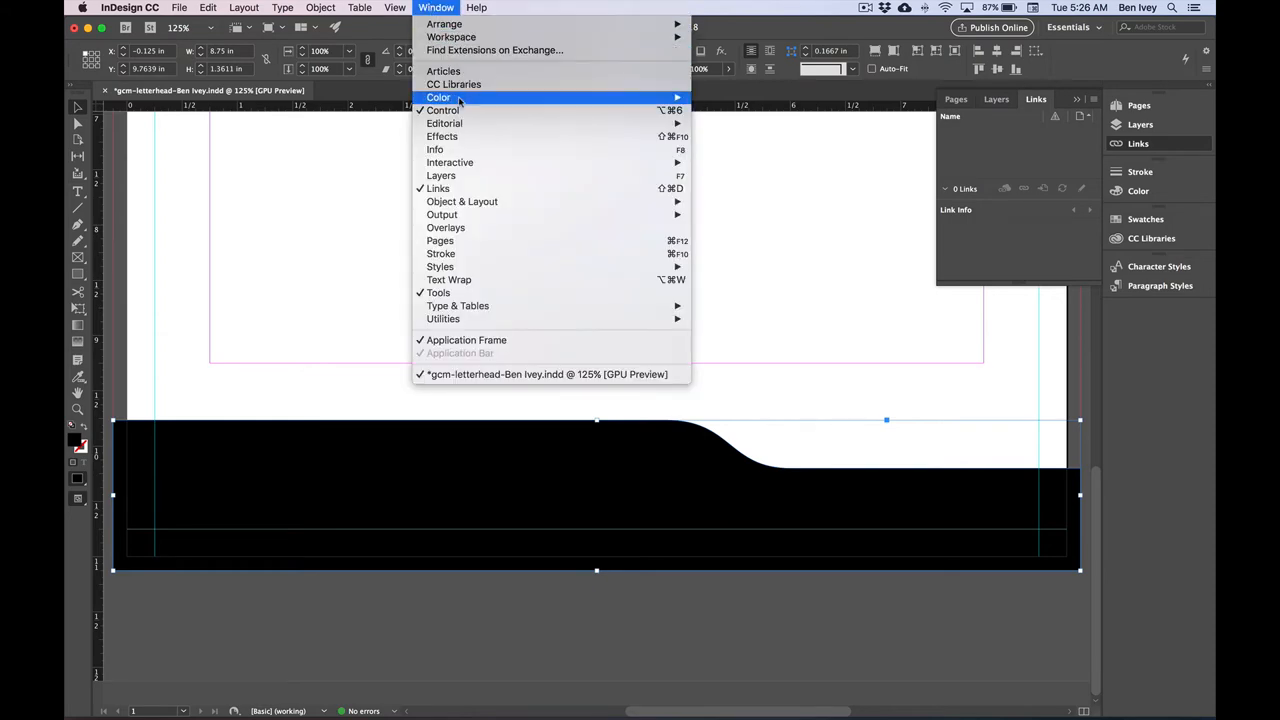
mouse_move(438, 96)
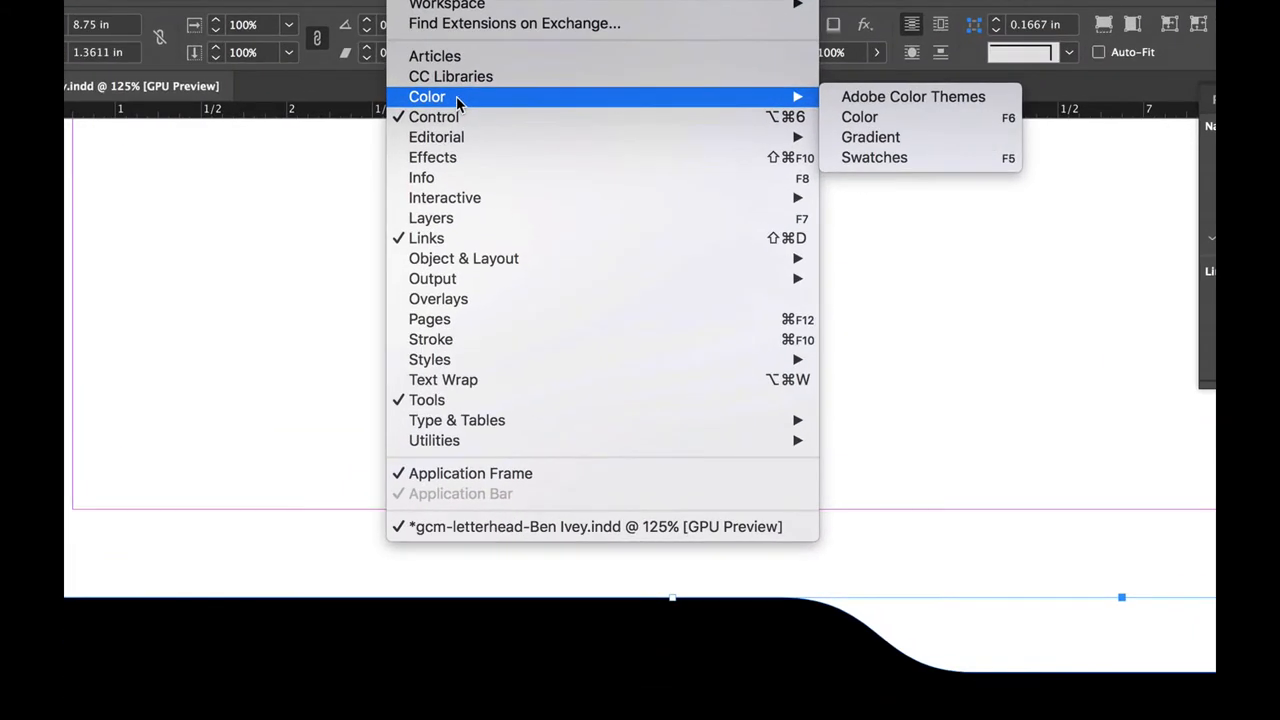
mouse_move(896, 132)
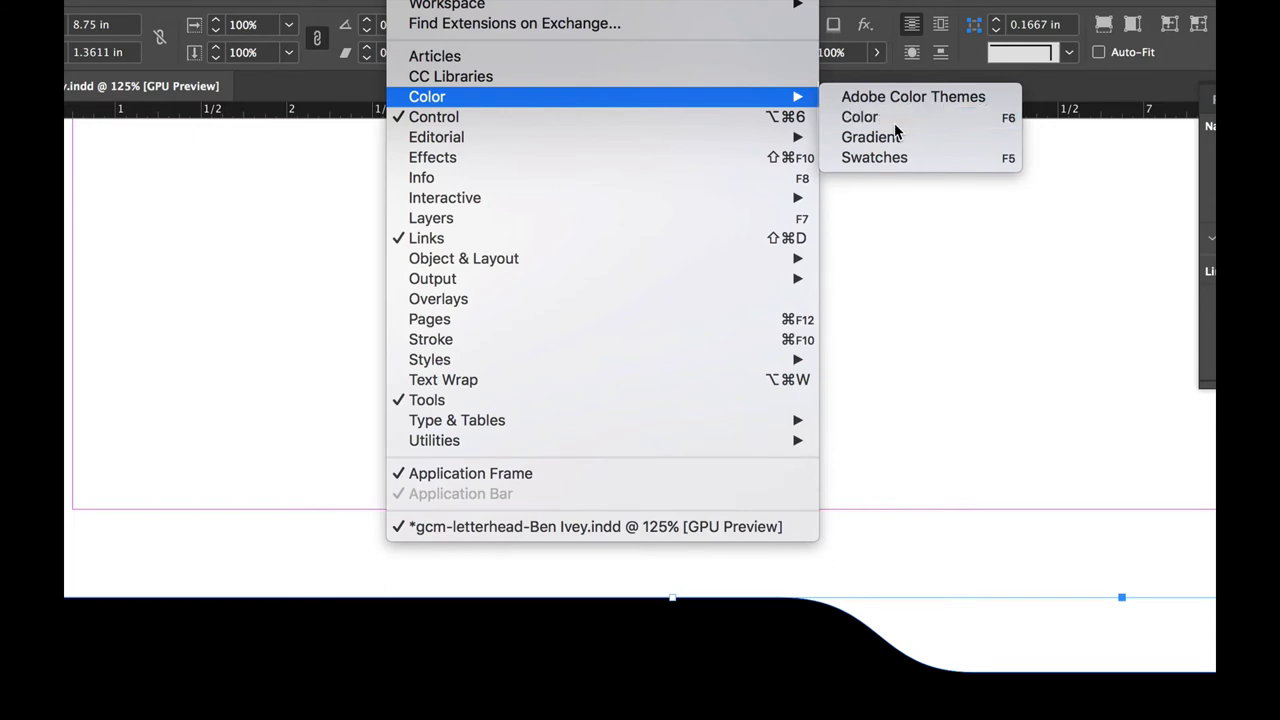
click(860, 116)
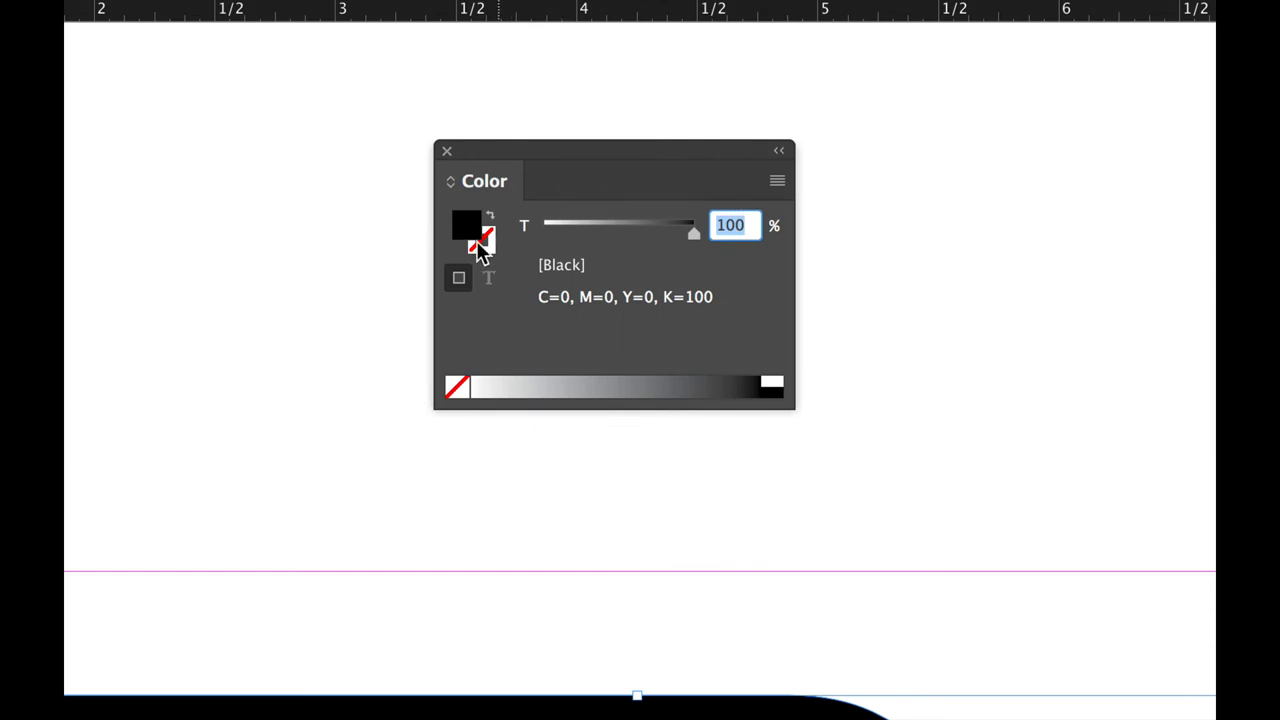
mouse_move(690, 236)
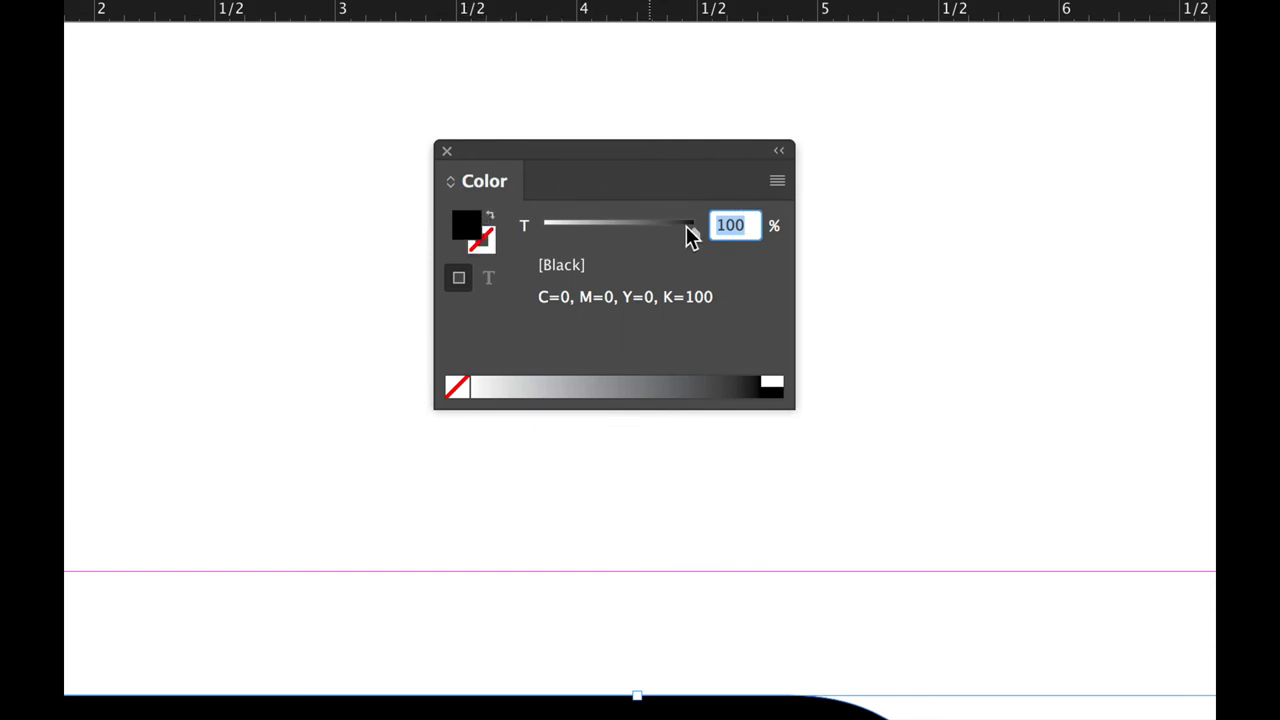
Switch the Color panel to CMYK and mix the footer fill as C85 M50 Y85 K40
click(776, 180)
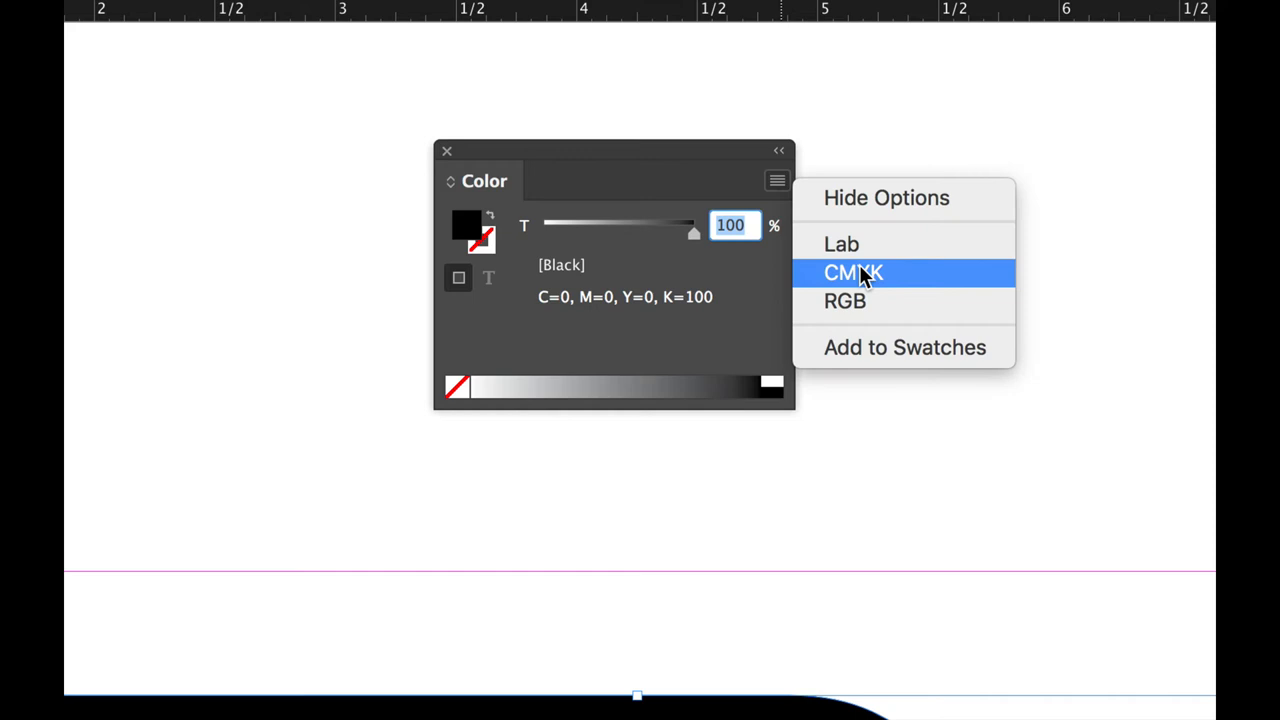
click(852, 272)
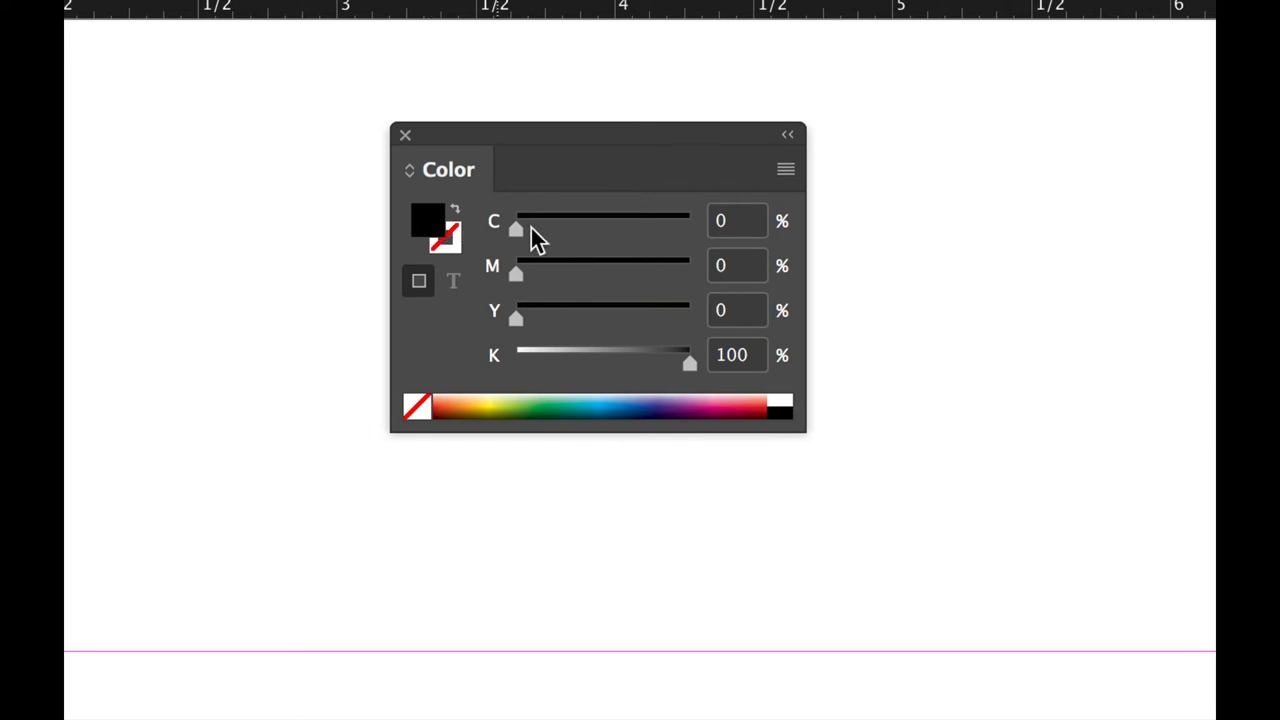
drag(516, 230, 664, 230)
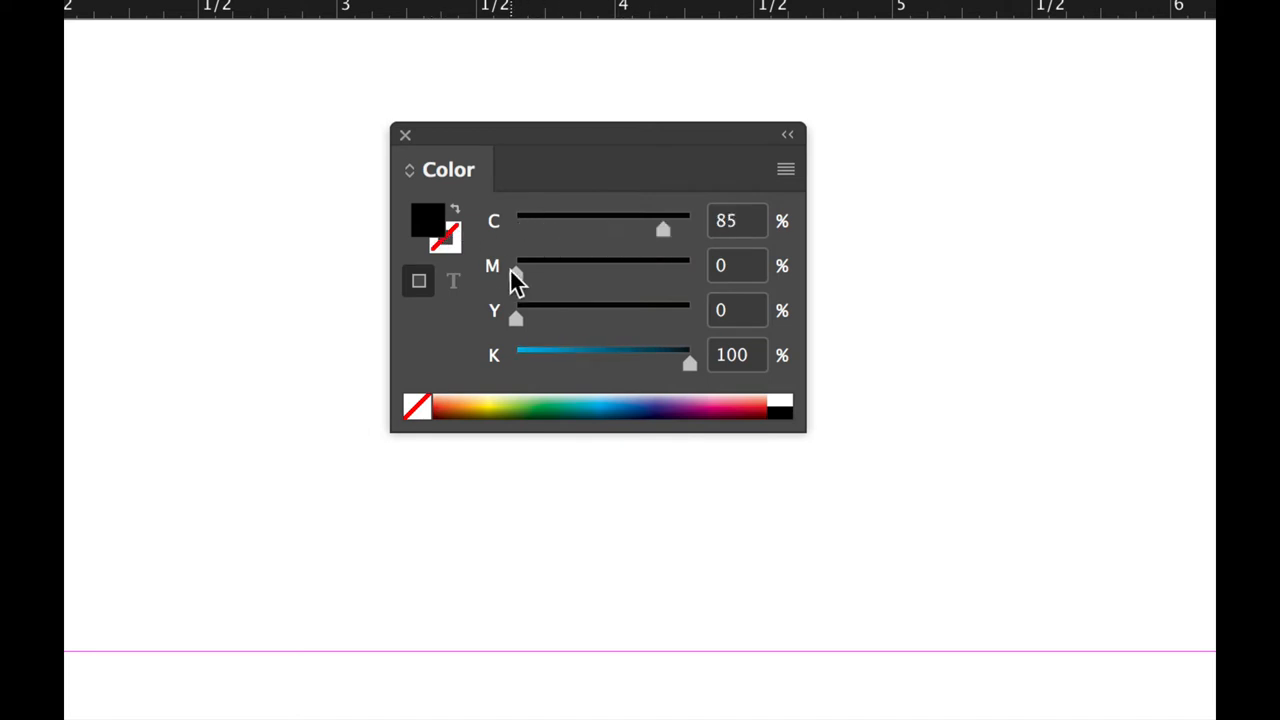
drag(520, 264, 604, 274)
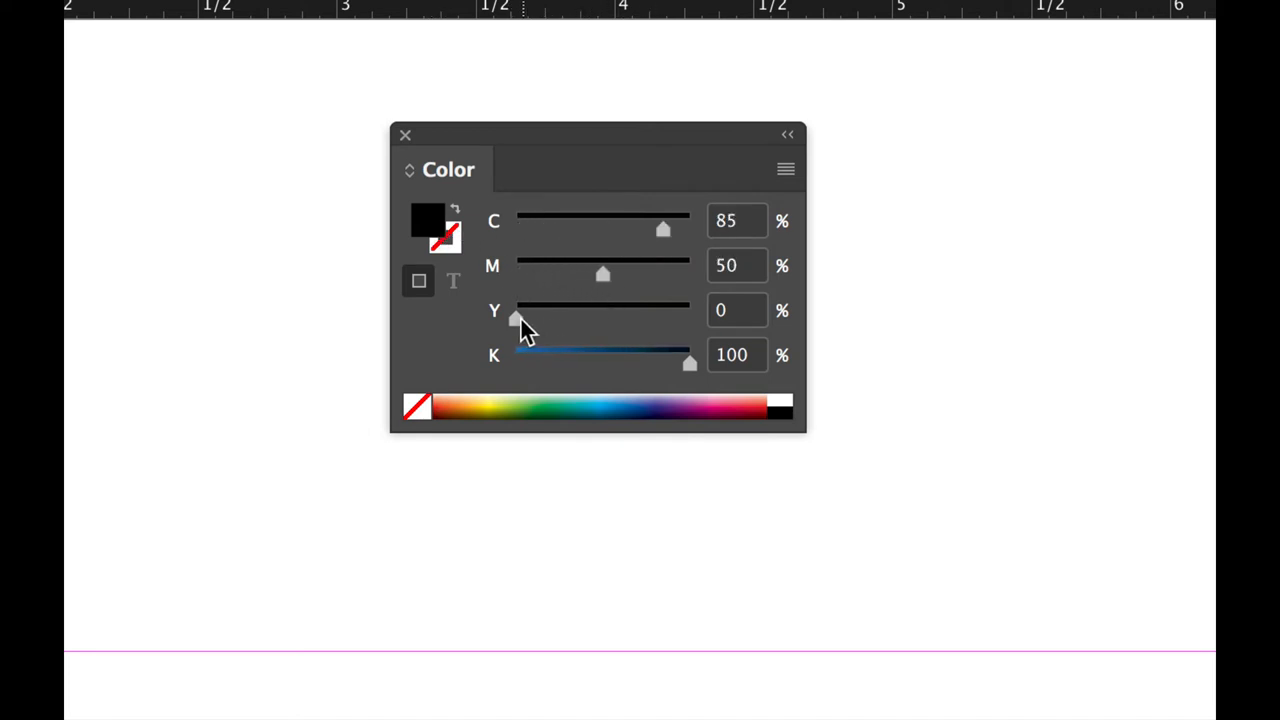
drag(516, 318, 664, 318)
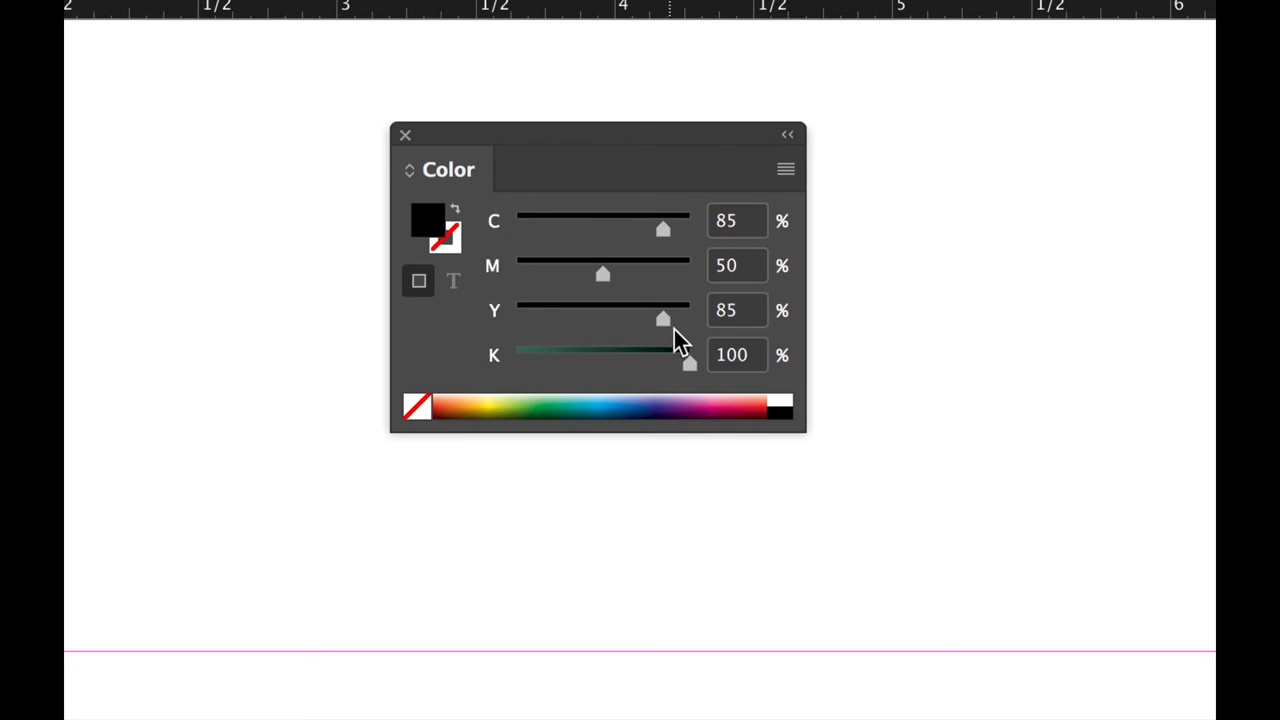
drag(688, 364, 572, 364)
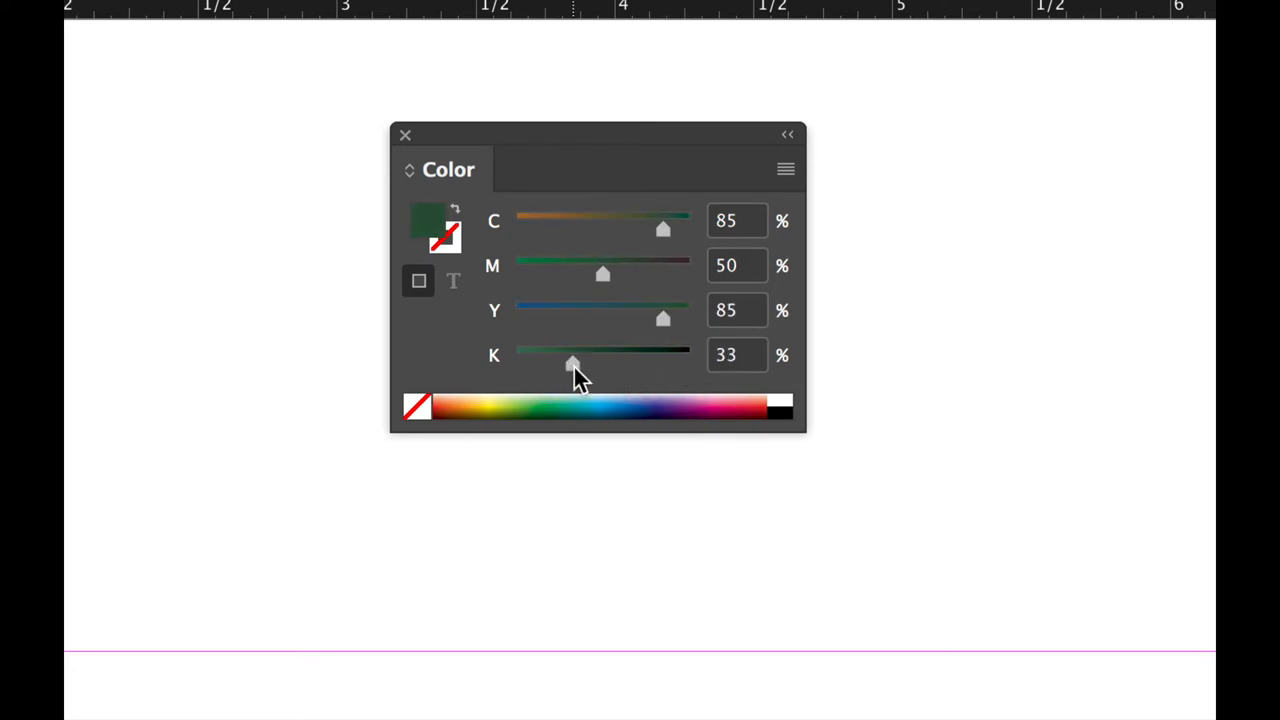
drag(572, 364, 584, 364)
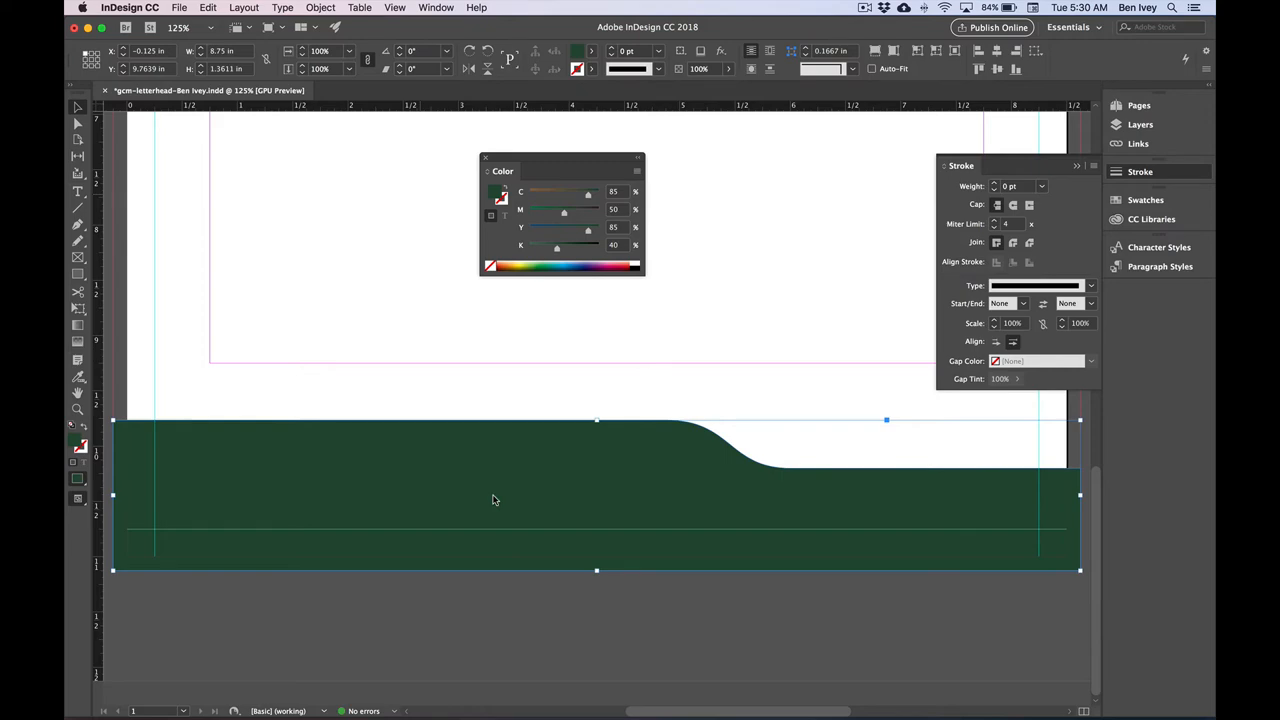
mouse_move(548, 156)
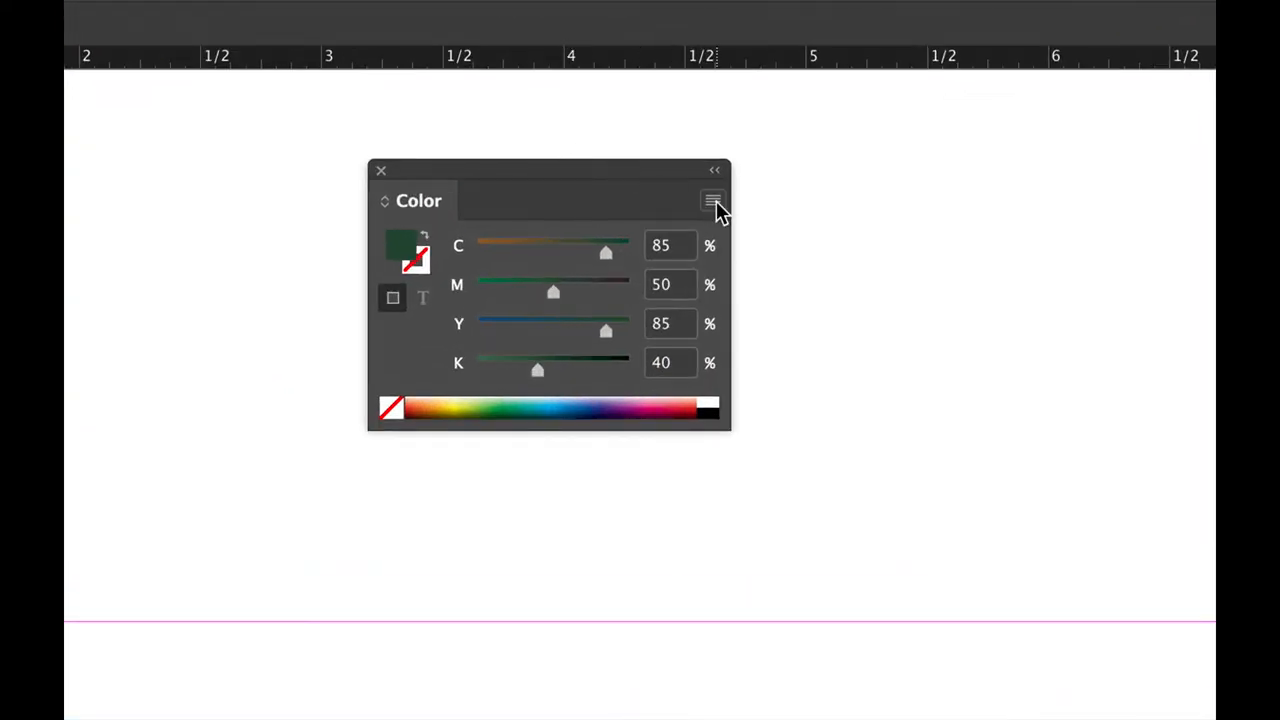
Add the C85 M50 Y85 K40 dark green to Swatches and deselect the footer shape
click(712, 200)
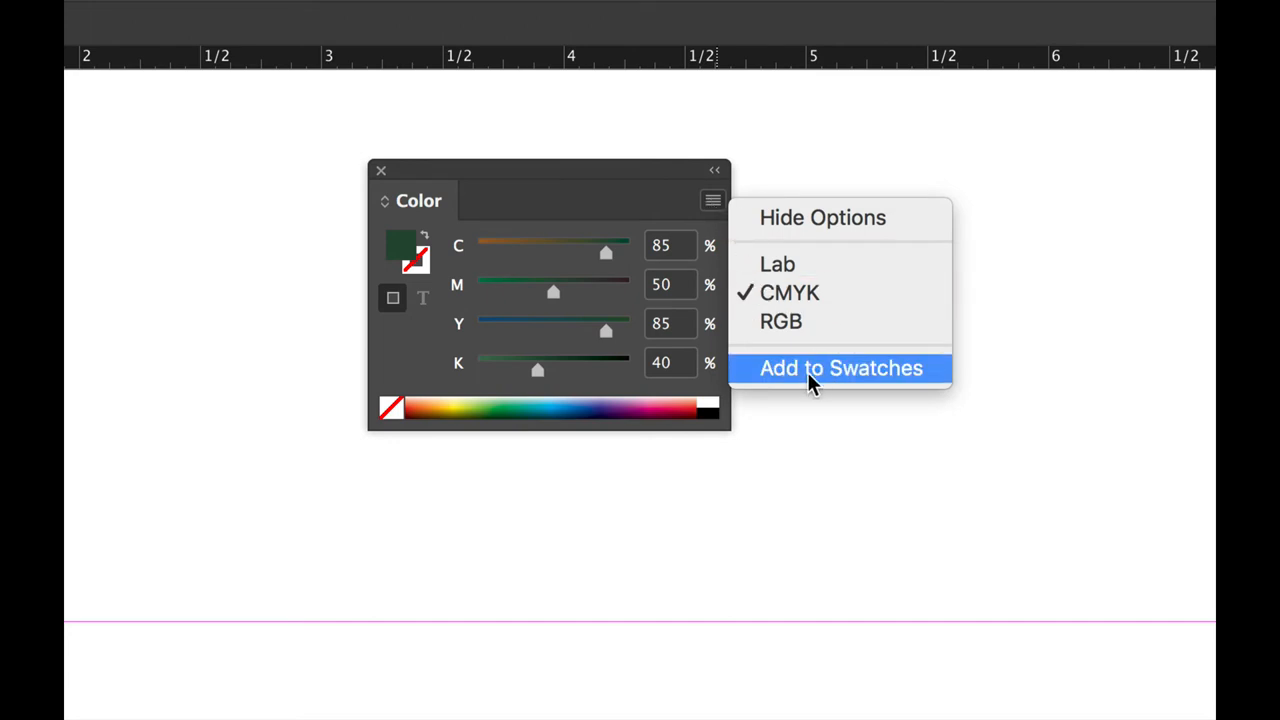
click(840, 368)
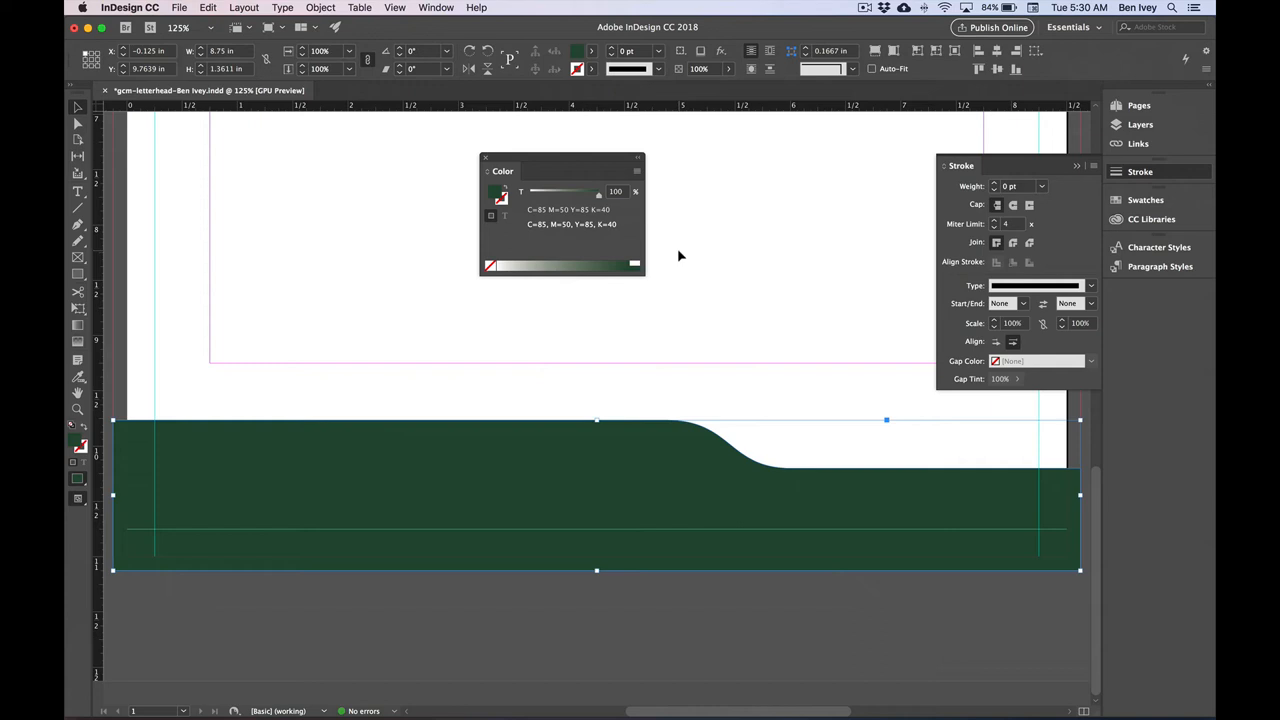
click(180, 8)
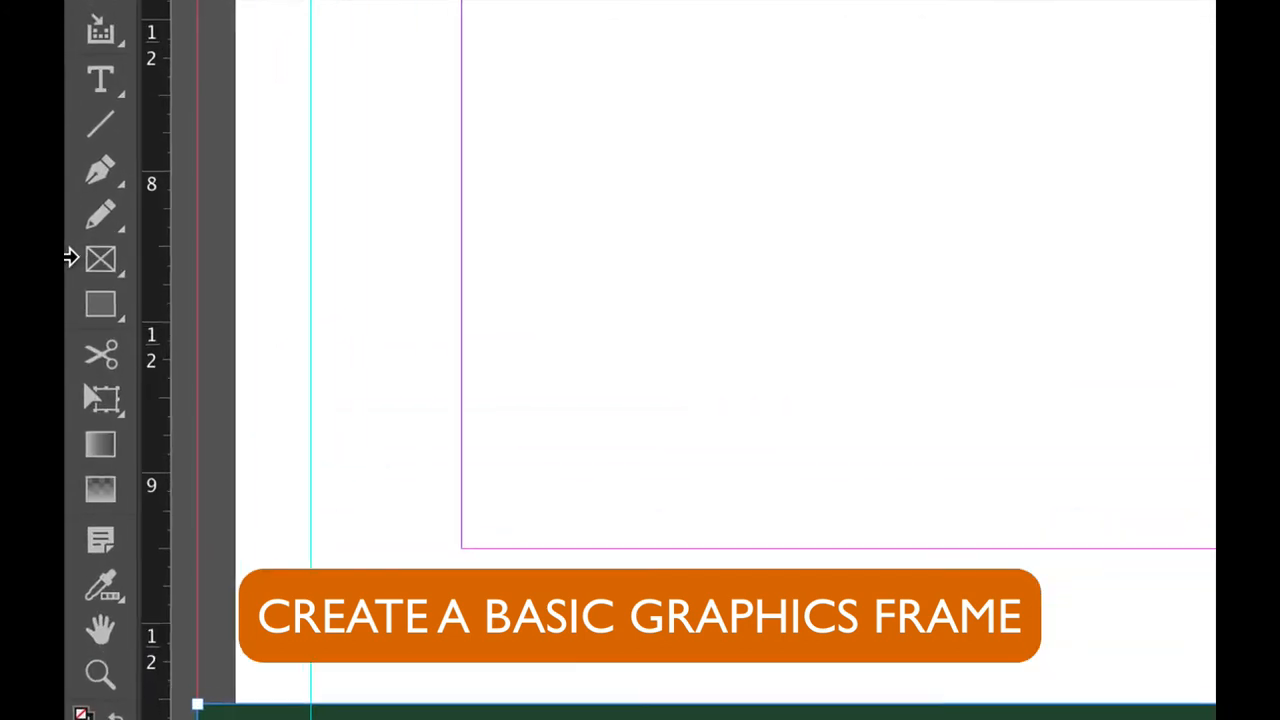
Shift-drag a 1.25 in × 1.25 in Rectangle Frame above the green footer at upper left
click(100, 260)
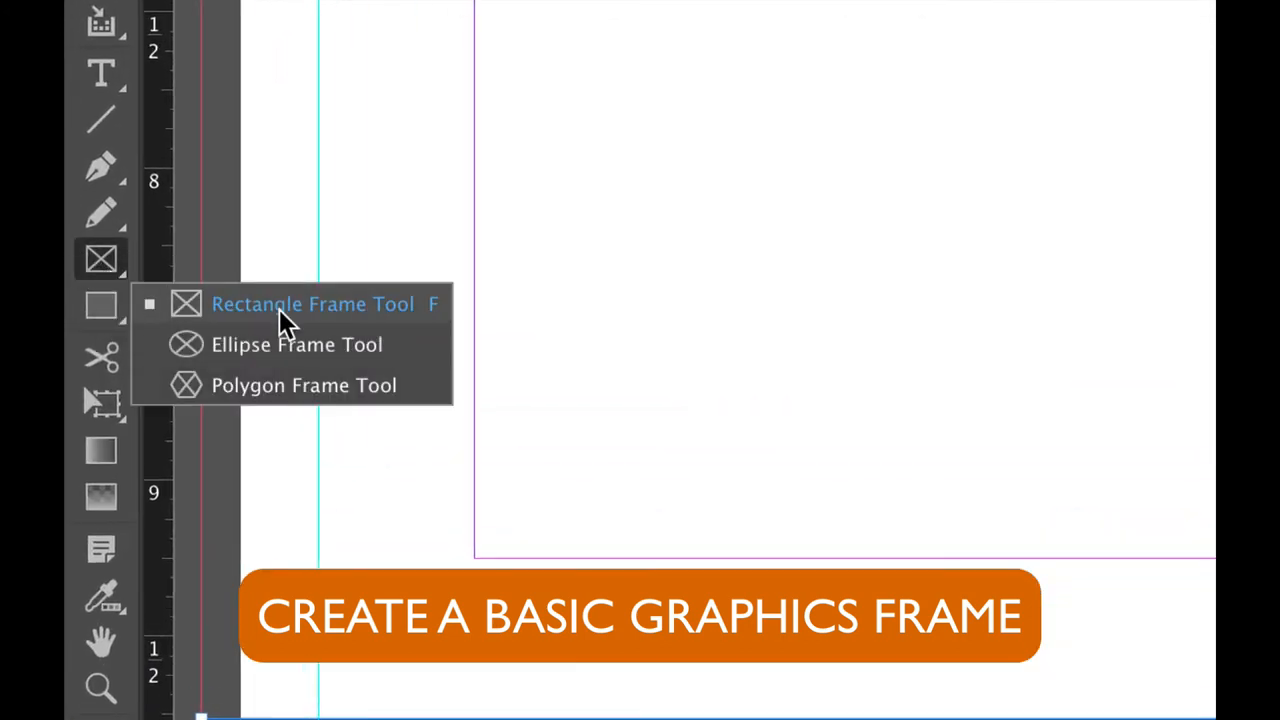
mouse_move(210, 330)
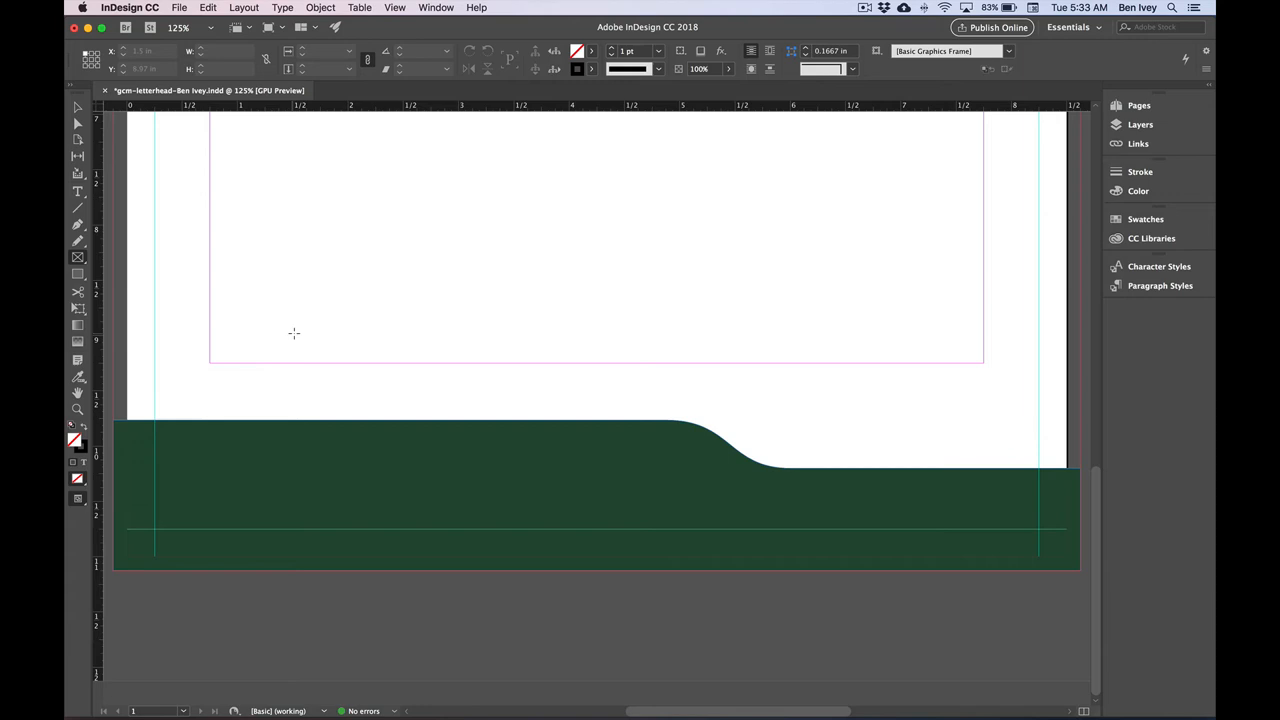
mouse_move(230, 248)
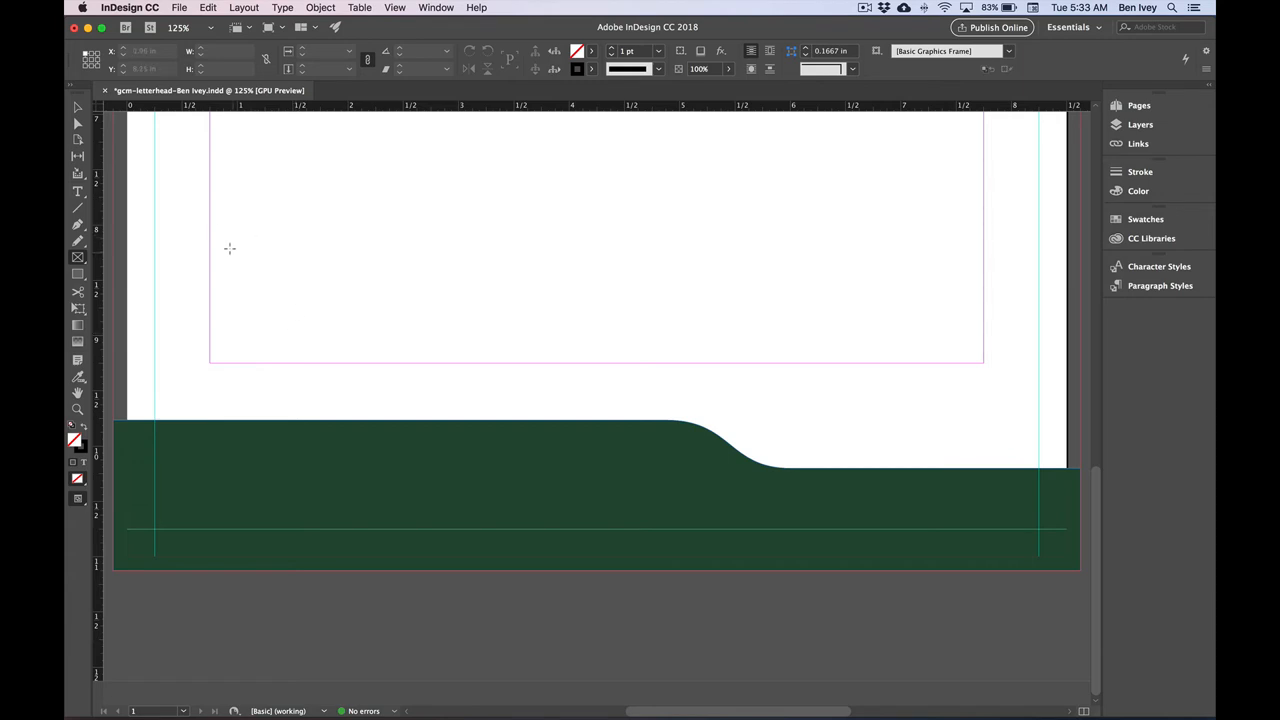
drag(208, 212, 320, 336)
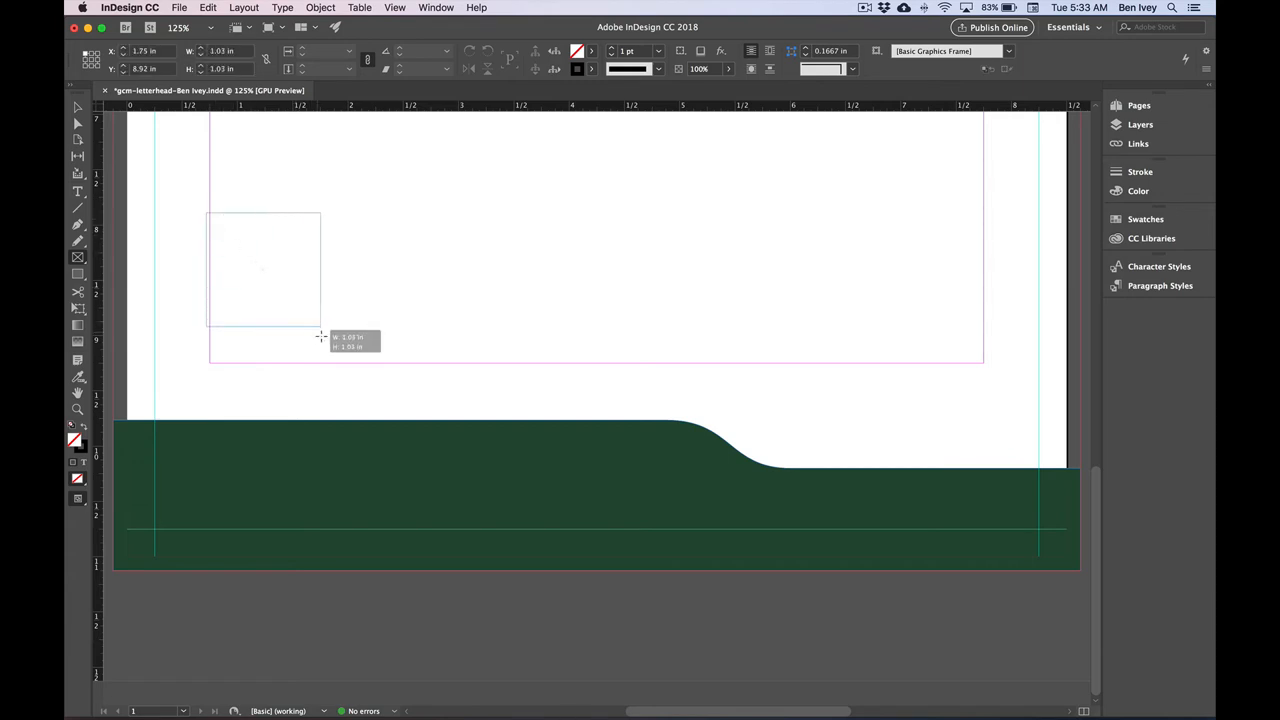
drag(320, 336, 340, 352)
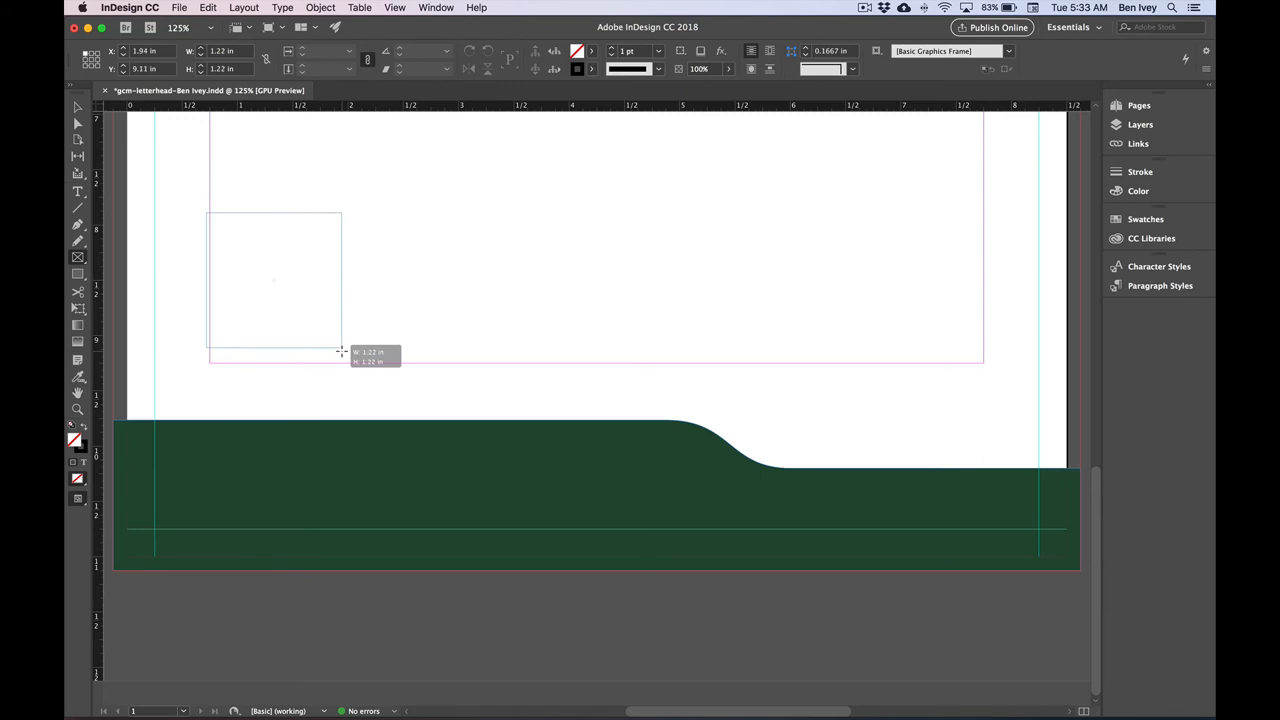
drag(340, 352, 342, 352)
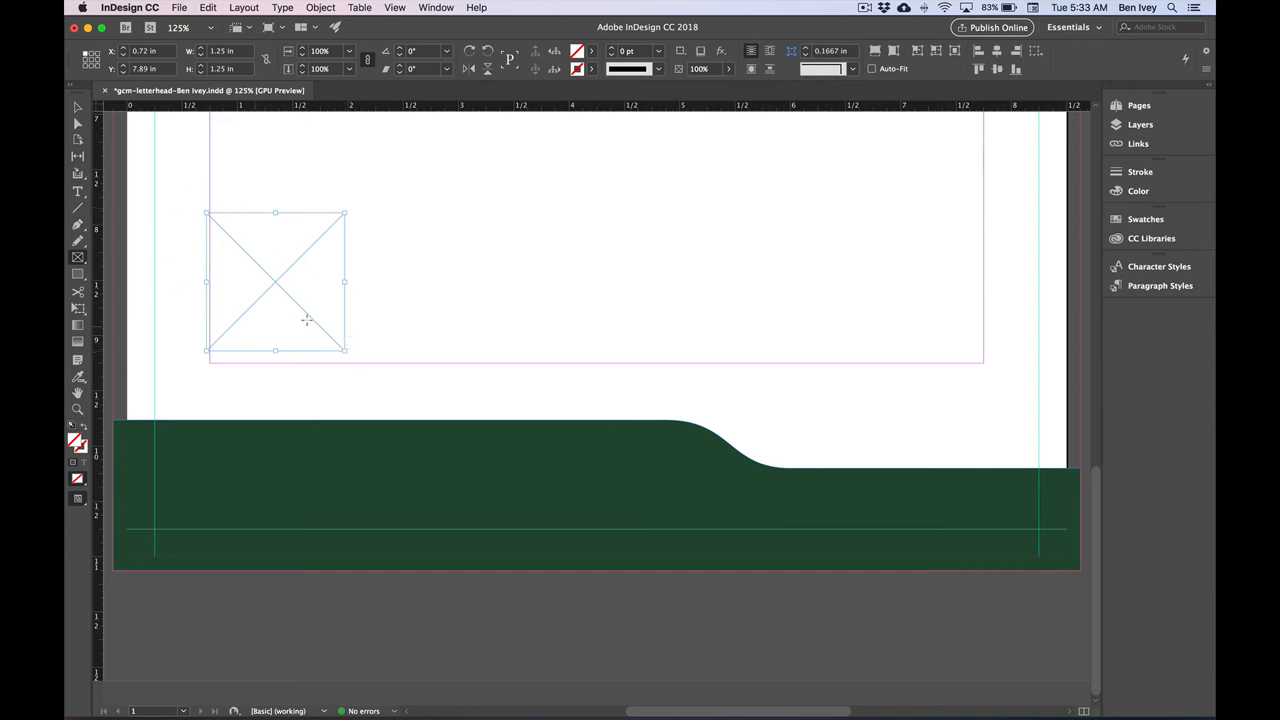
mouse_move(184, 262)
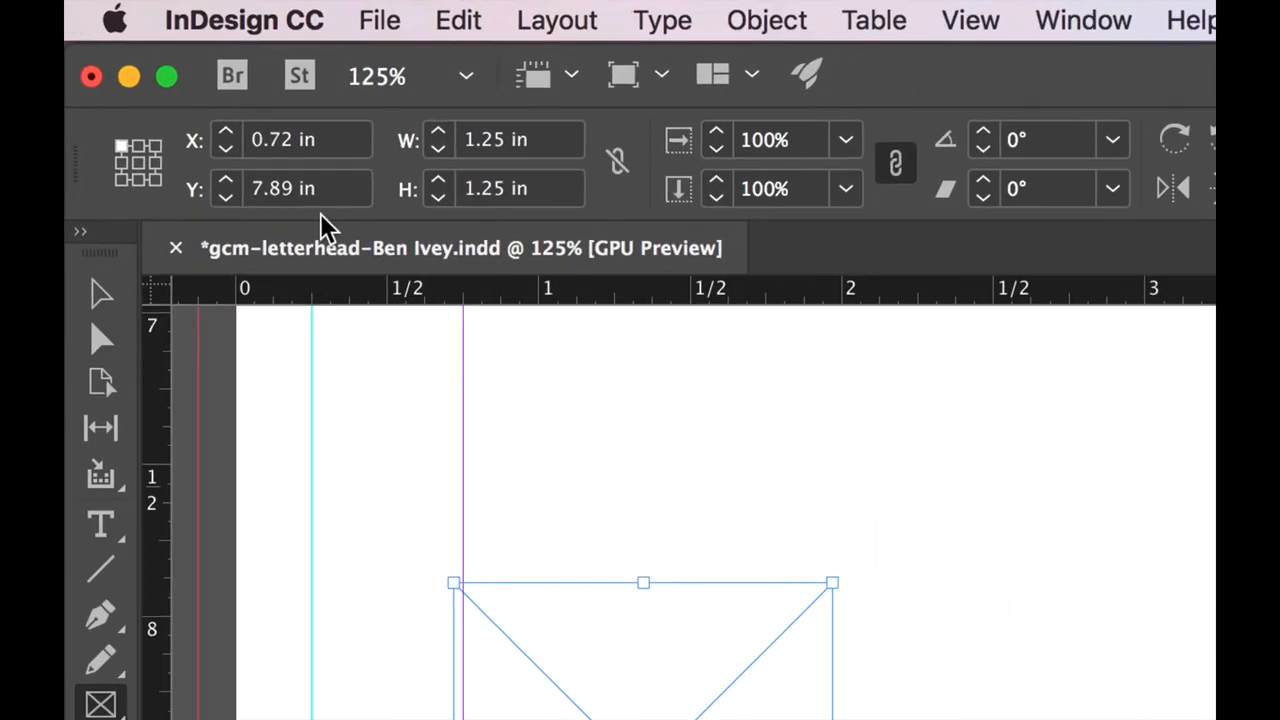
mouse_move(136, 164)
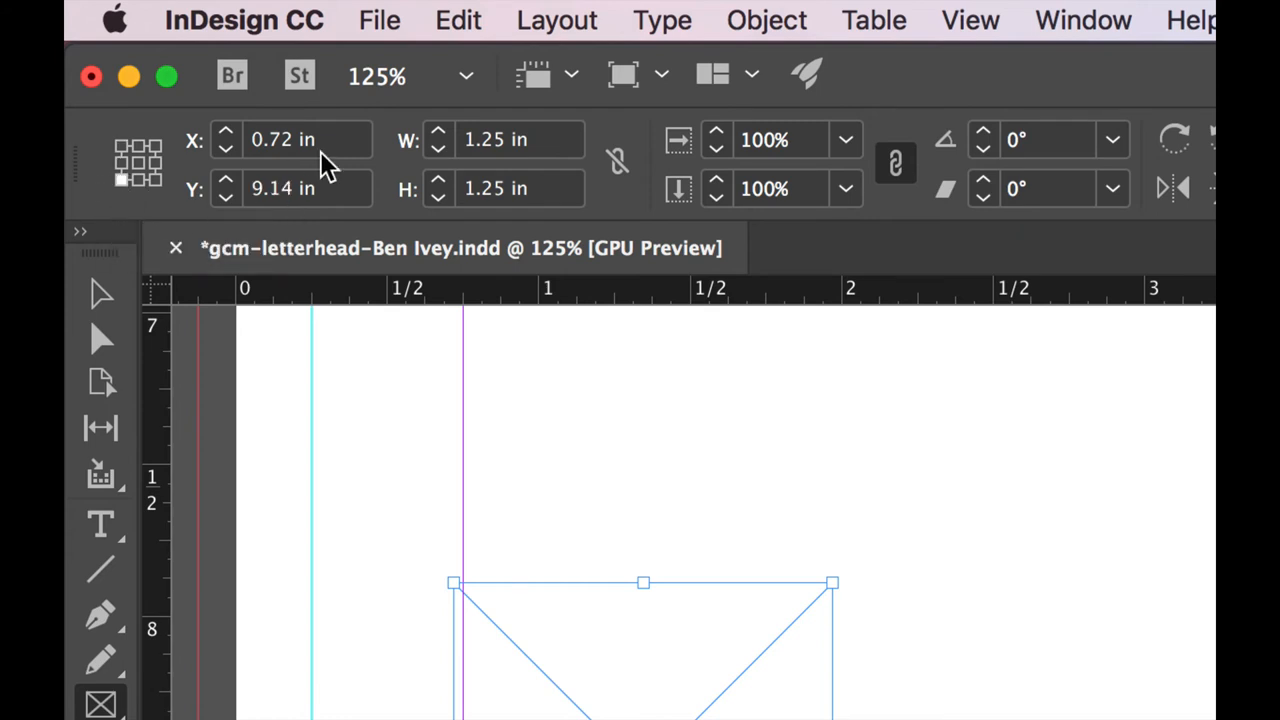
Set the square frame's position to X 1 in and Y 9 in in the Control panel
click(308, 140)
text(1)
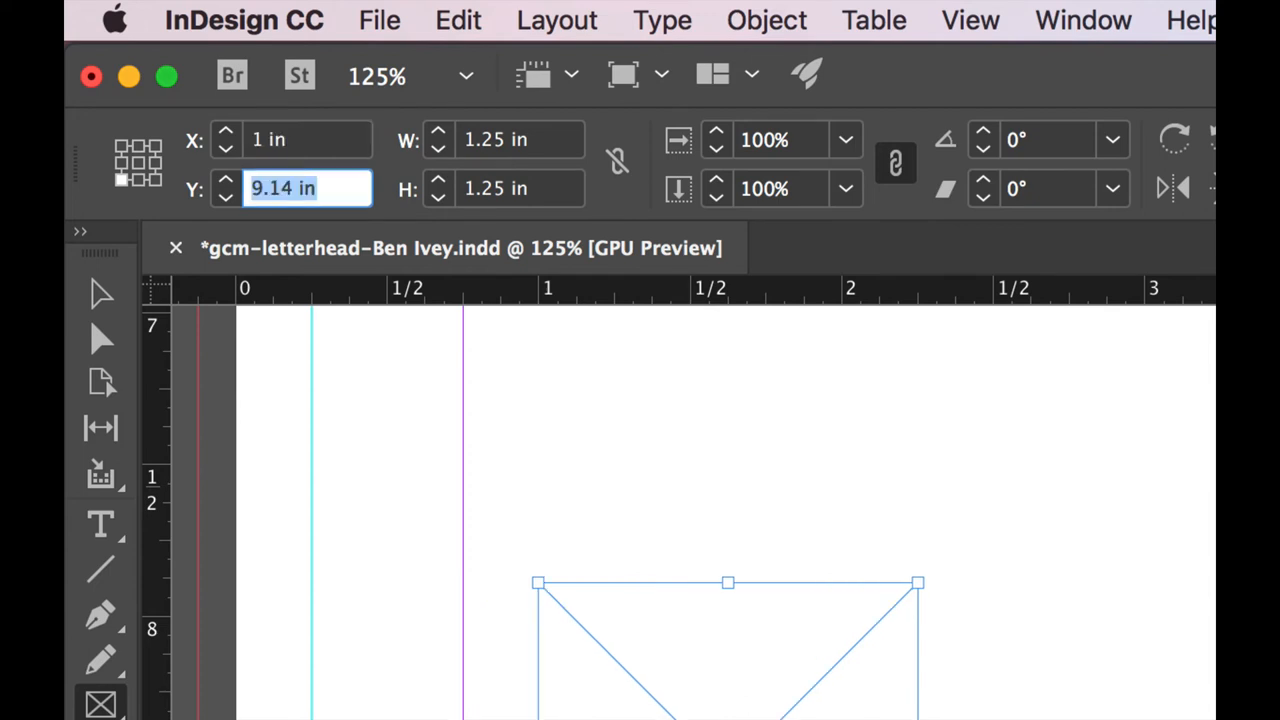
text(9)
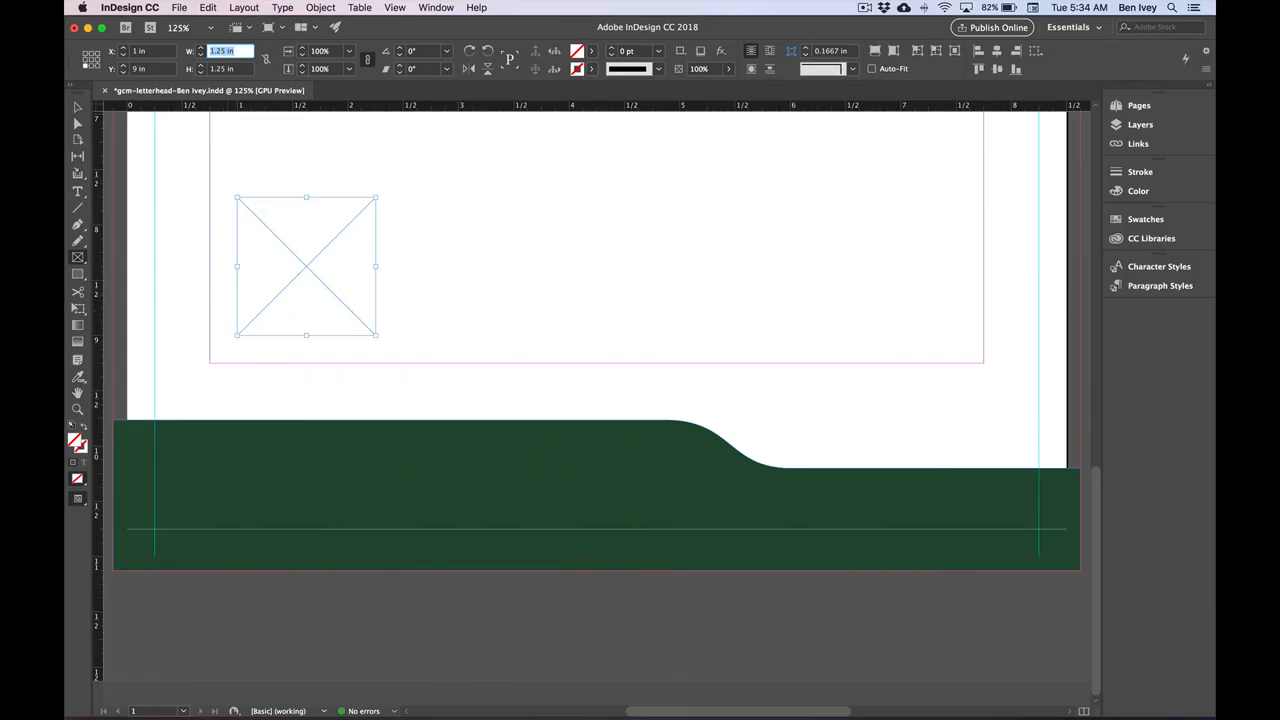
click(180, 8)
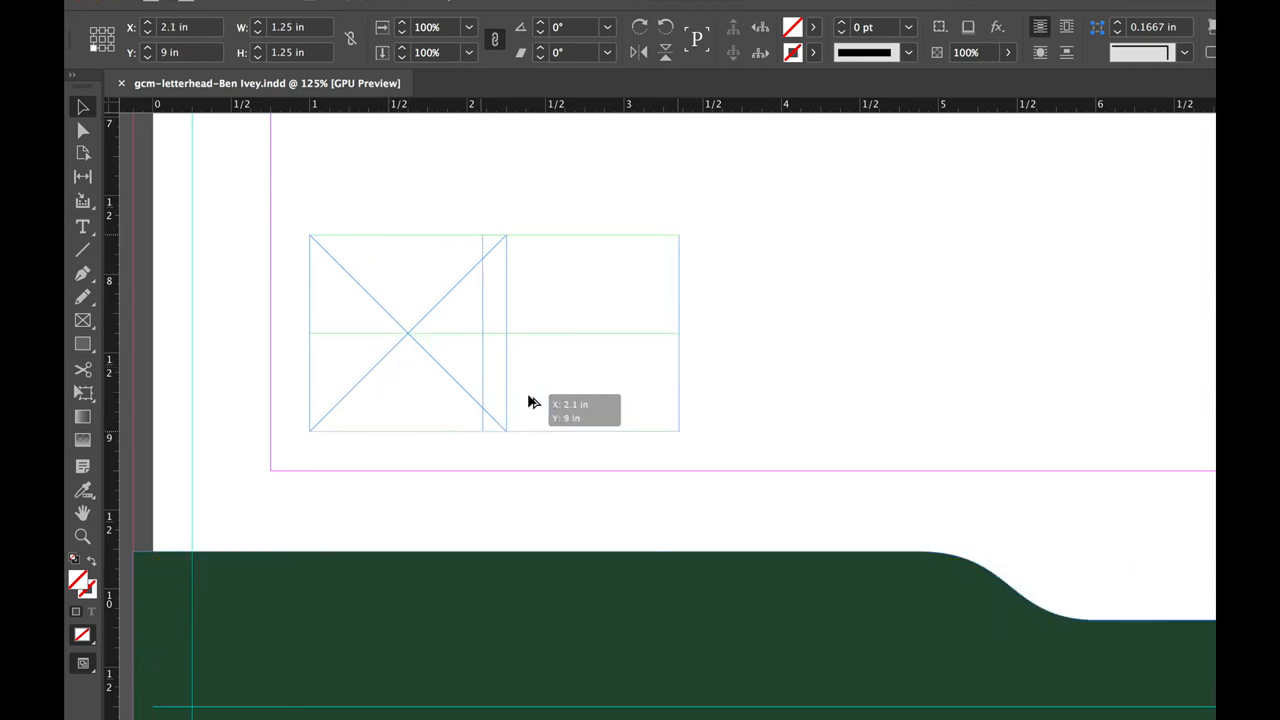
Option-drag two evenly spaced copies of the frame to the right, making a row of three
drag(536, 400, 576, 400)
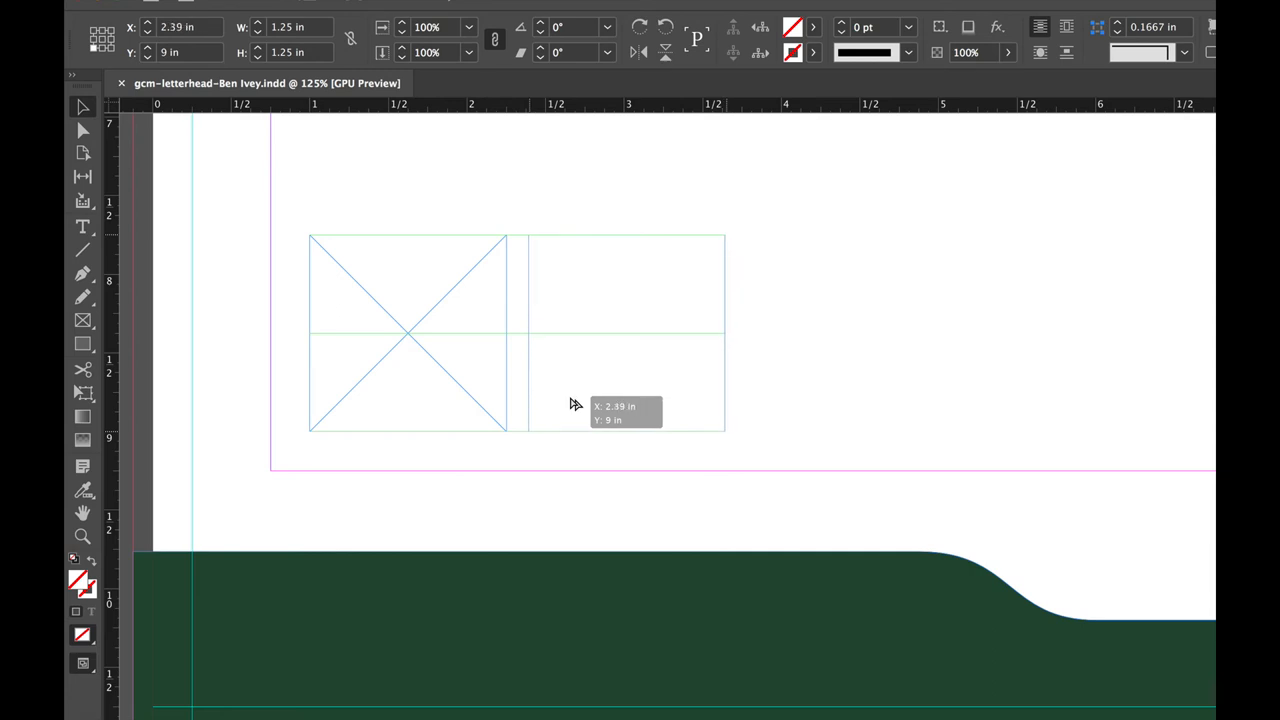
drag(576, 404, 584, 404)
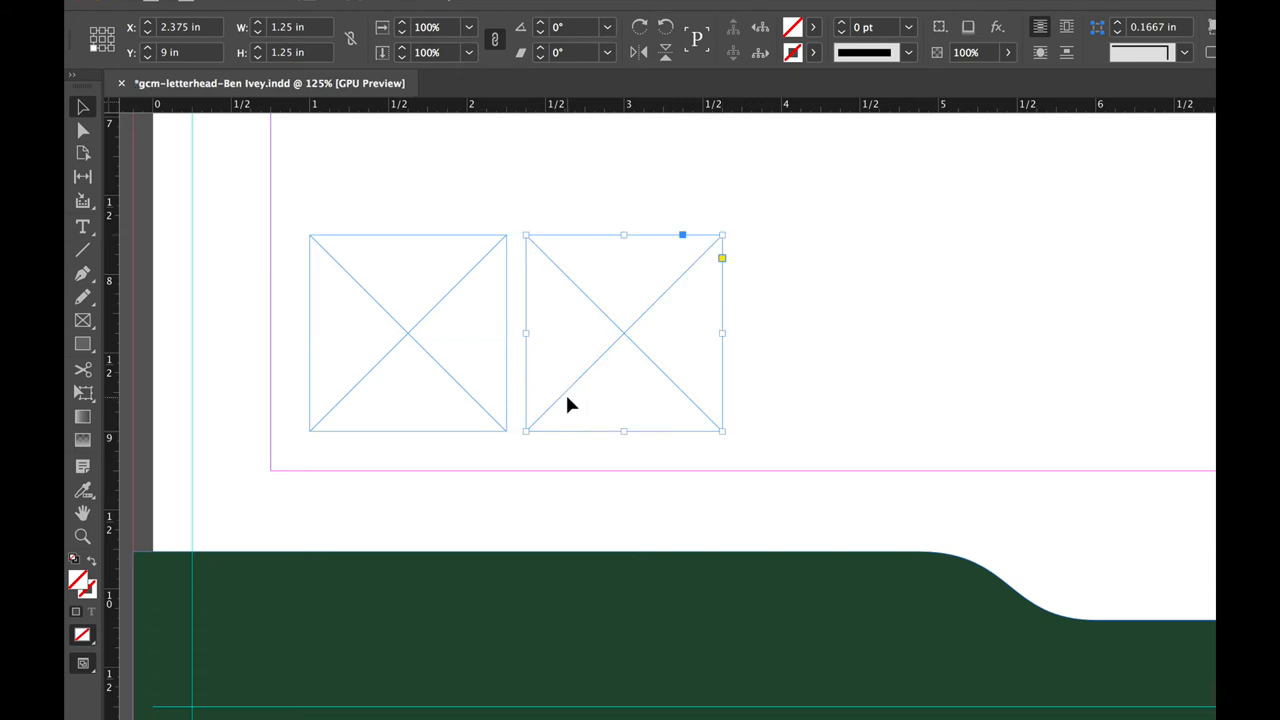
mouse_move(596, 410)
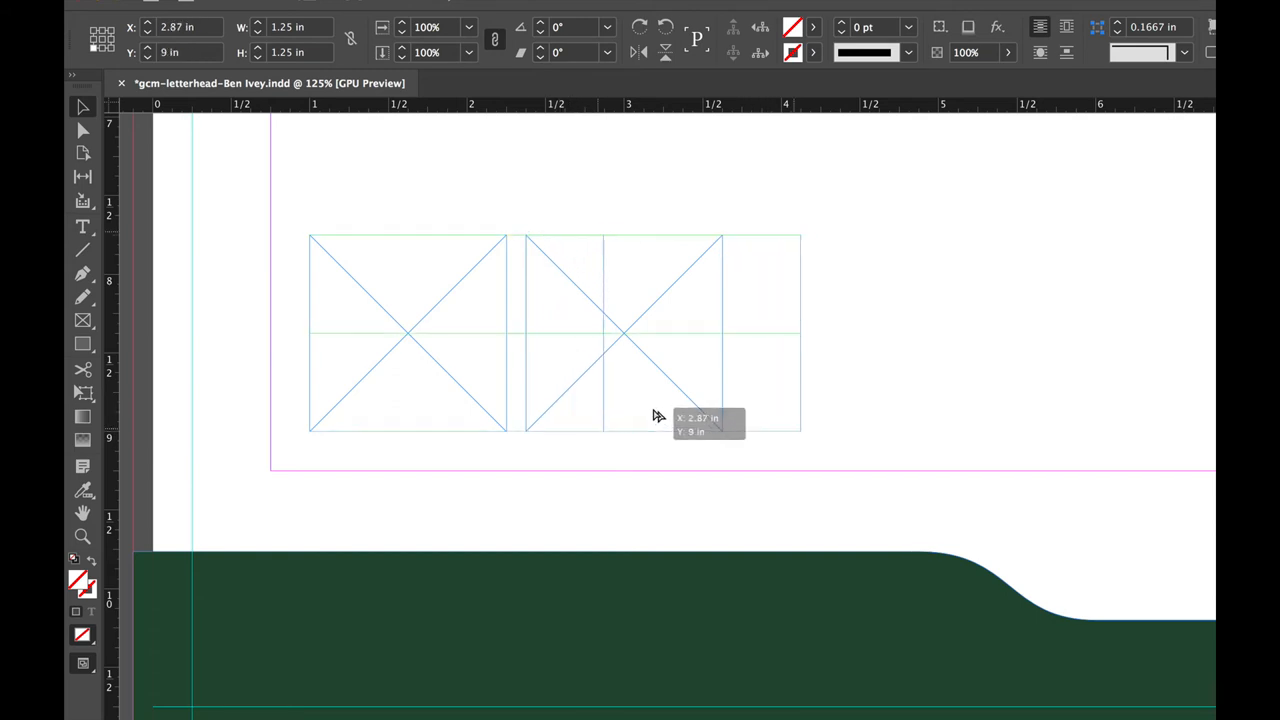
drag(656, 414, 778, 418)
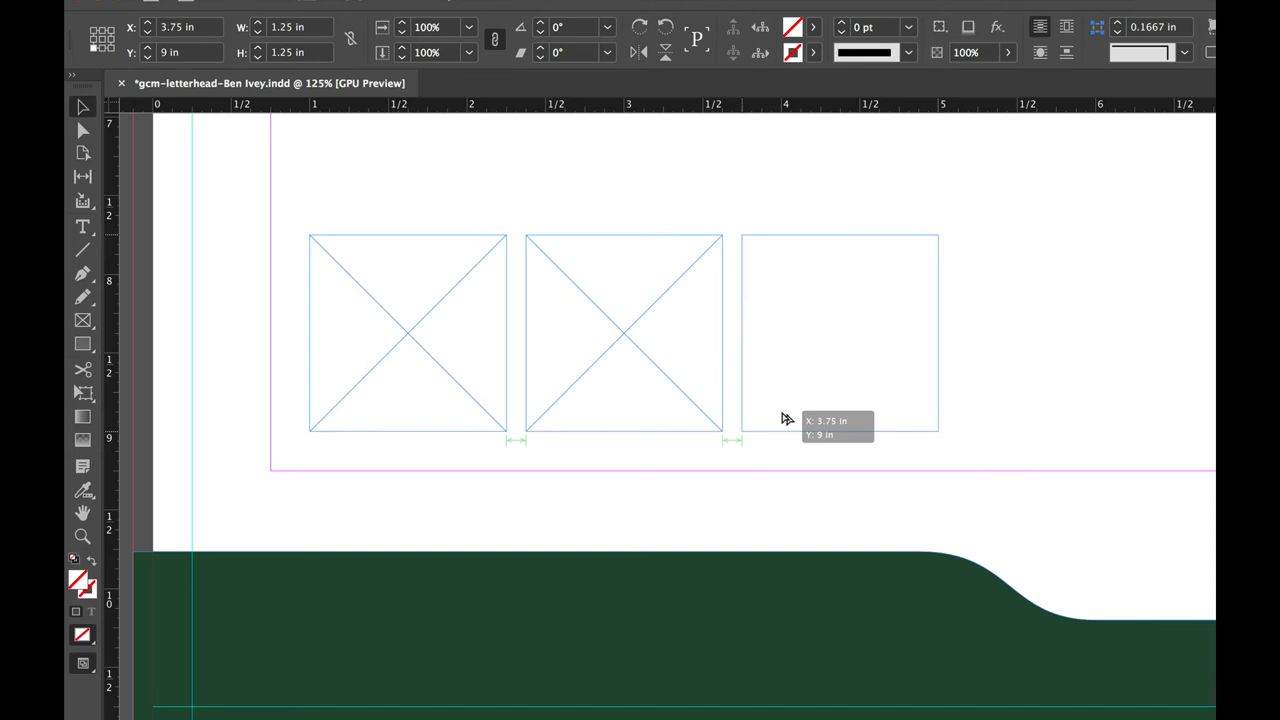
click(838, 332)
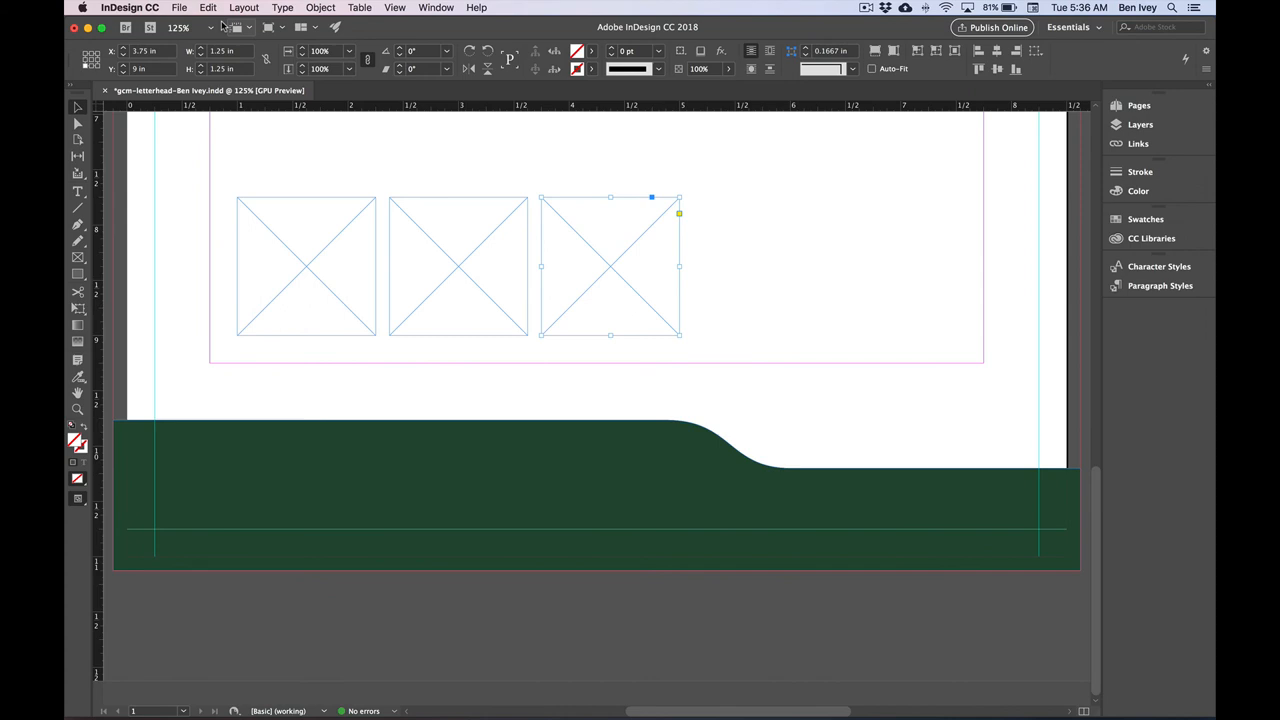
Use Edit > Duplicate to add a fourth and fifth evenly spaced frame to the row
click(208, 8)
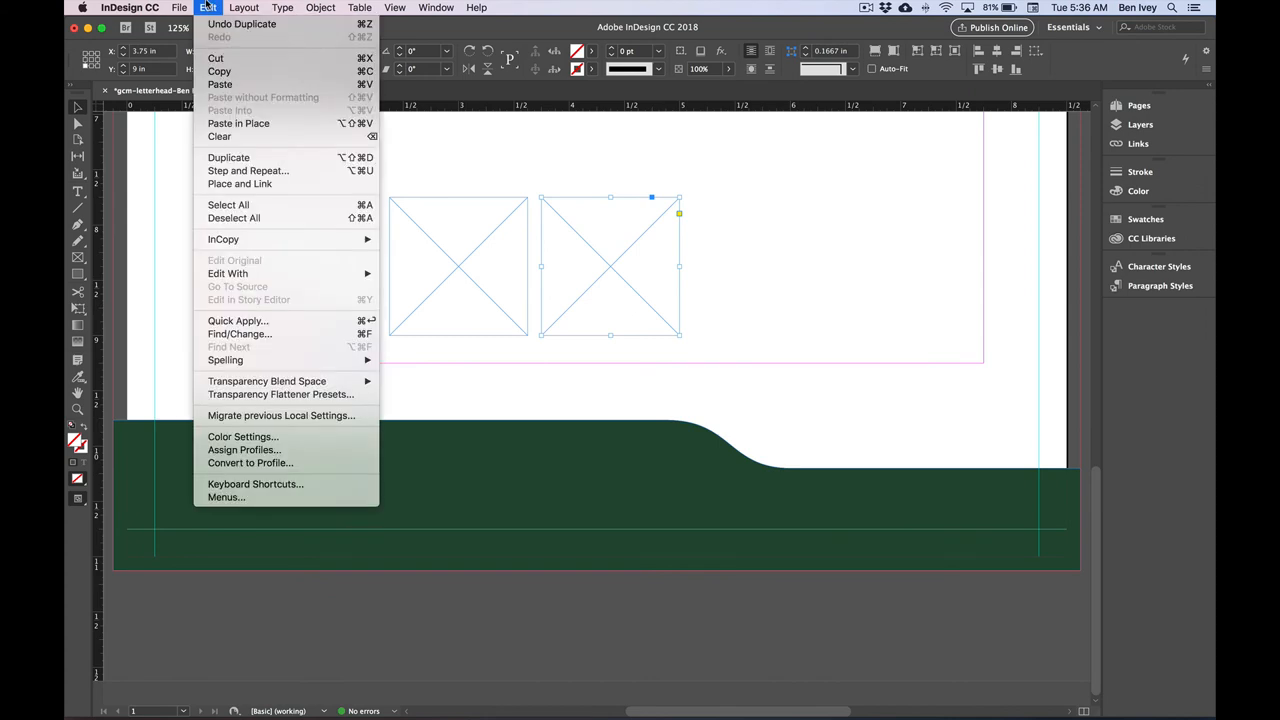
click(320, 8)
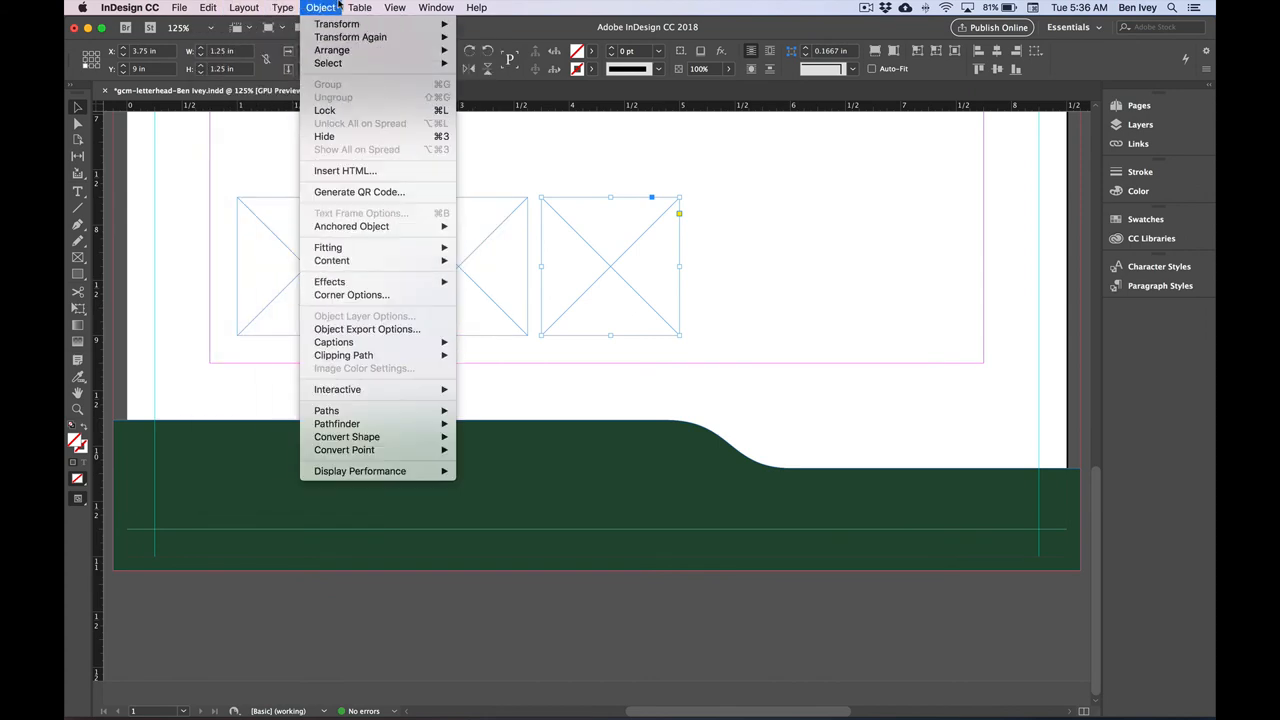
mouse_move(336, 24)
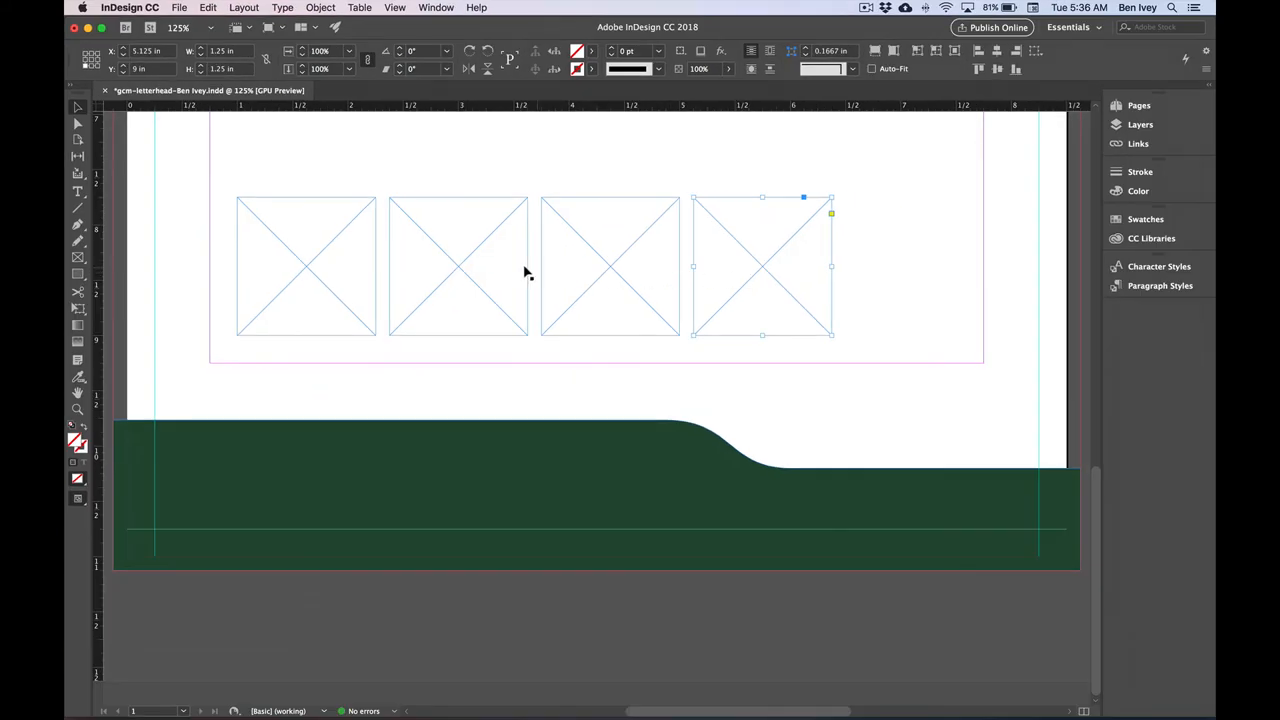
mouse_move(210, 12)
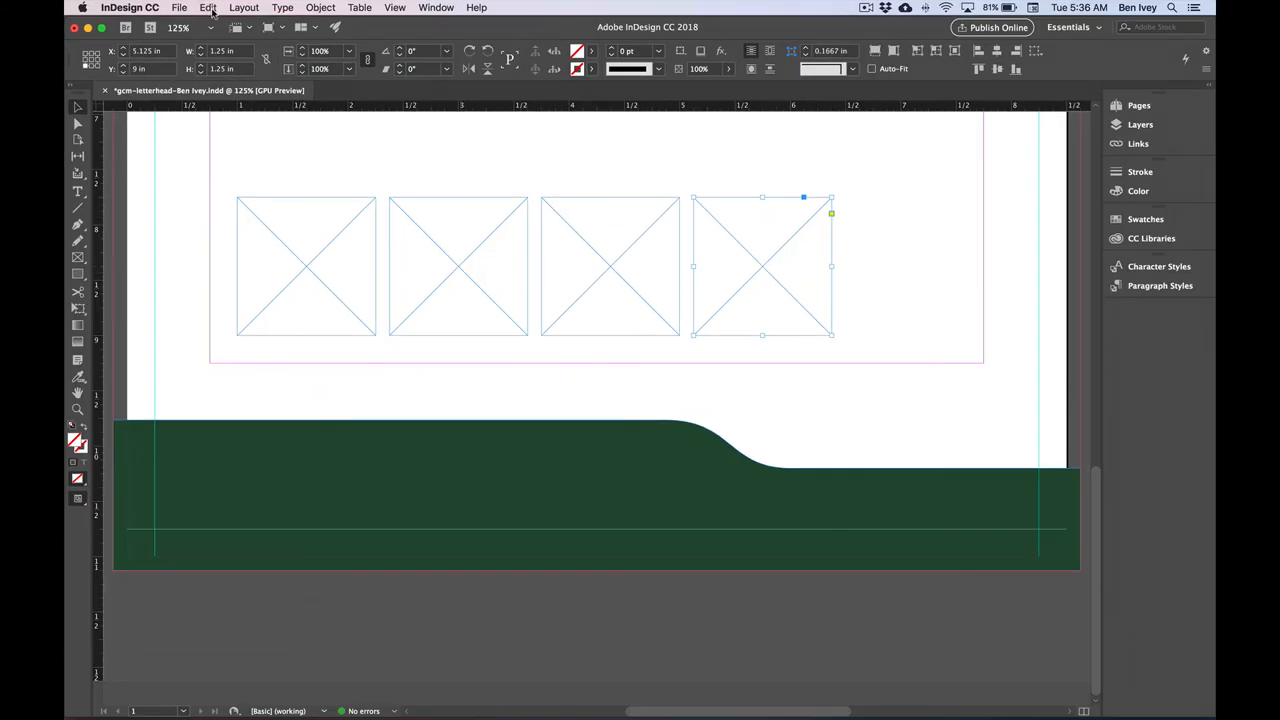
click(208, 8)
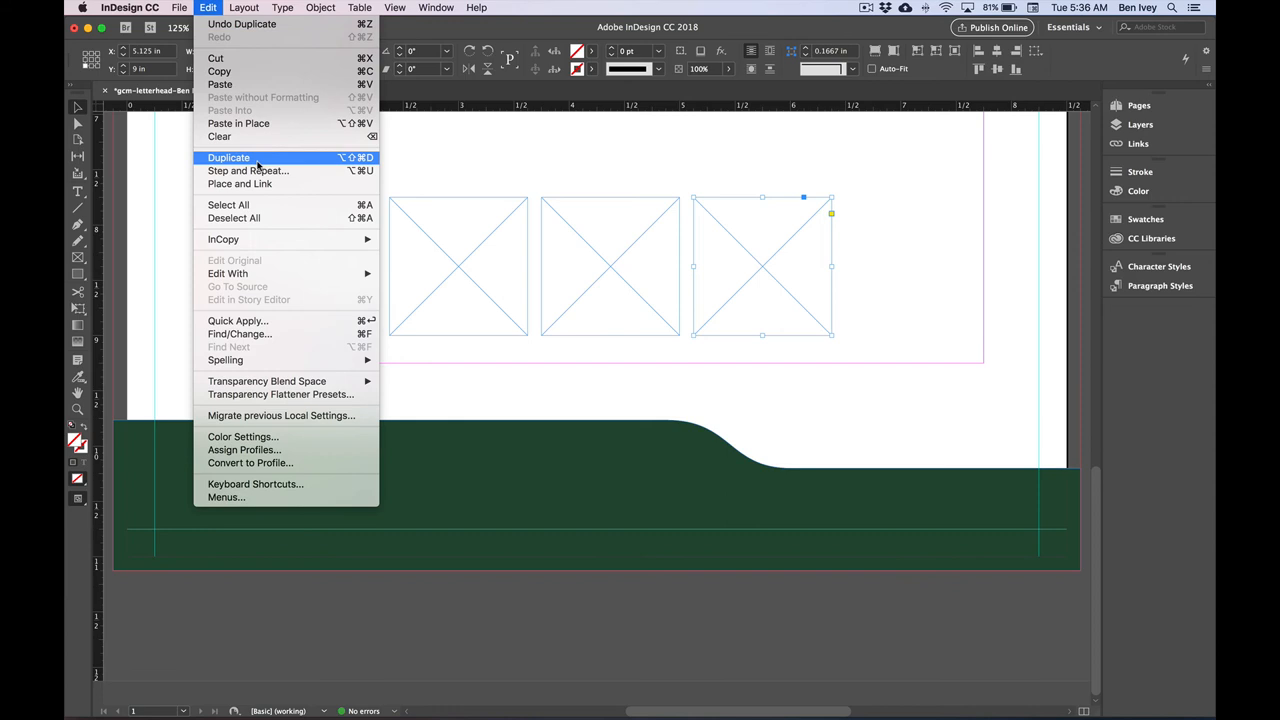
click(228, 156)
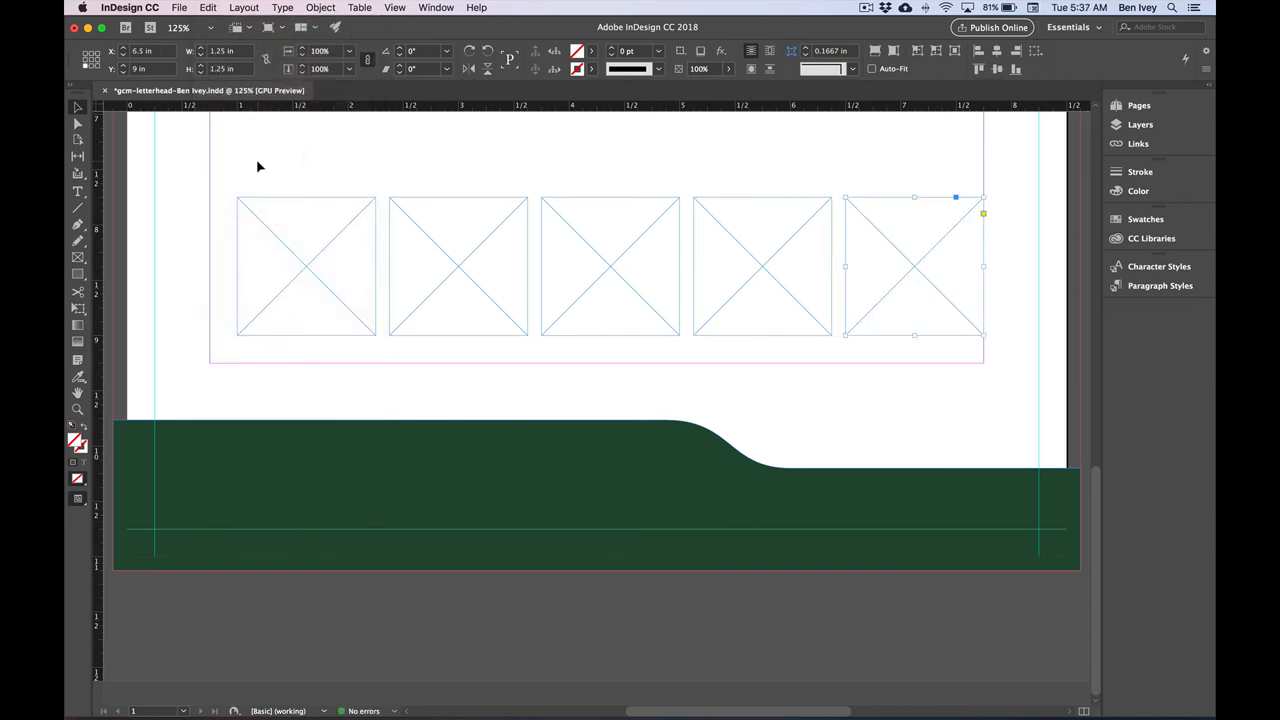
mouse_move(832, 256)
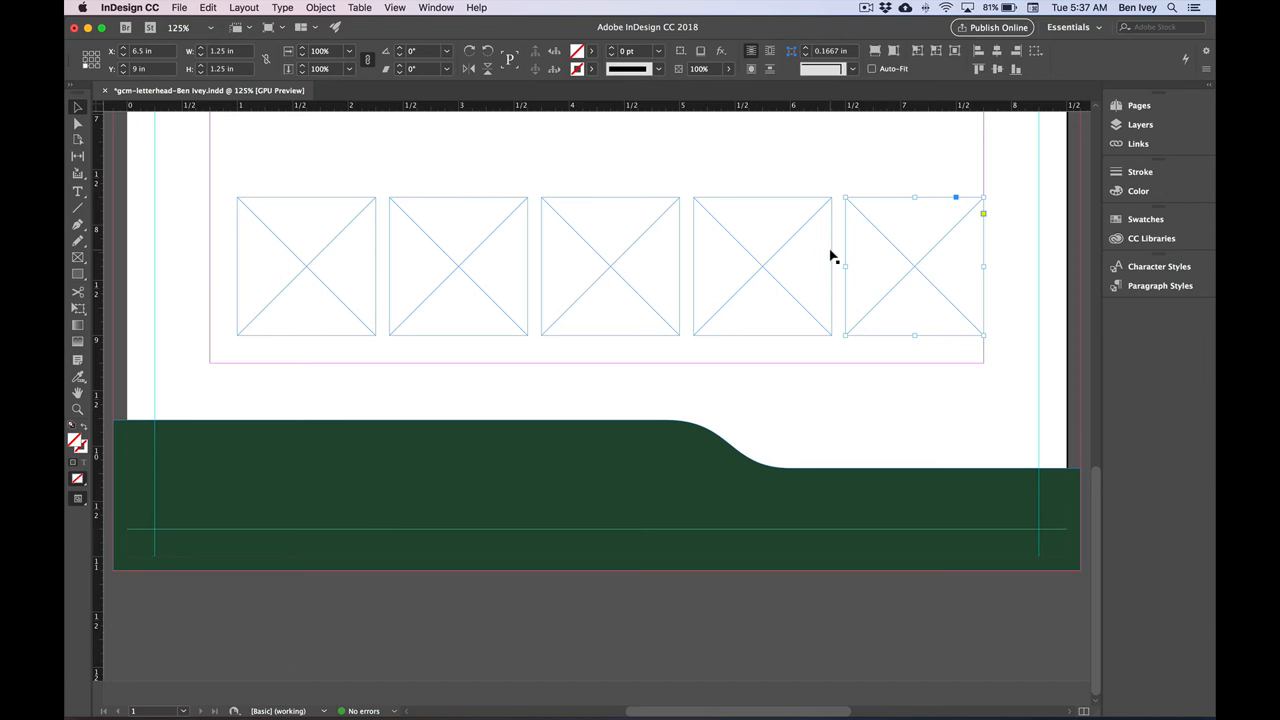
mouse_move(630, 264)
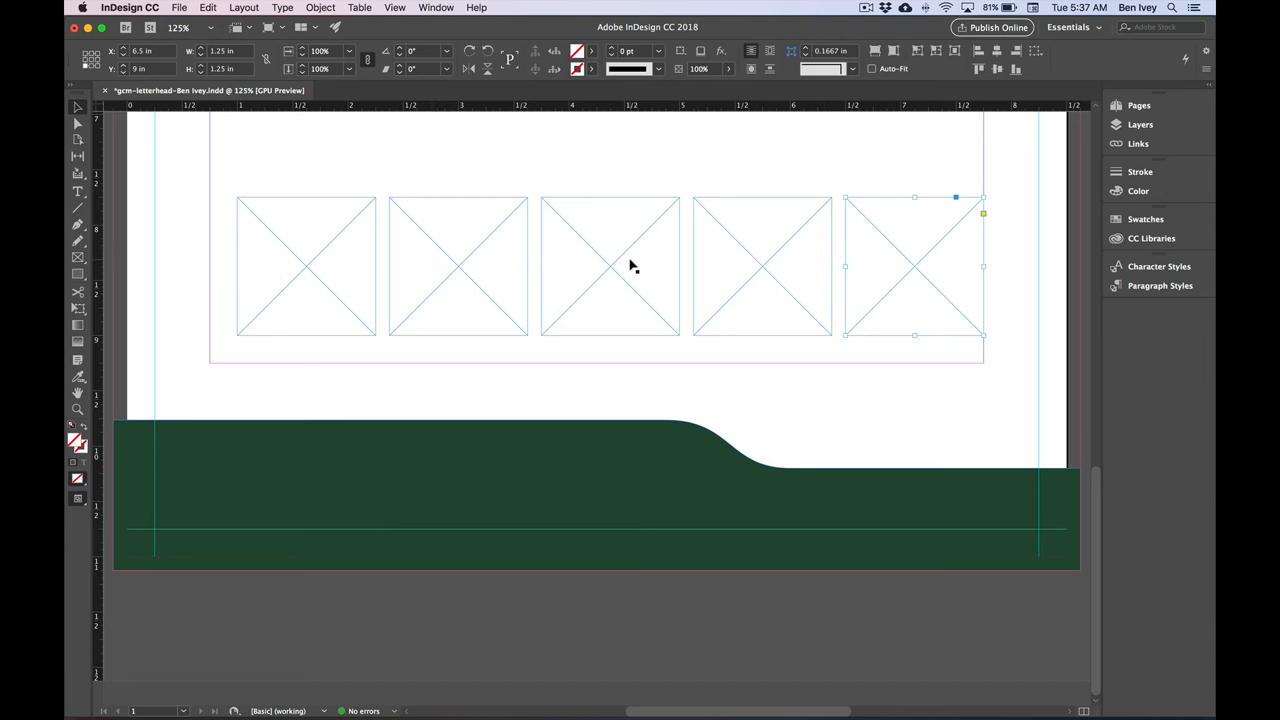
mouse_move(638, 264)
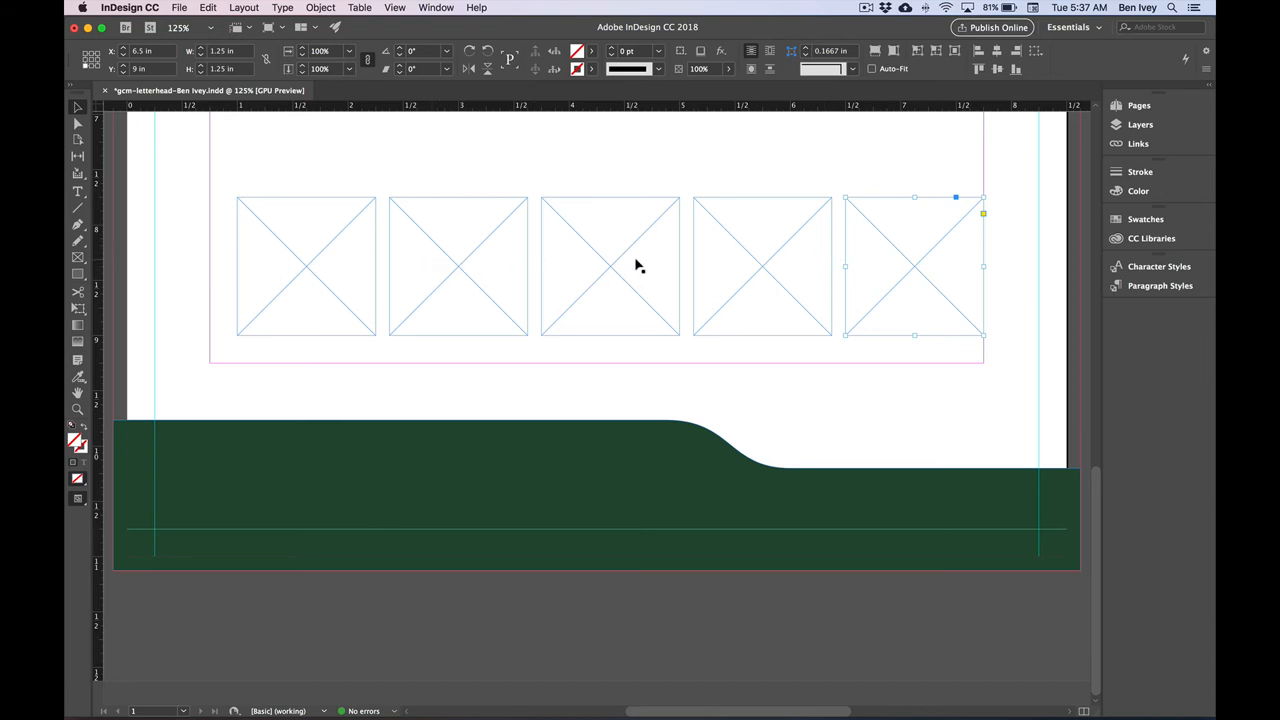
mouse_move(360, 166)
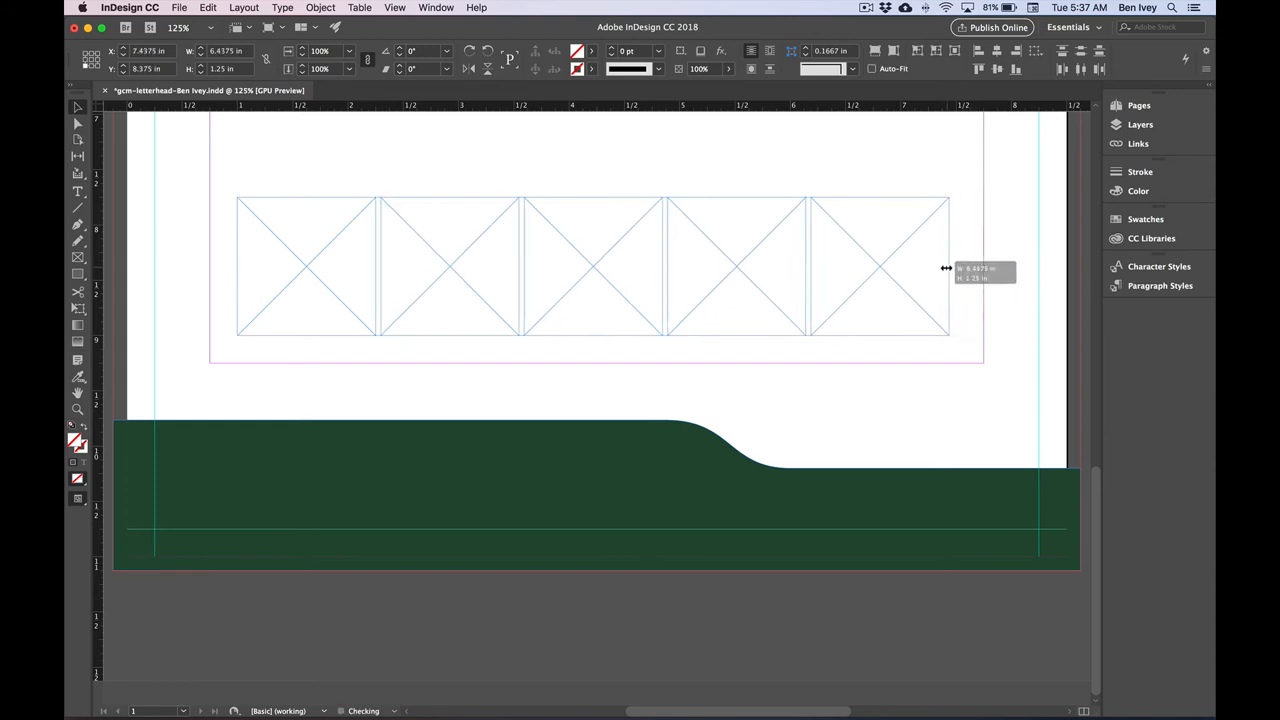
Resize the five selected frames together so the row's width fits inside the page margins
drag(944, 268, 868, 268)
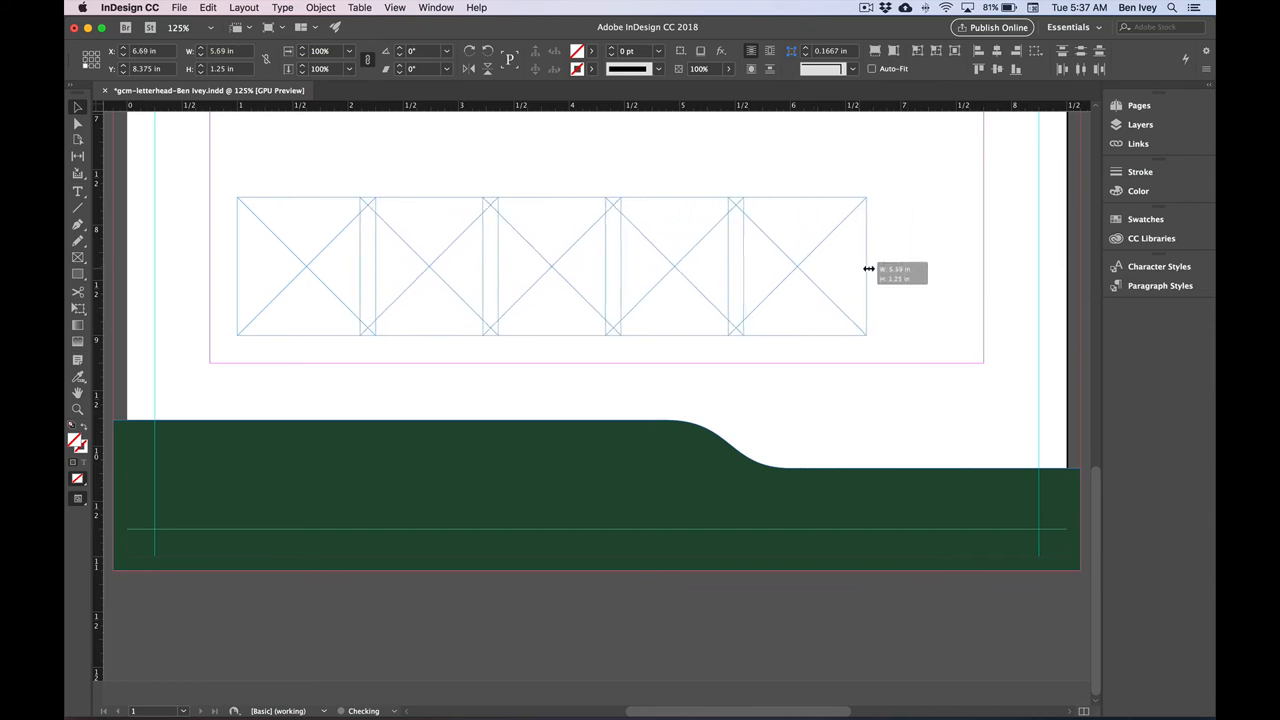
drag(868, 268, 848, 270)
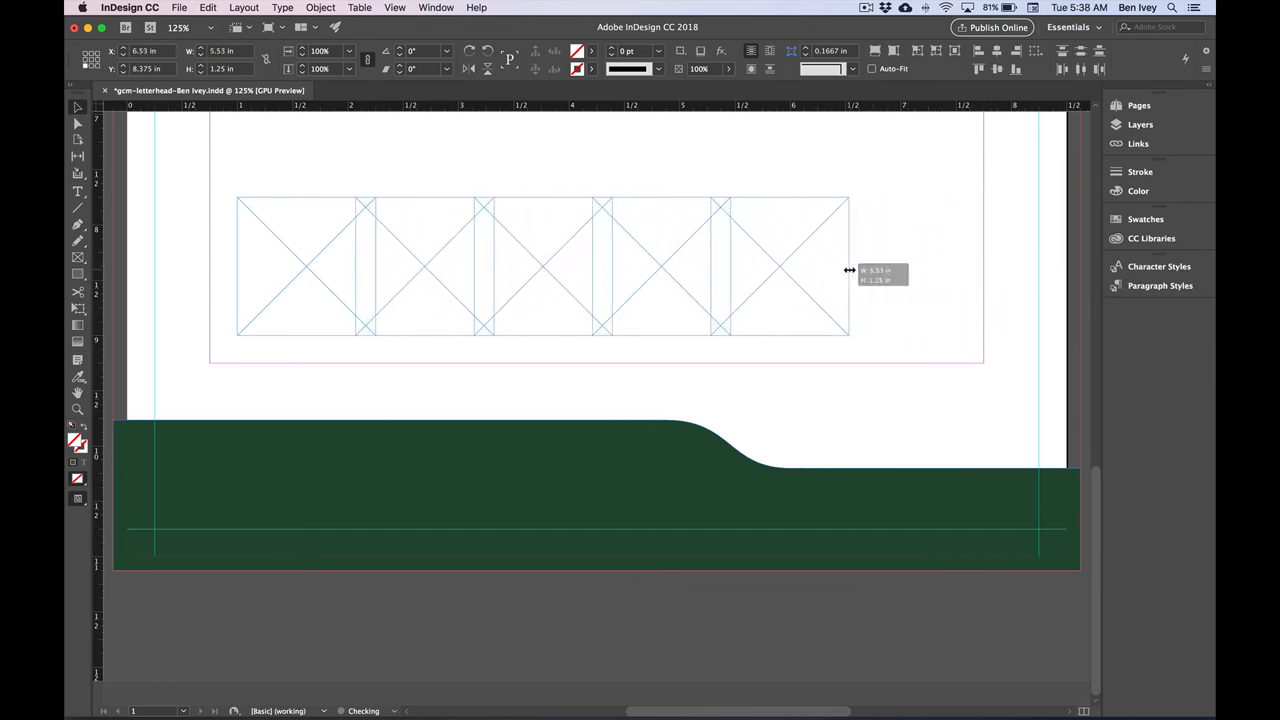
drag(850, 264, 998, 270)
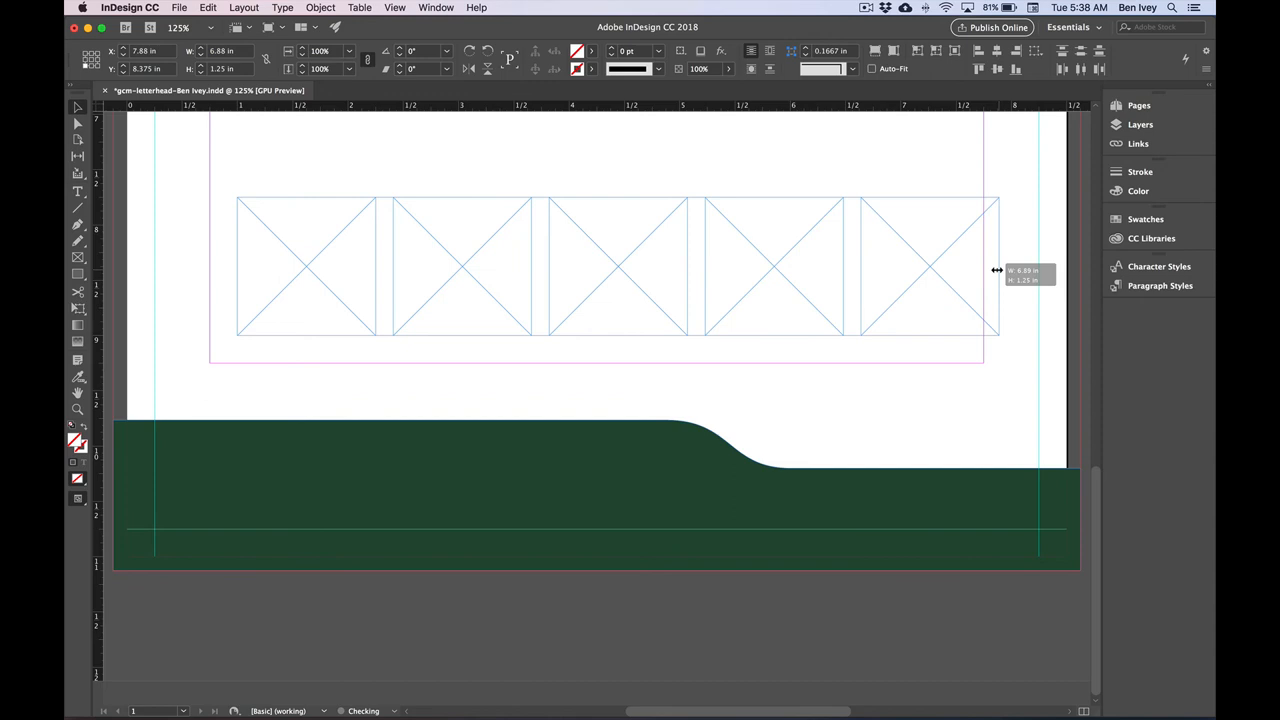
drag(996, 270, 1002, 270)
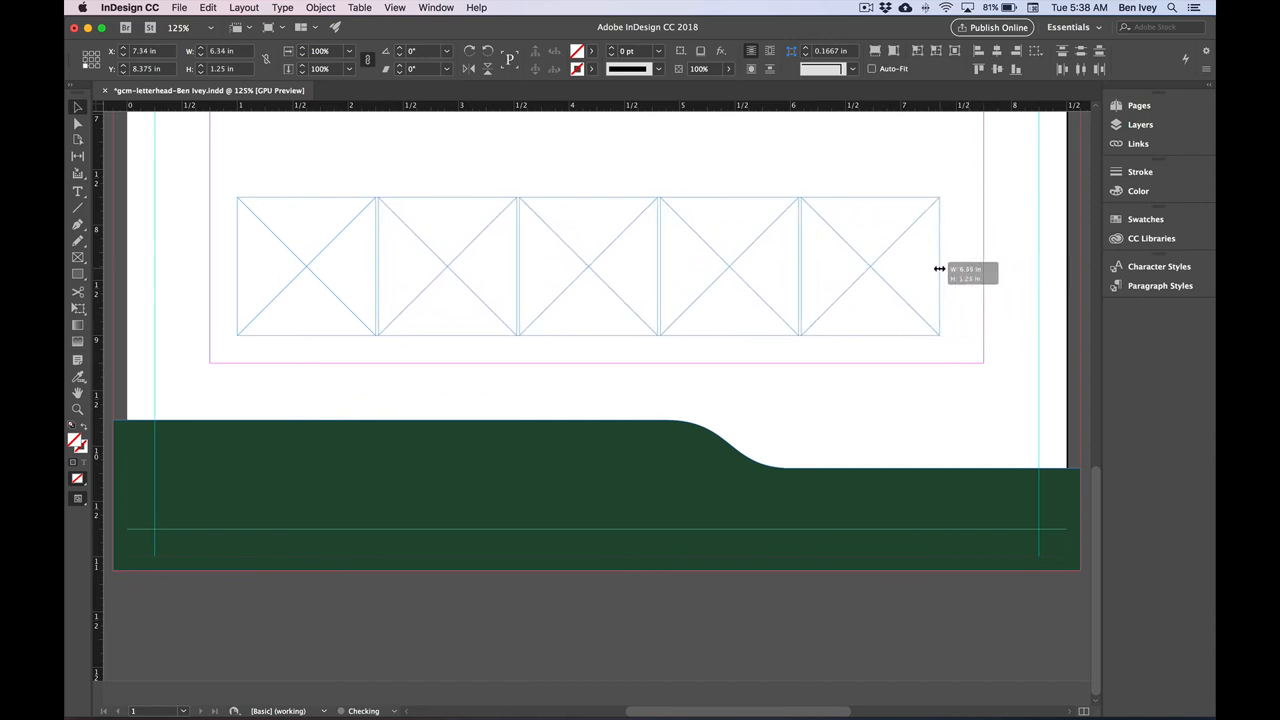
drag(938, 268, 928, 268)
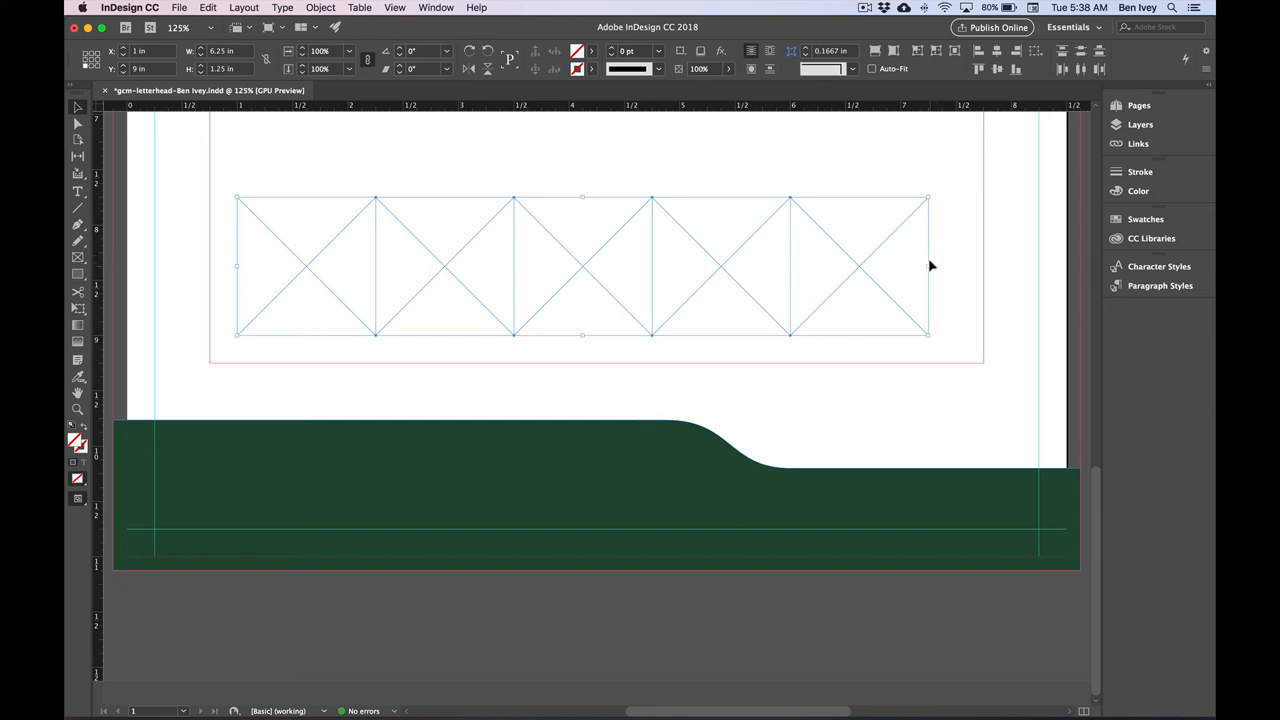
drag(928, 268, 924, 268)
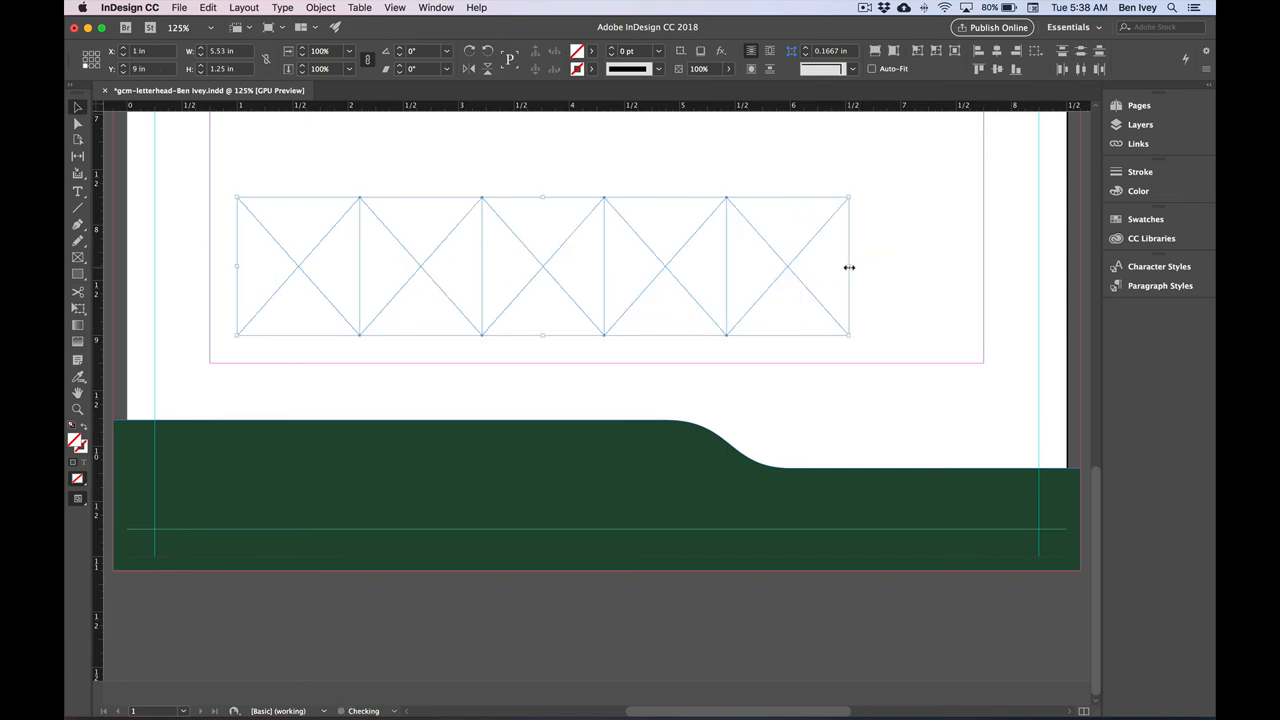
drag(850, 268, 828, 268)
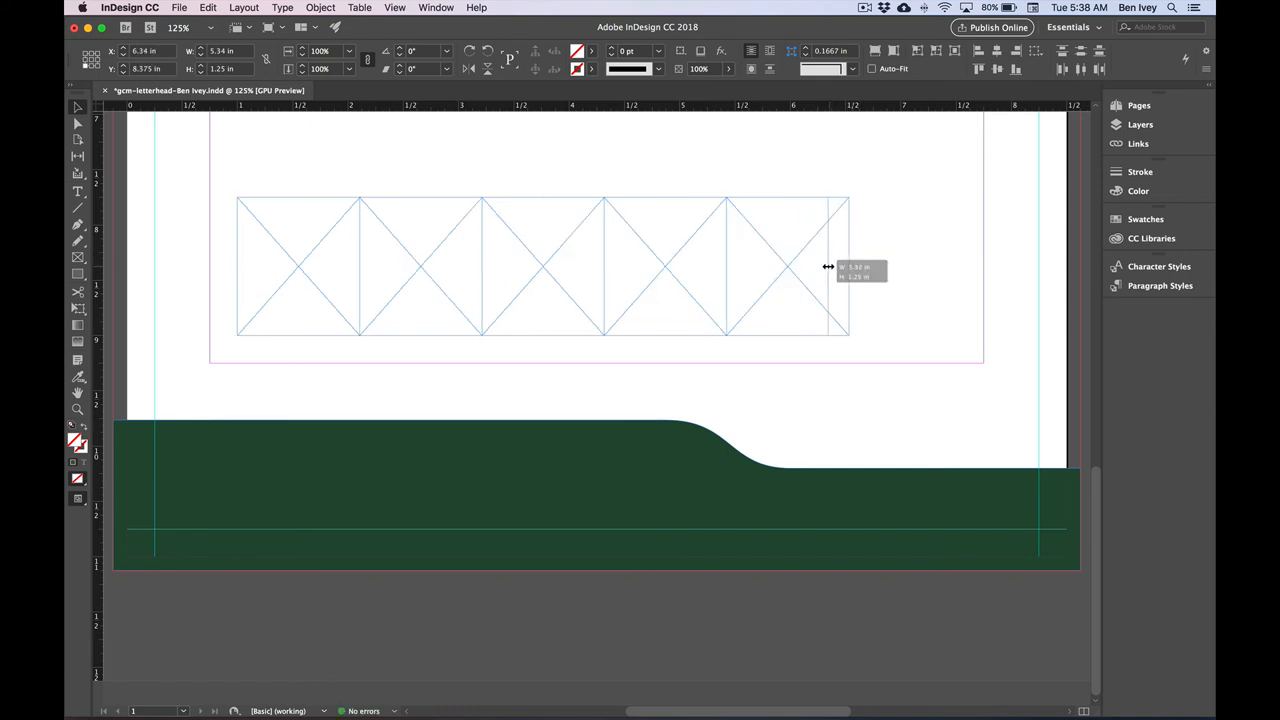
drag(850, 268, 824, 268)
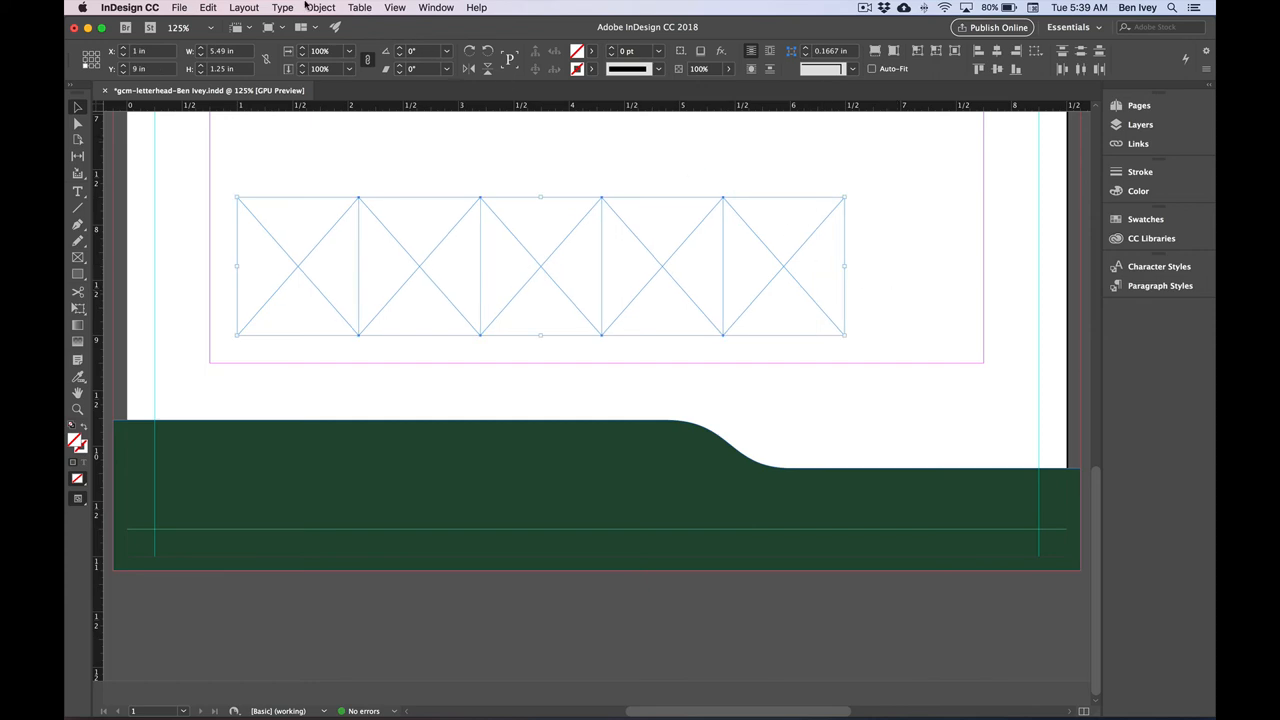
Group the five square frames into one object via Object > Group
click(320, 8)
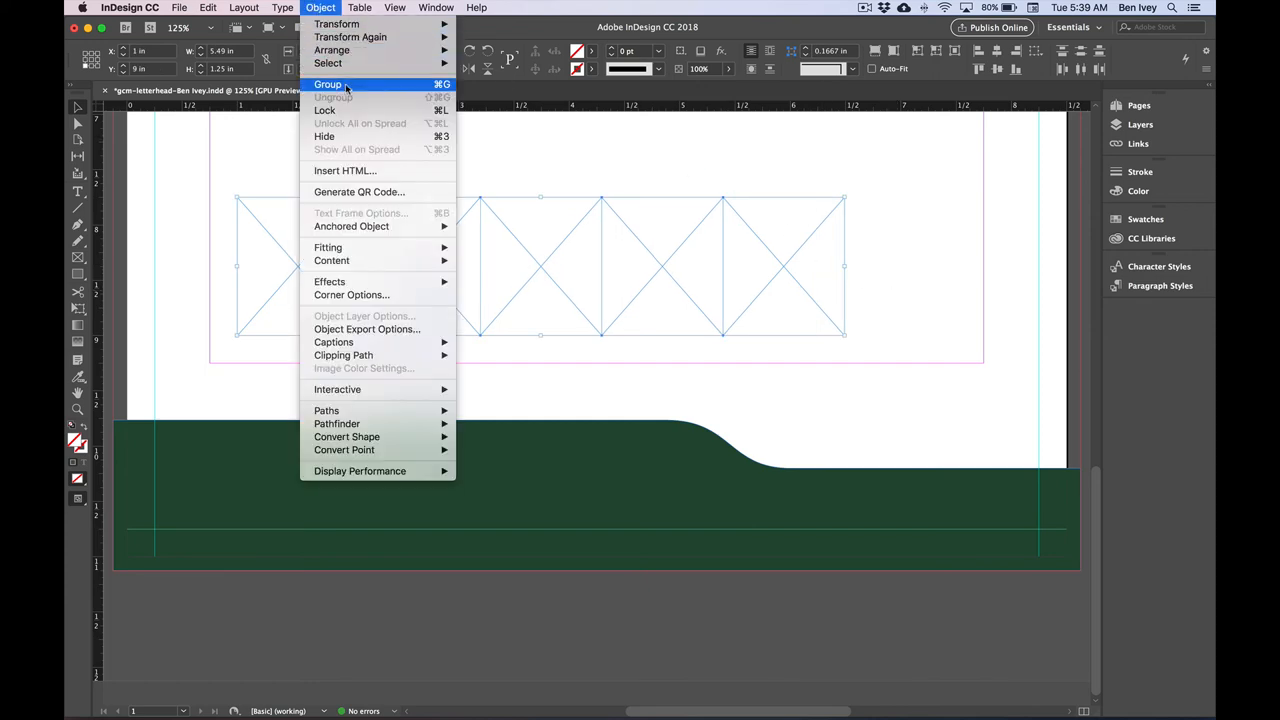
click(328, 84)
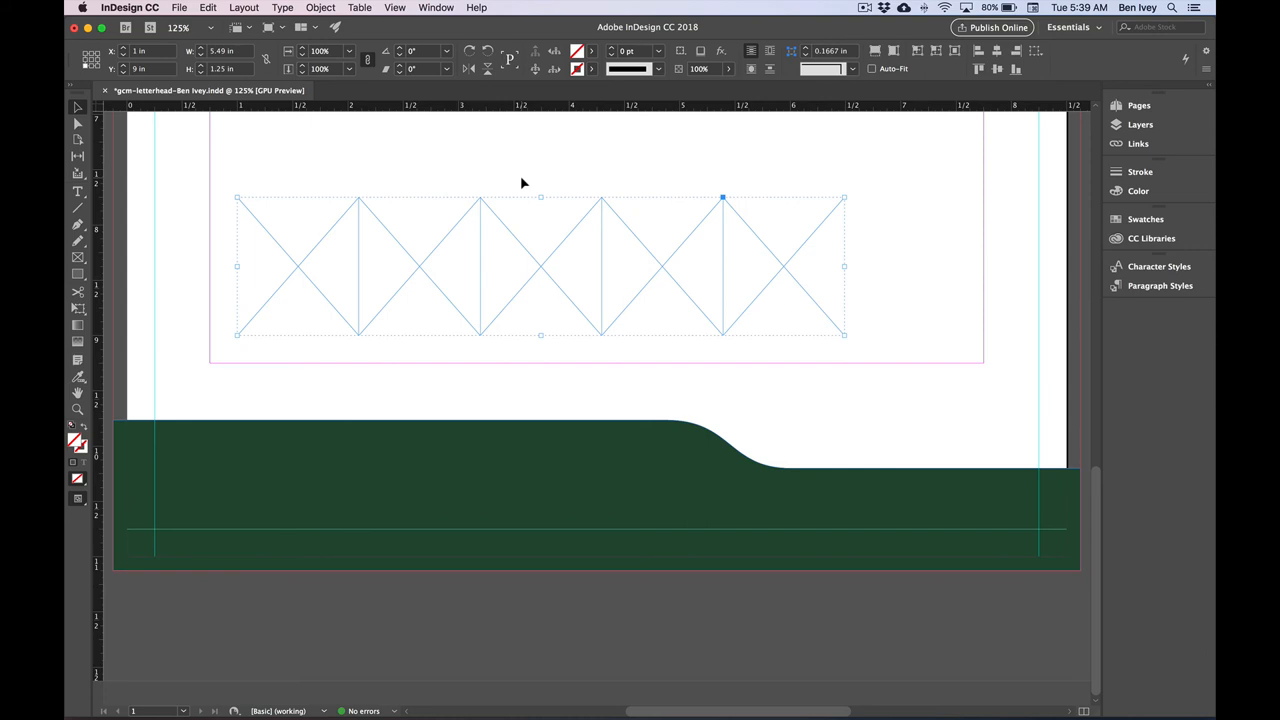
mouse_move(528, 178)
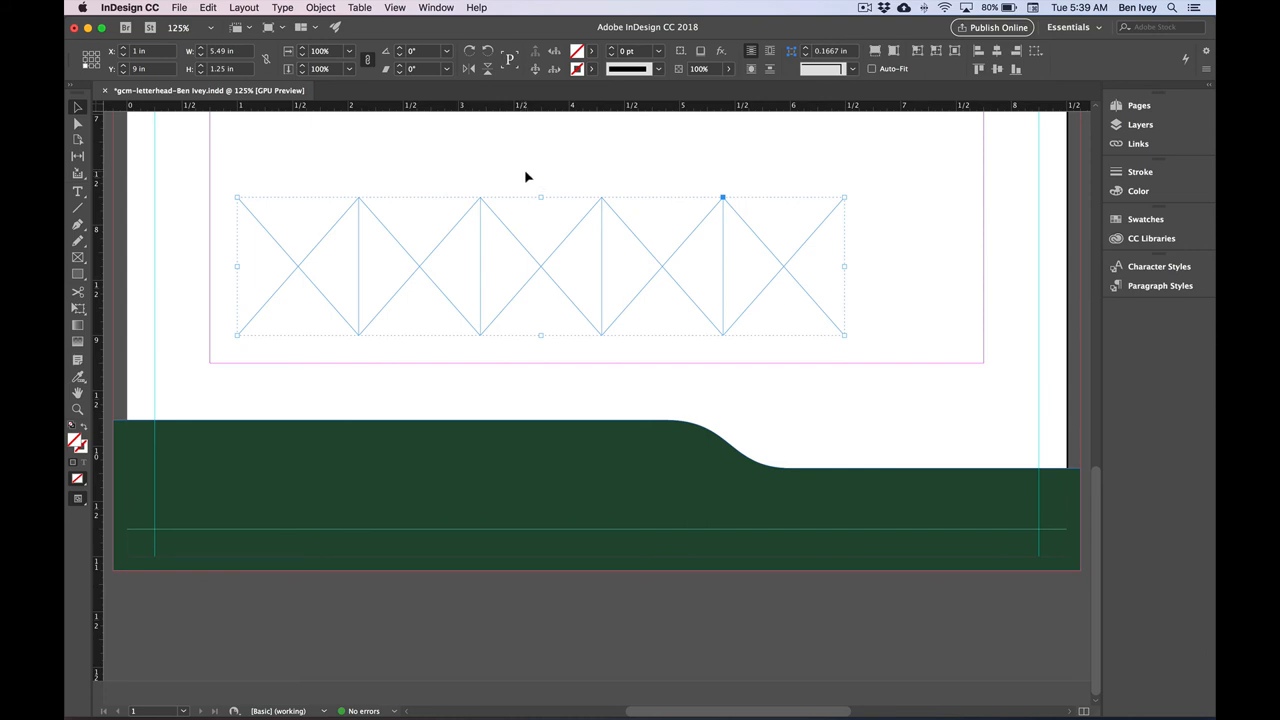
mouse_move(556, 230)
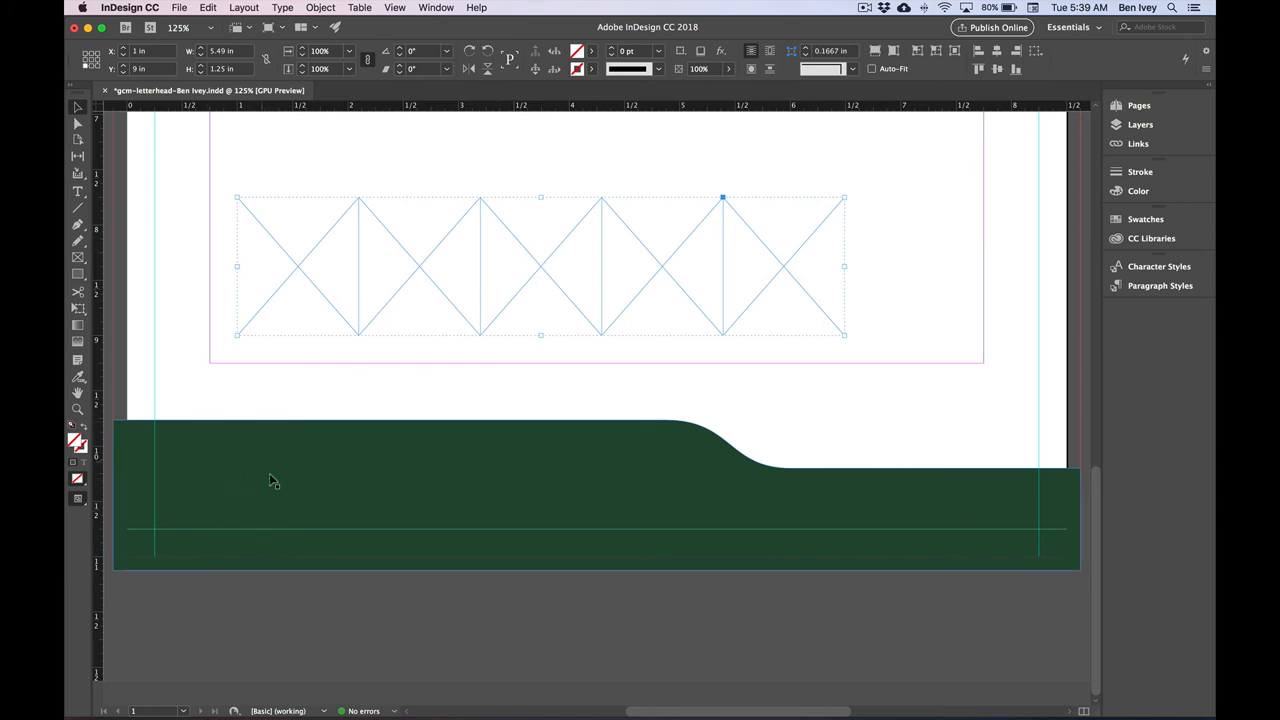
mouse_move(368, 392)
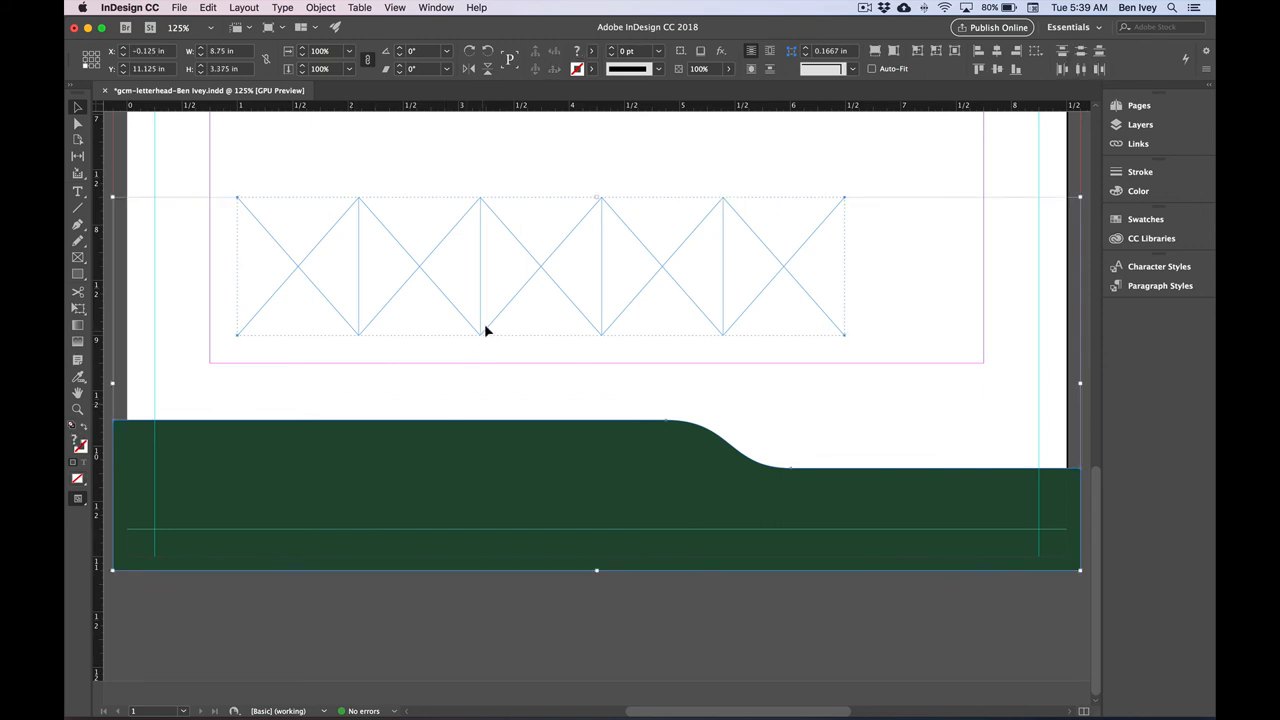
mouse_move(432, 496)
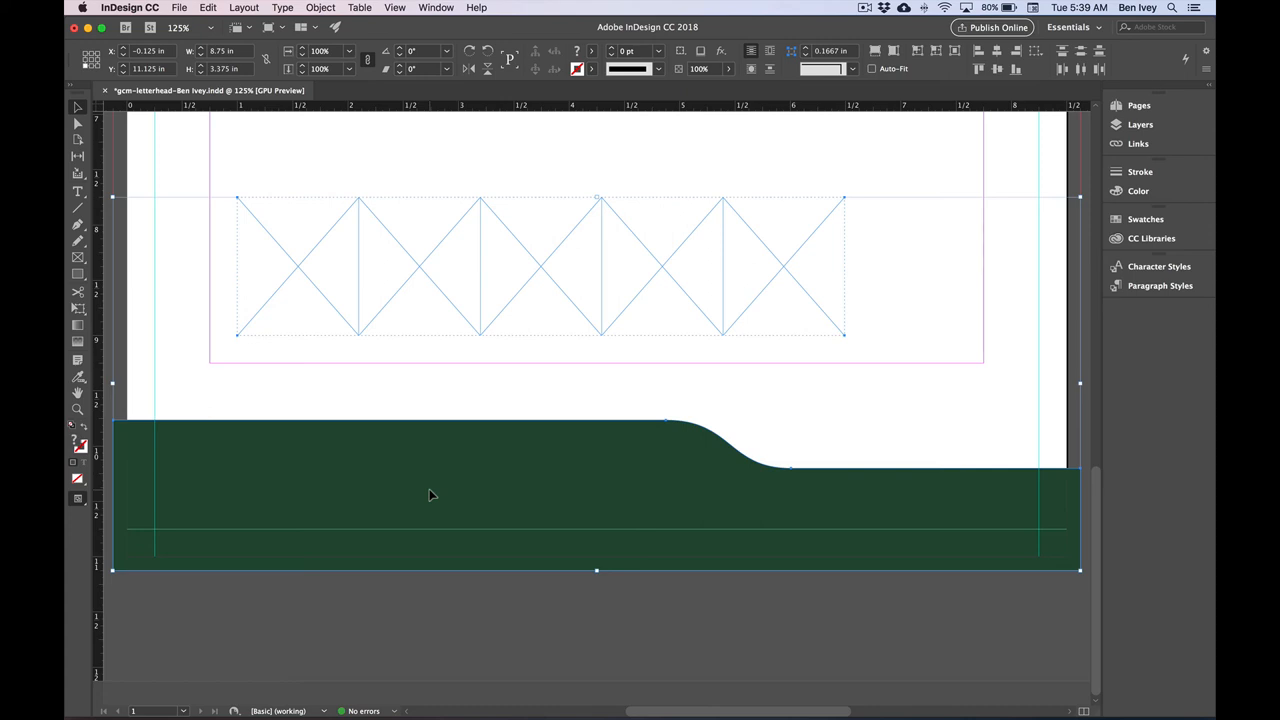
mouse_move(474, 160)
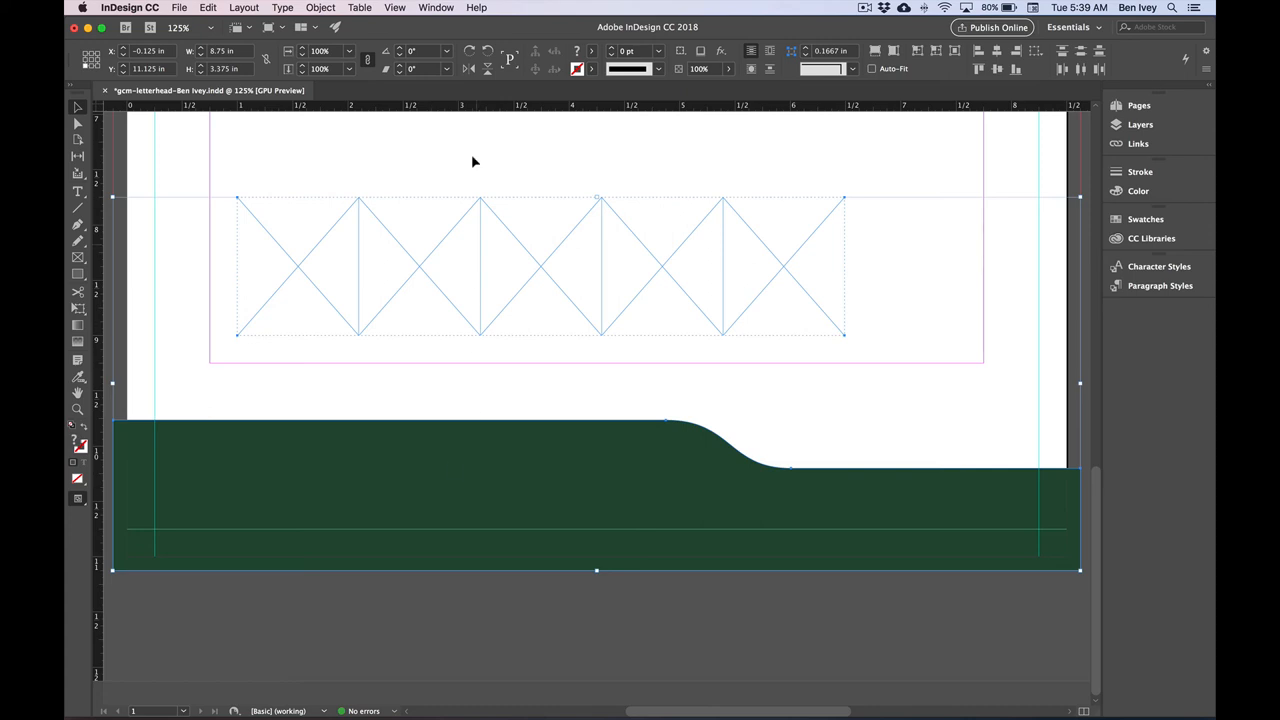
Align the grouped frames' bottom edges to the footer using Align To Selection, then dock the Align panel
click(436, 8)
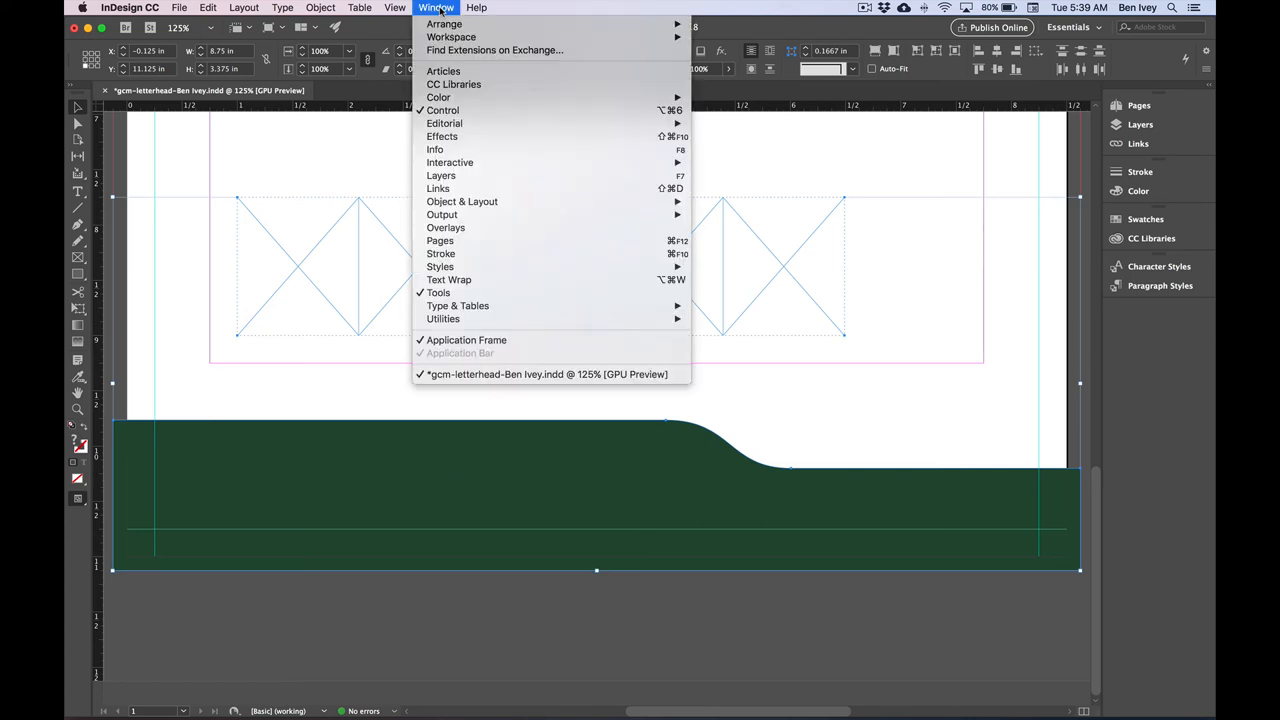
mouse_move(462, 200)
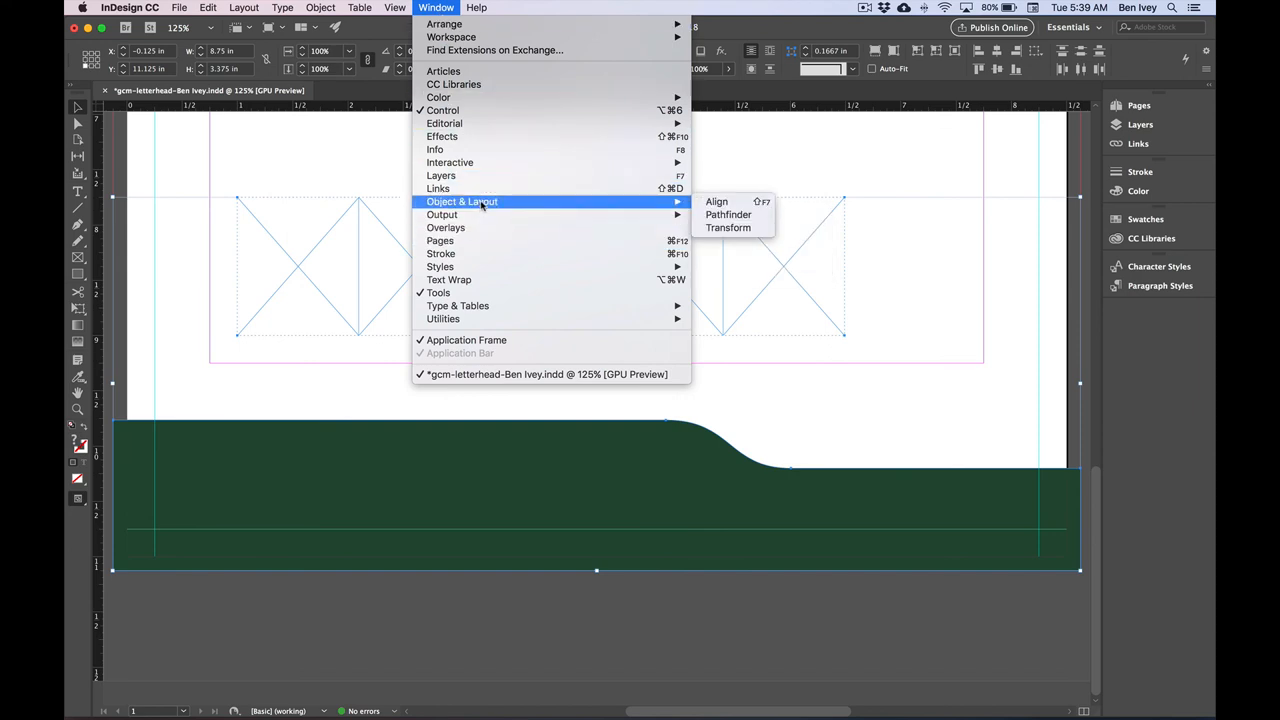
mouse_move(716, 200)
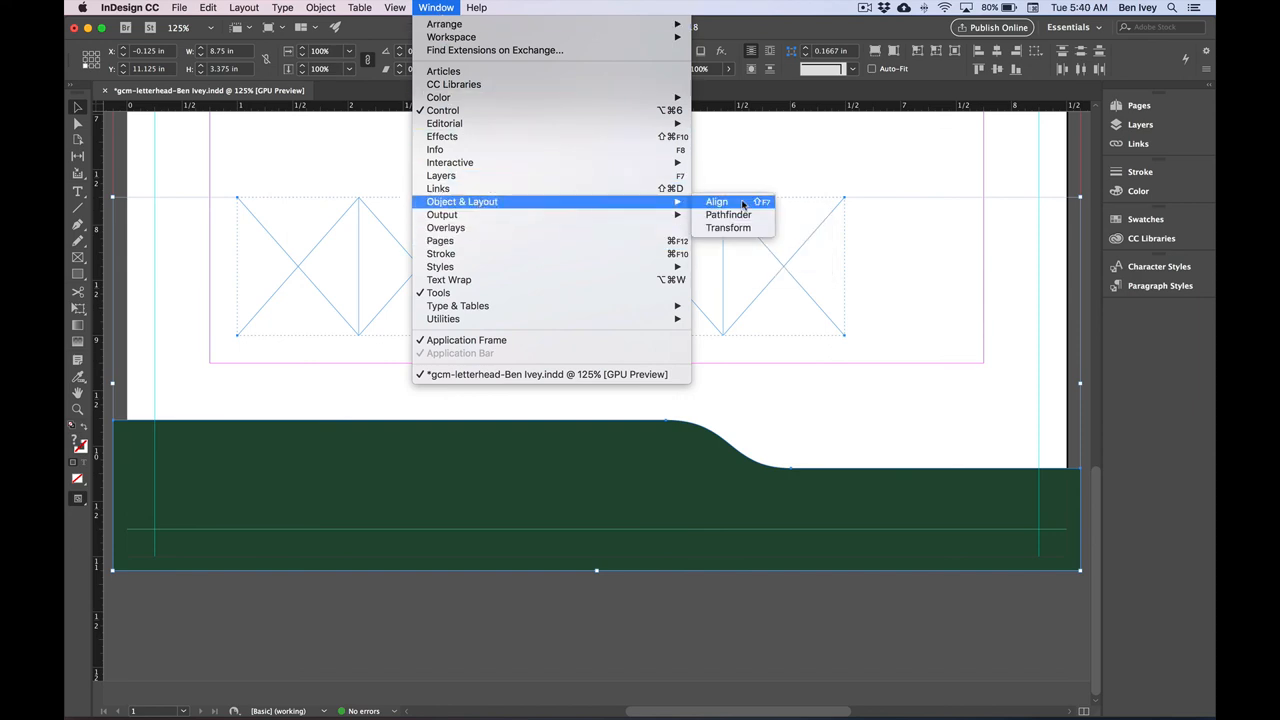
click(716, 200)
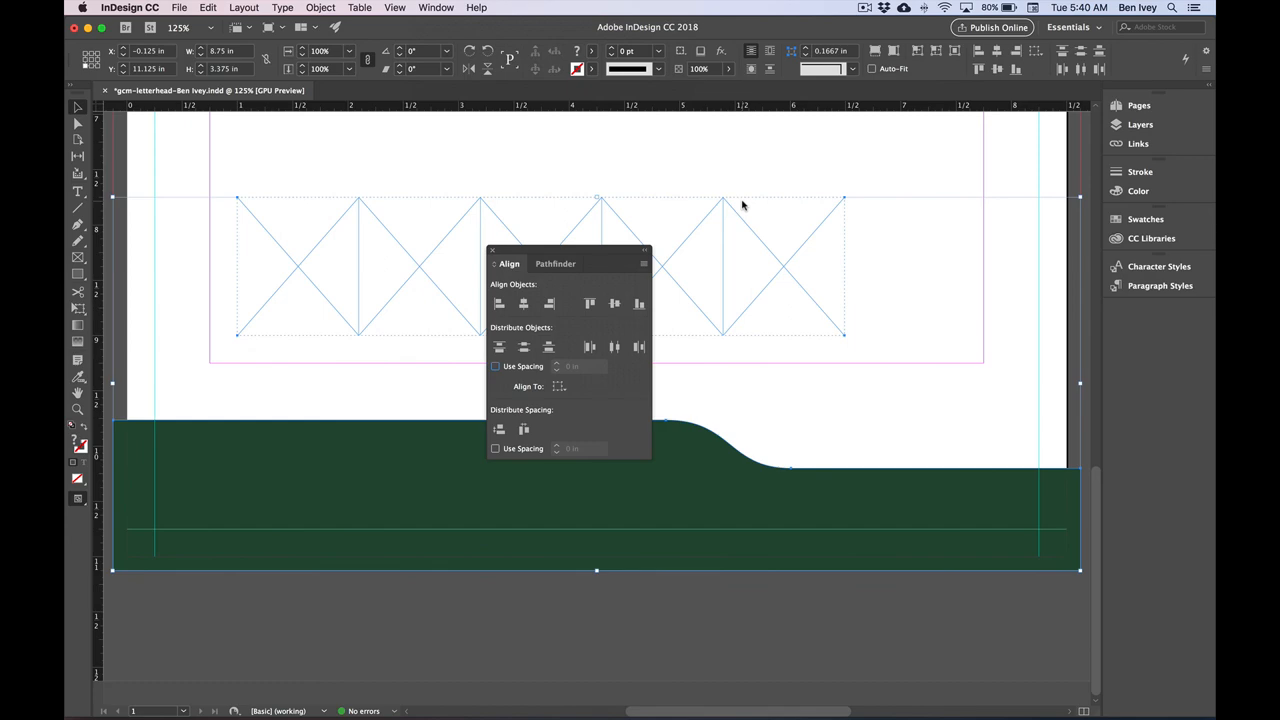
mouse_move(584, 410)
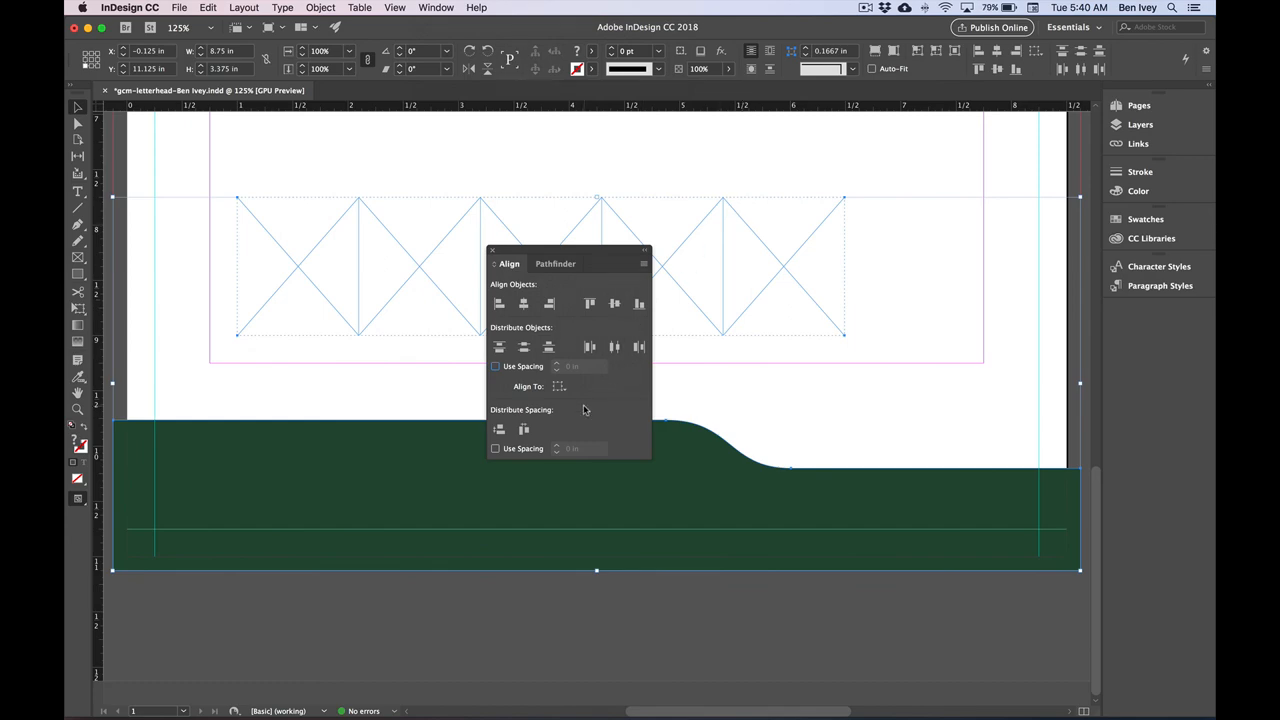
click(558, 386)
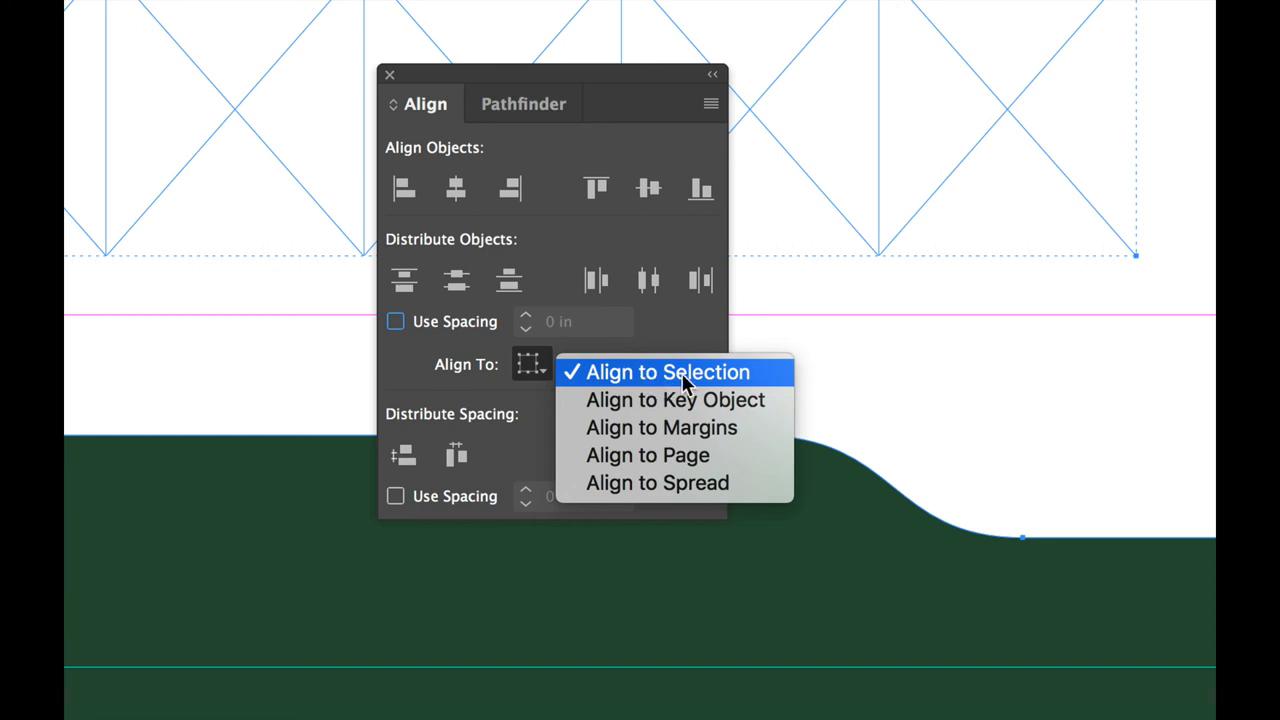
click(666, 372)
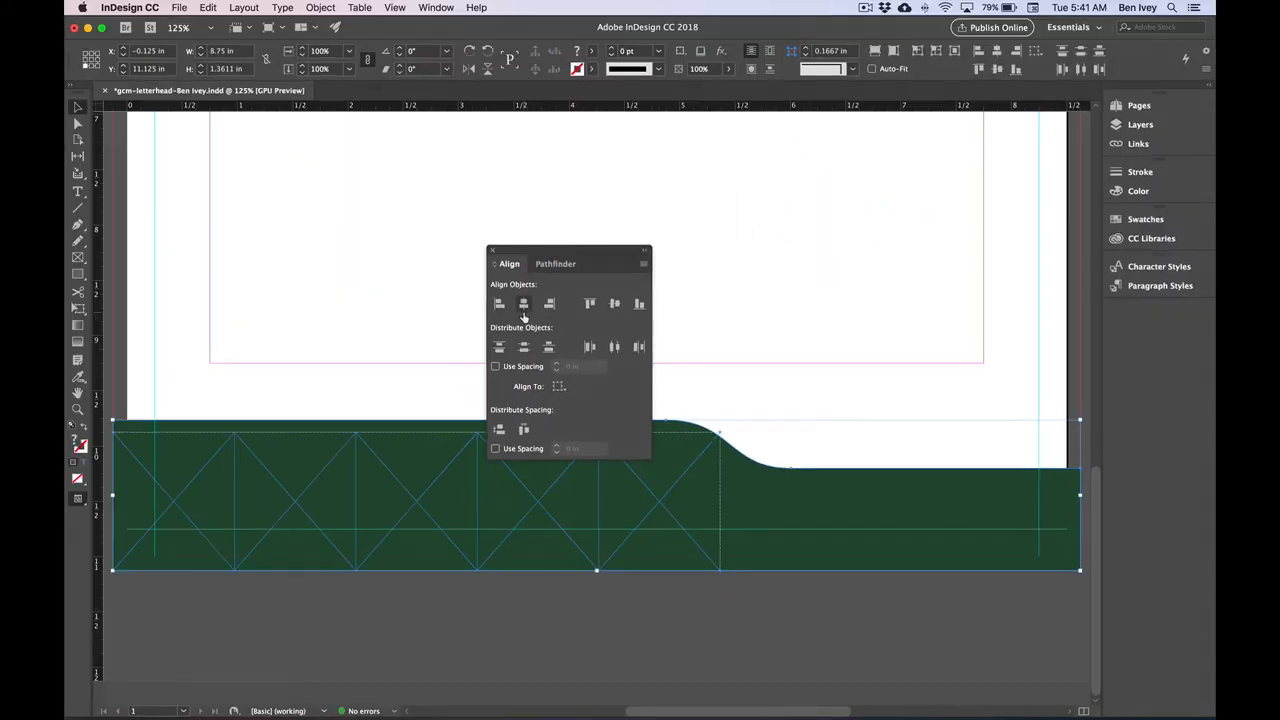
click(500, 304)
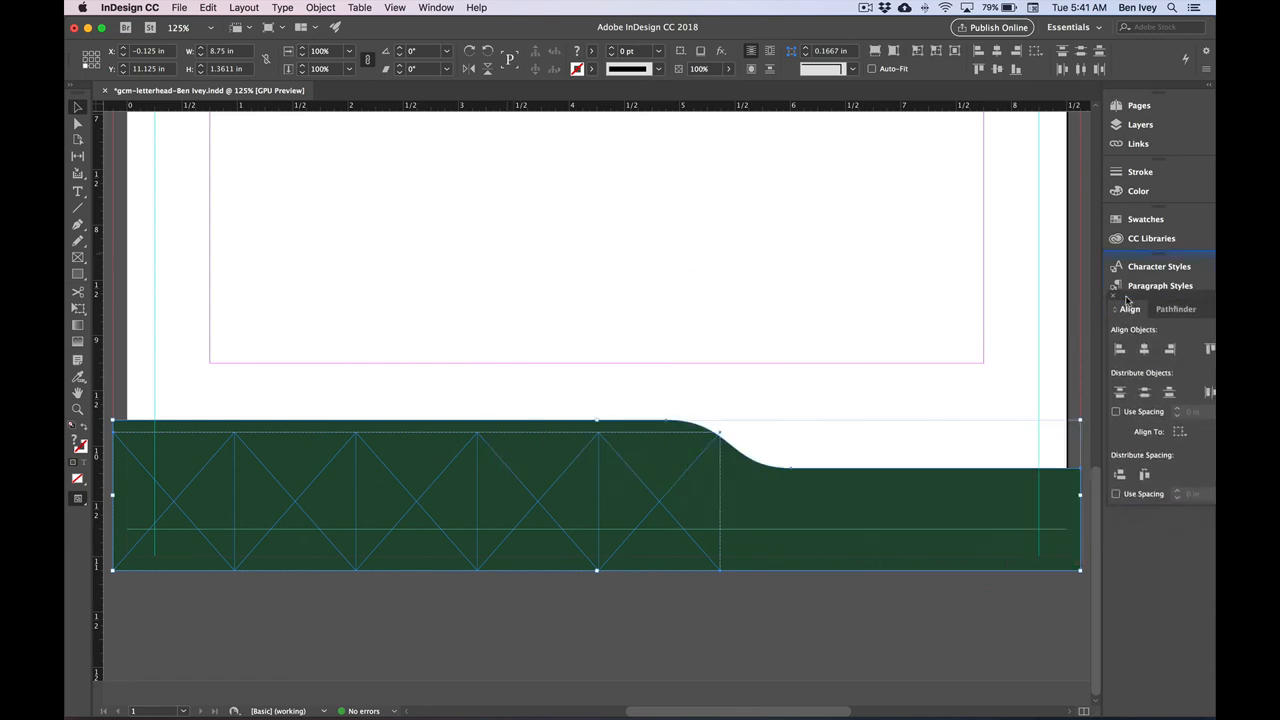
click(1112, 296)
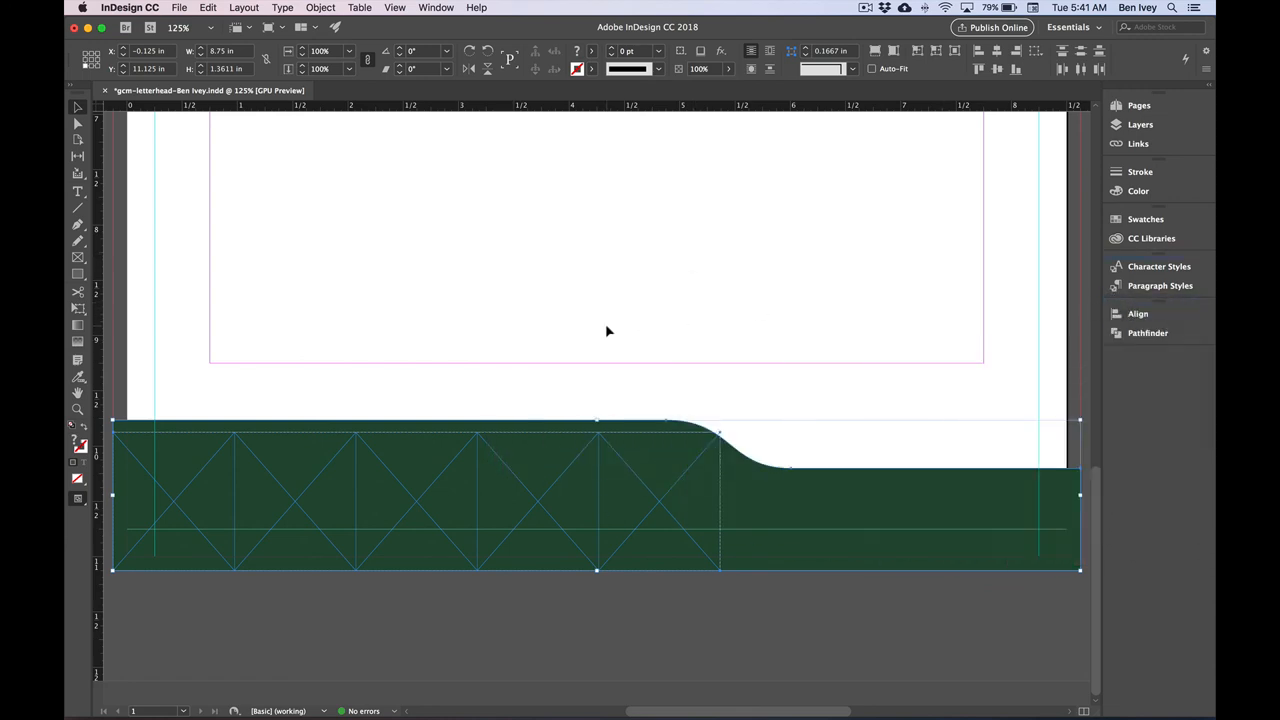
mouse_move(460, 388)
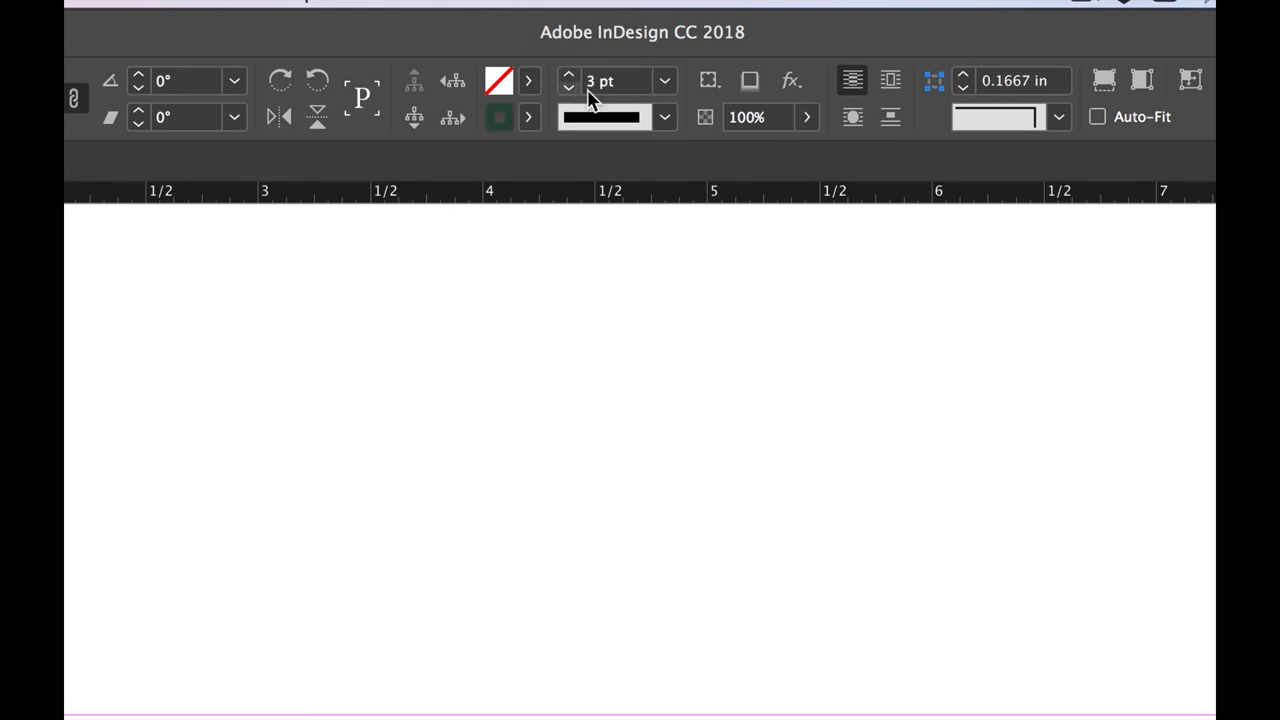
mouse_move(528, 118)
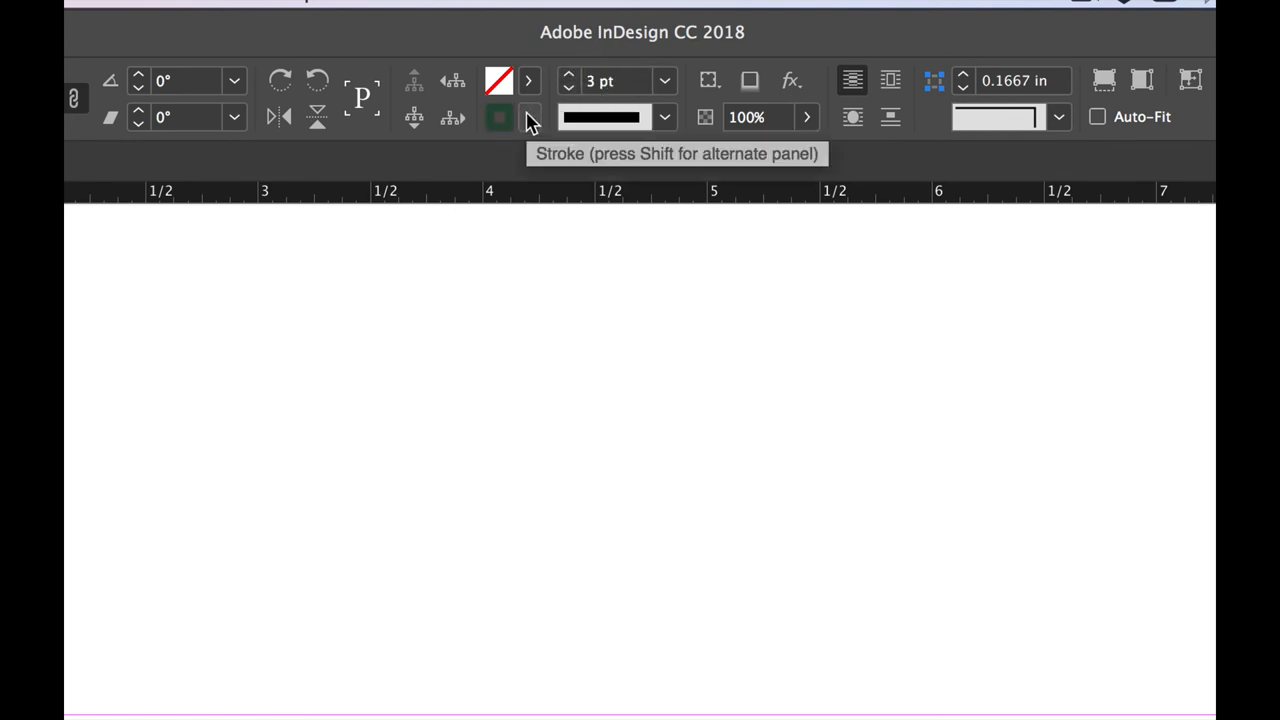
Apply a white 3 pt stroke to the grouped frames and deselect everything
click(500, 116)
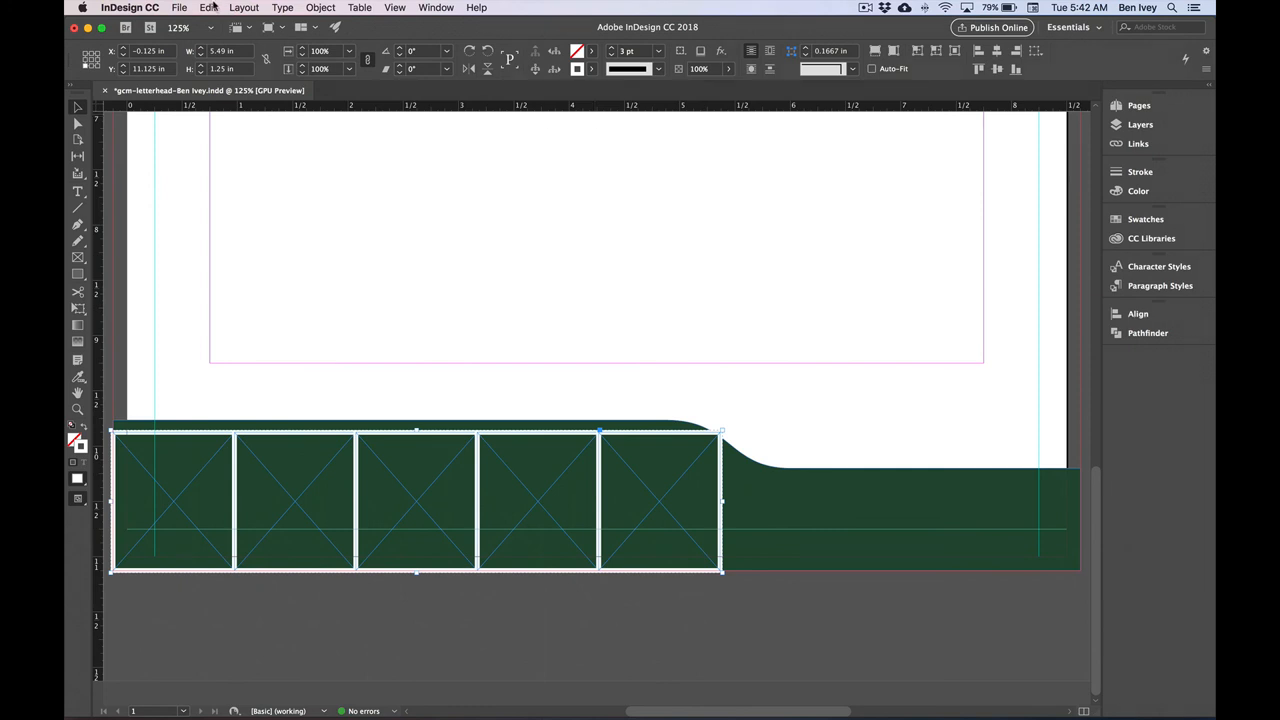
click(180, 8)
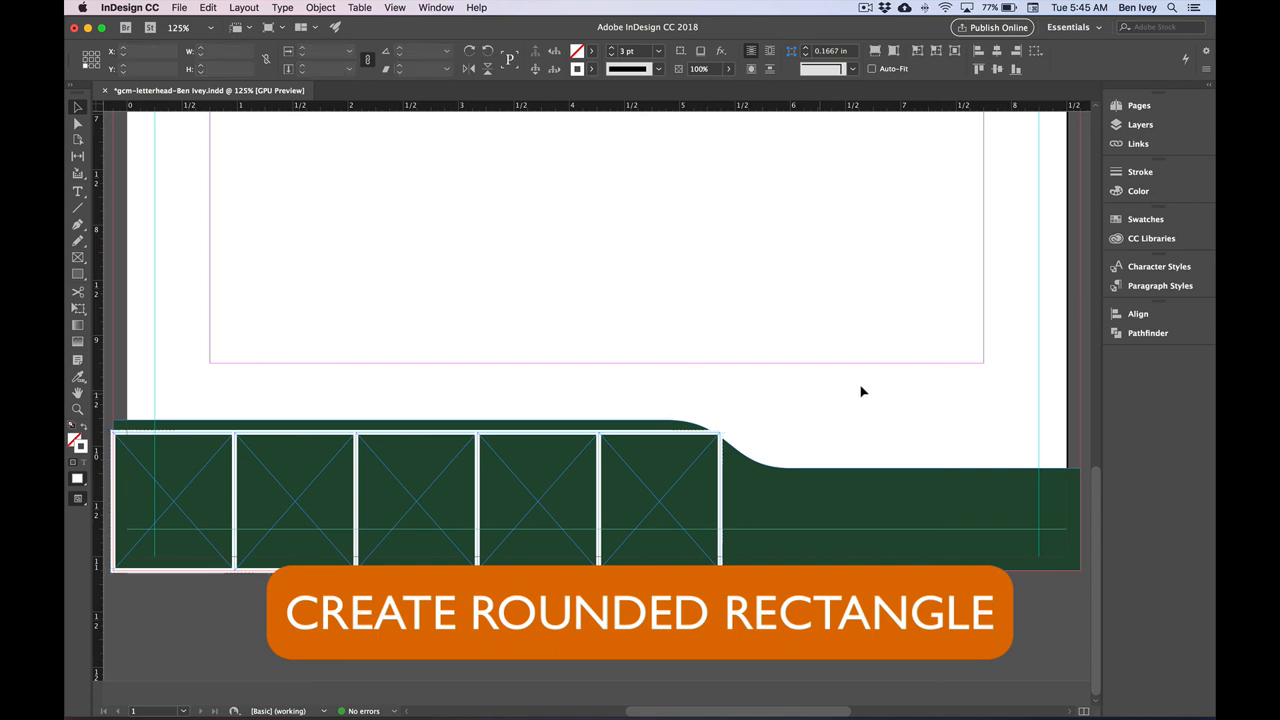
Round only the rightmost frame's top-right corner to 0.45 in via Corner Options
click(658, 498)
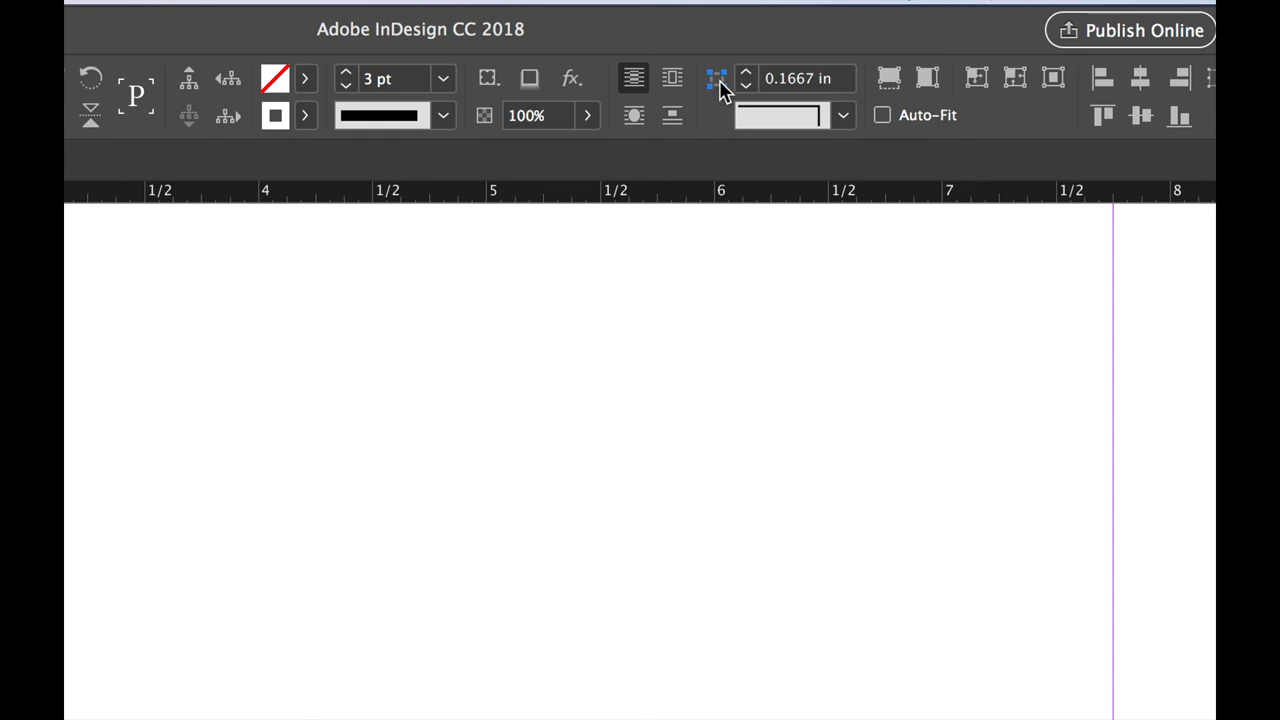
mouse_move(716, 84)
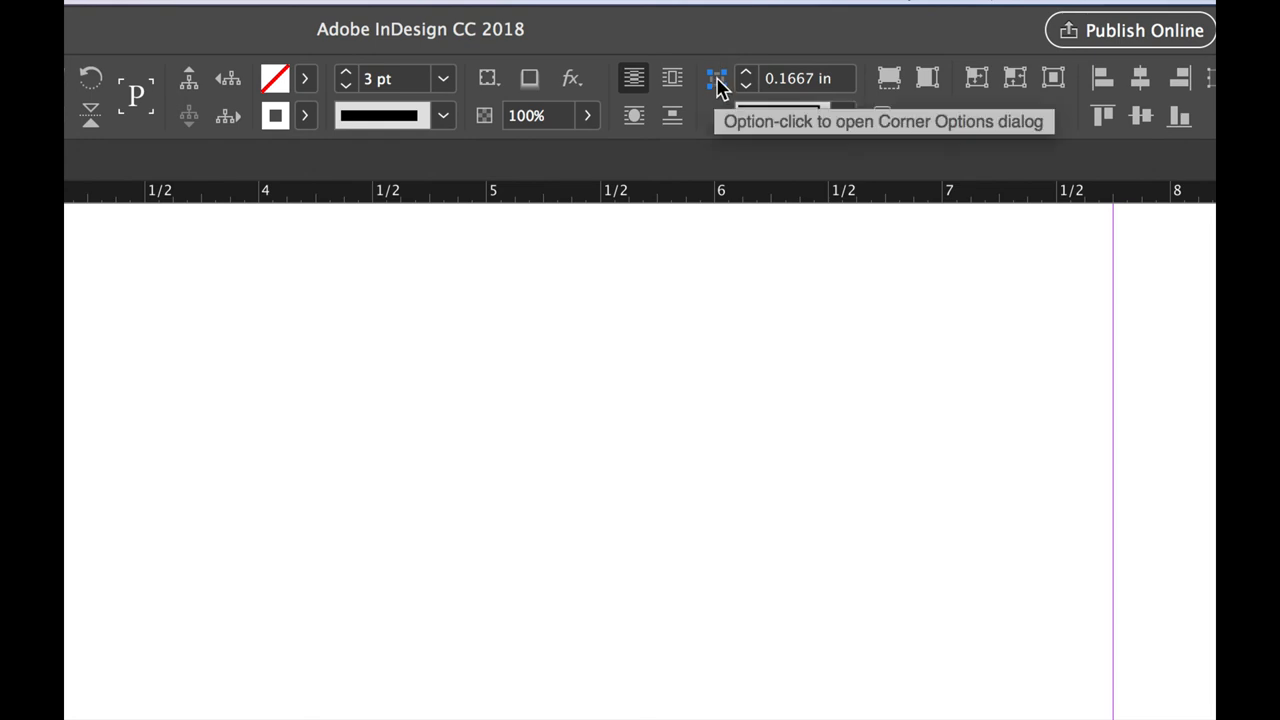
click(716, 80)
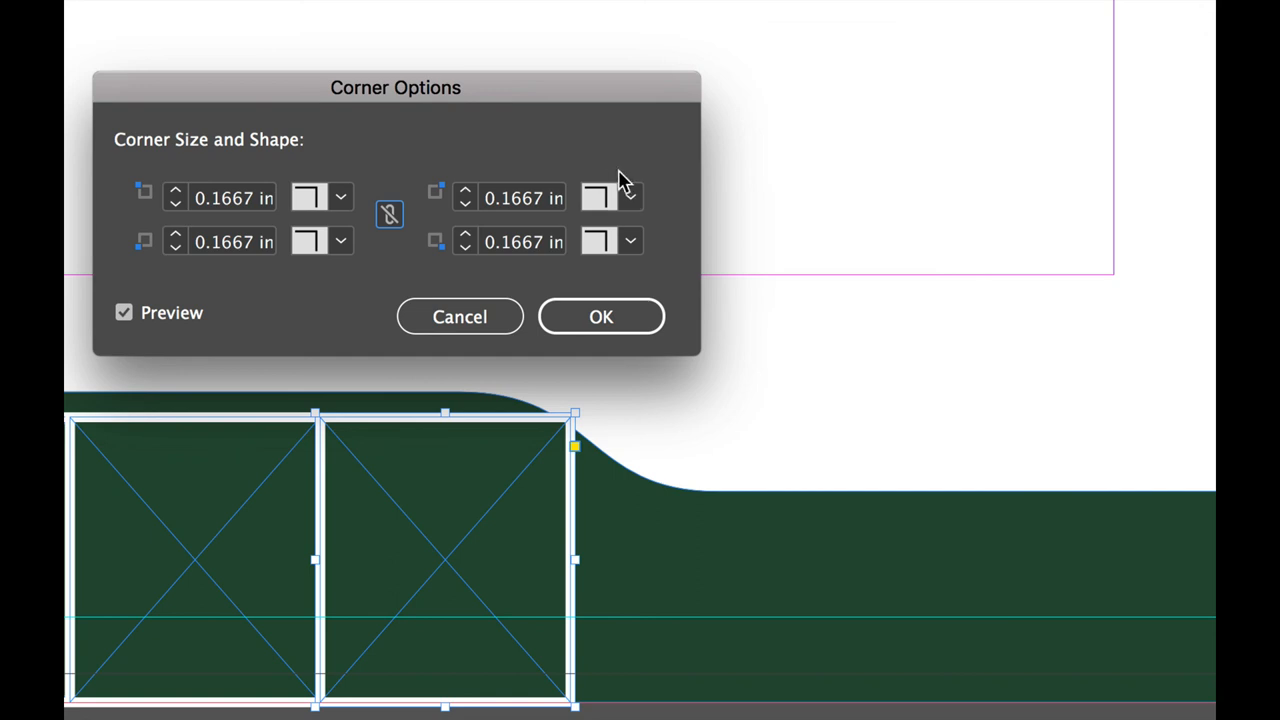
mouse_move(644, 216)
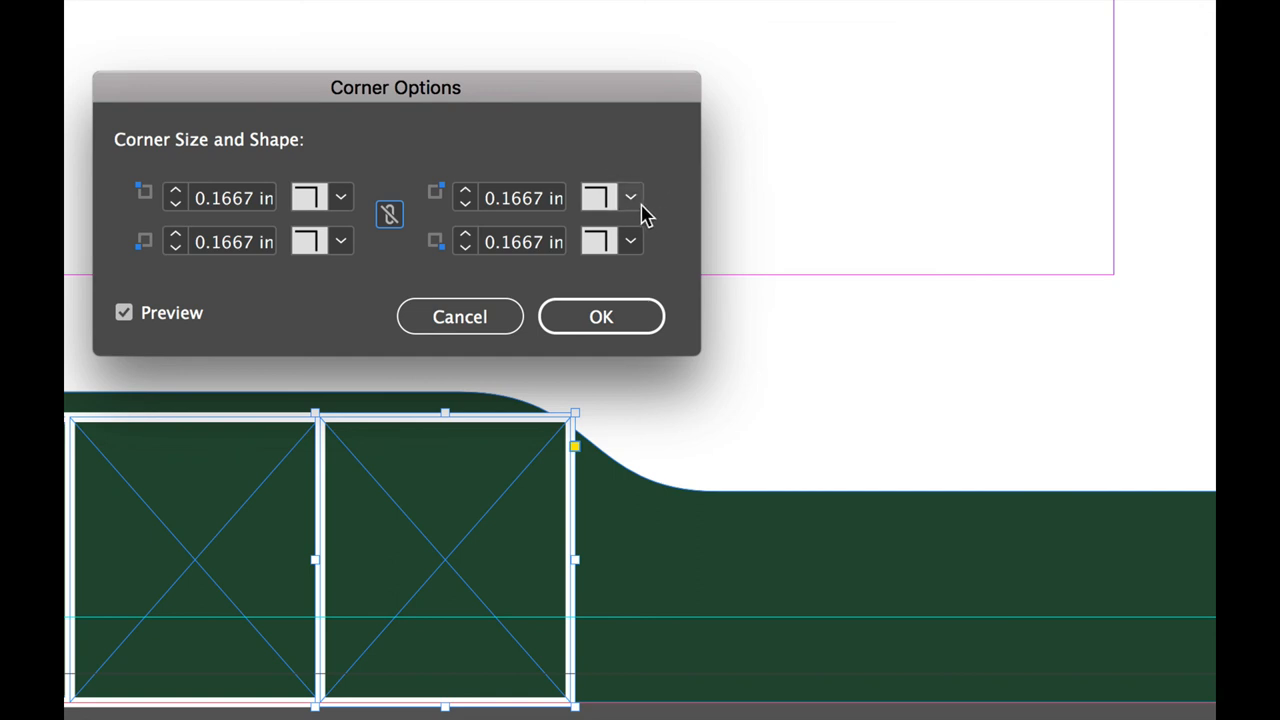
click(598, 198)
text(0)
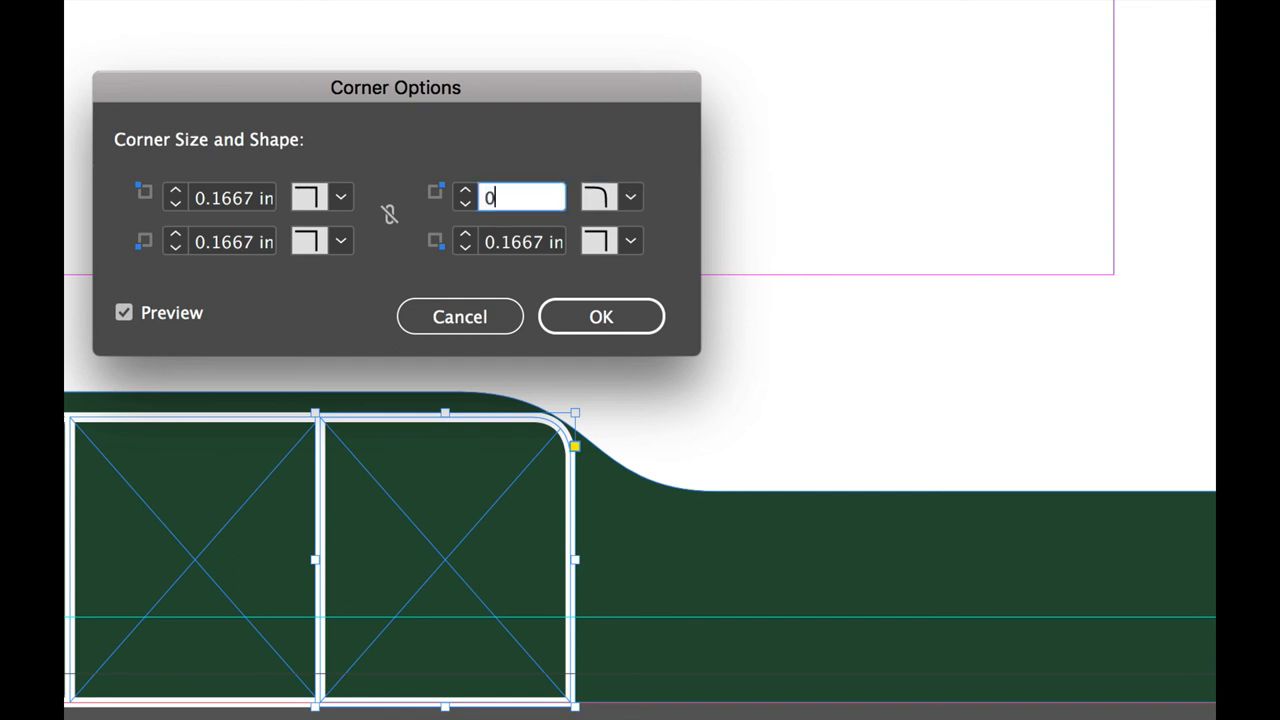
text(.45)
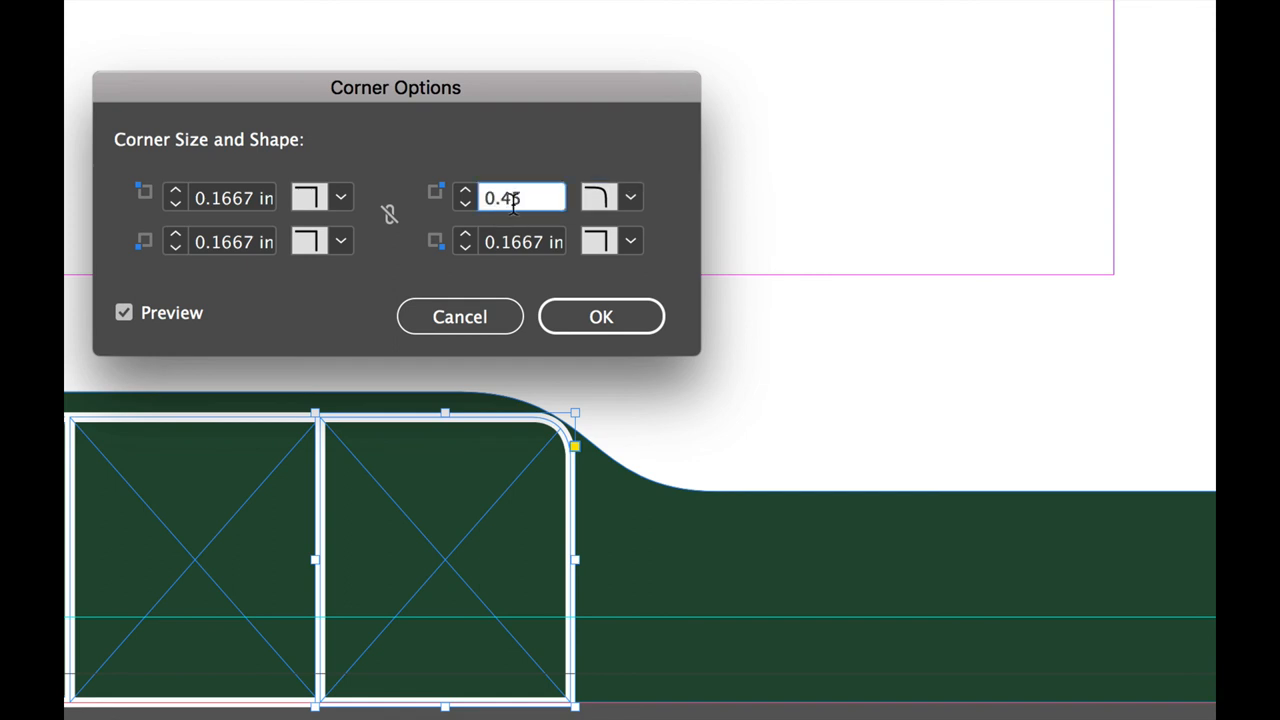
click(600, 316)
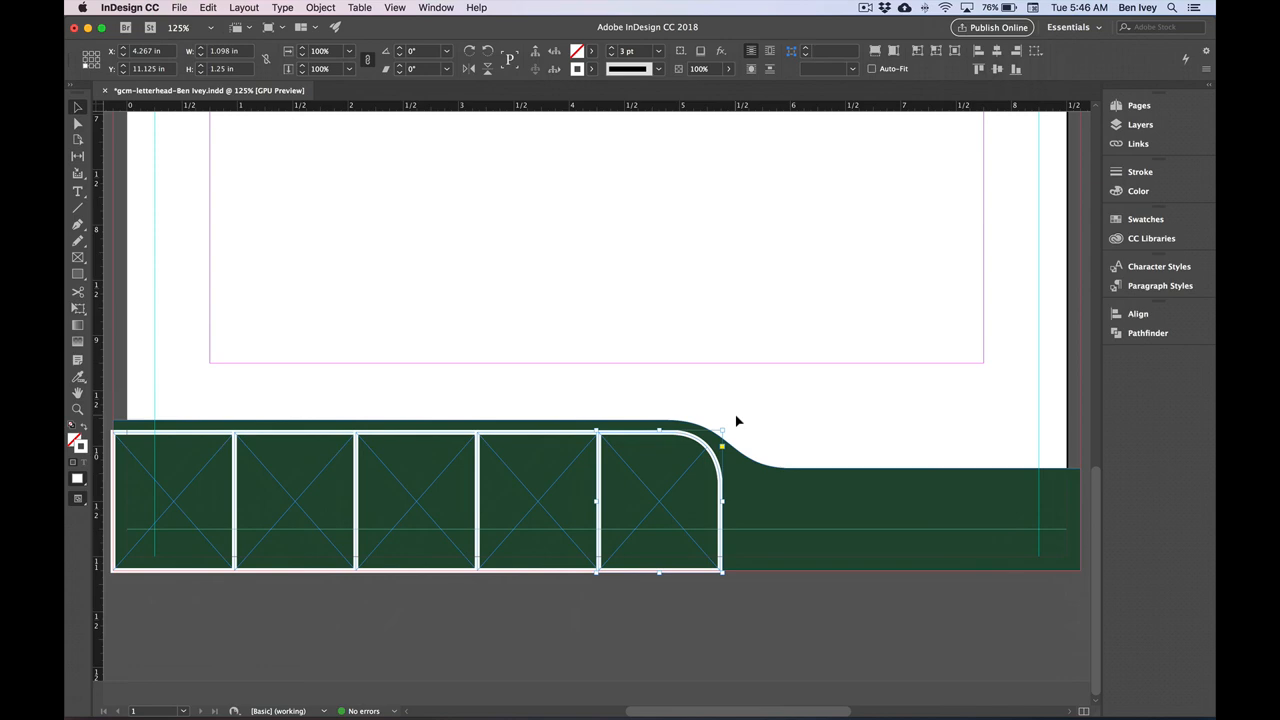
click(180, 8)
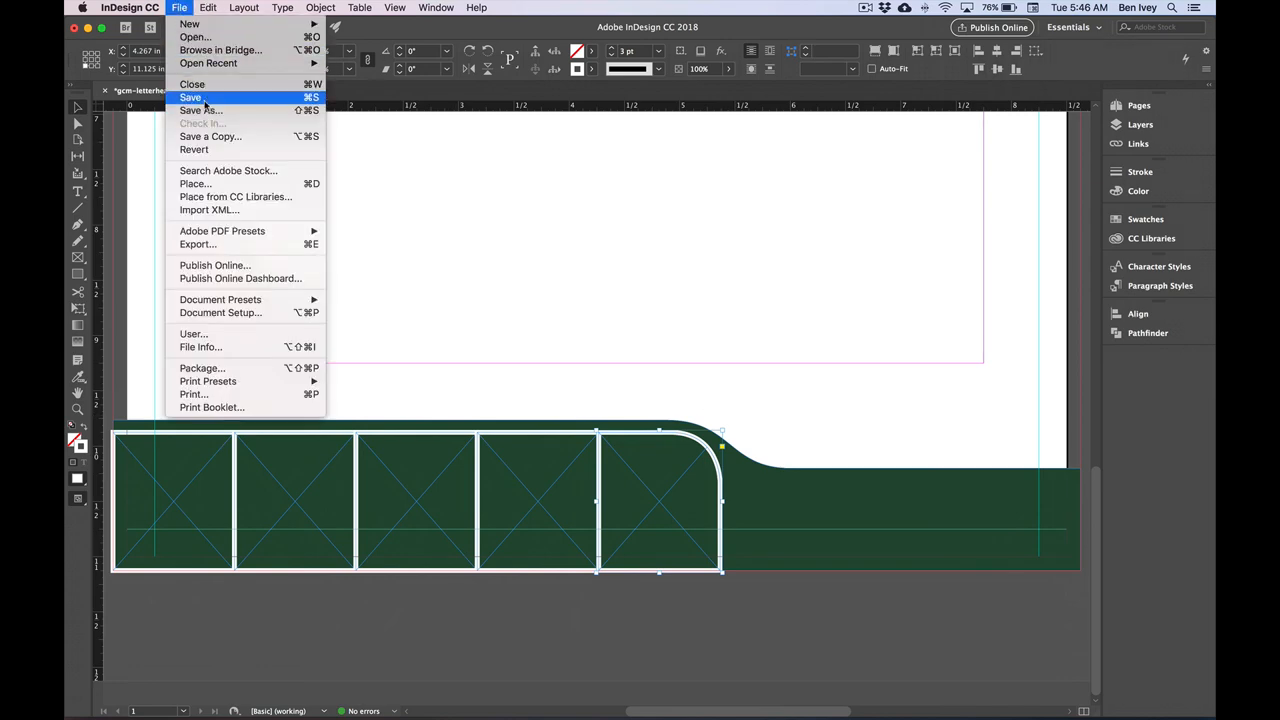